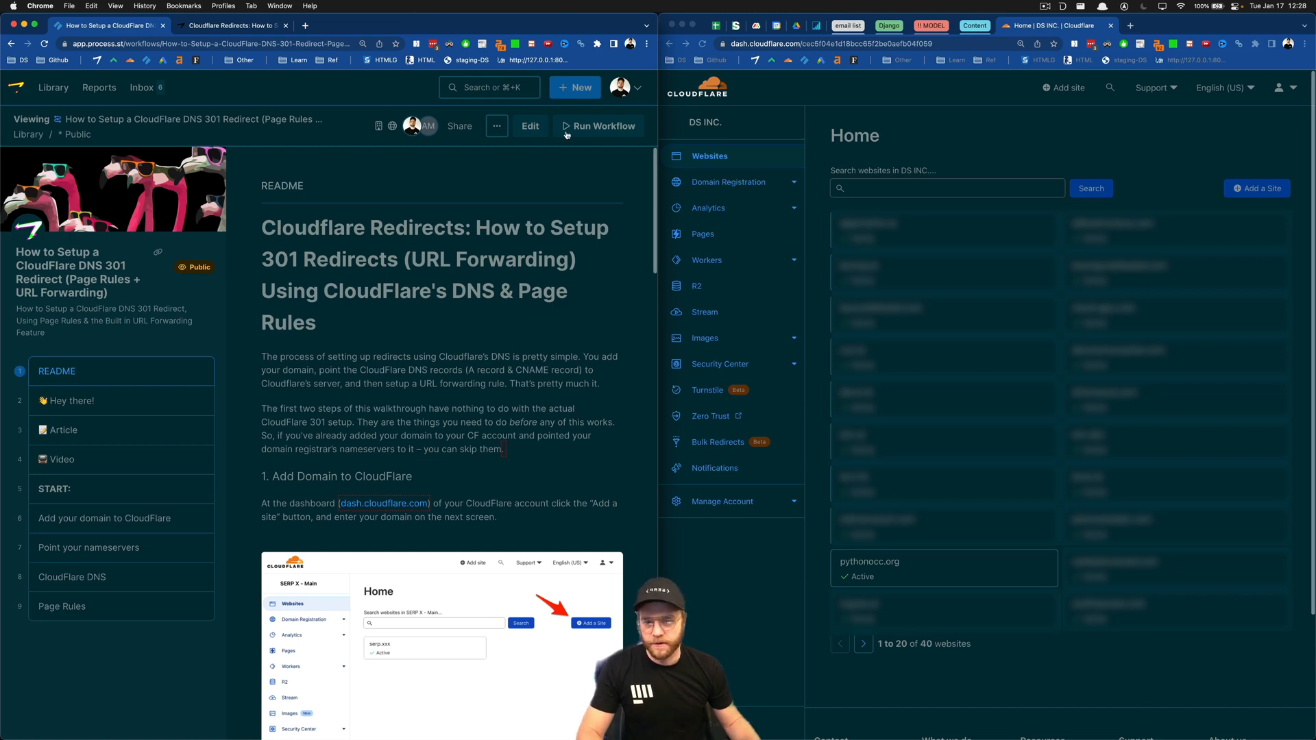
# Step: Launch a run of the Cloudflare 301 redirect workflow, keeping the run name website.com
pyautogui.click(598, 126)
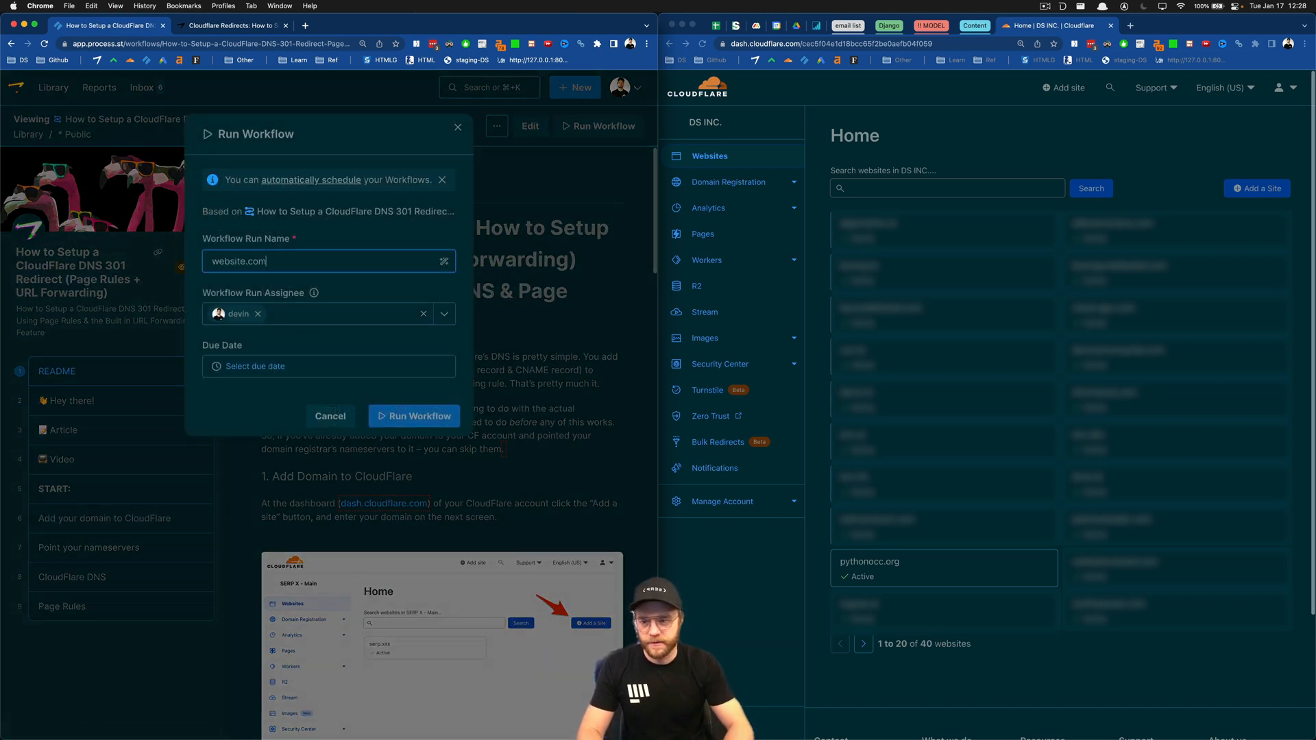
pyautogui.click(414, 417)
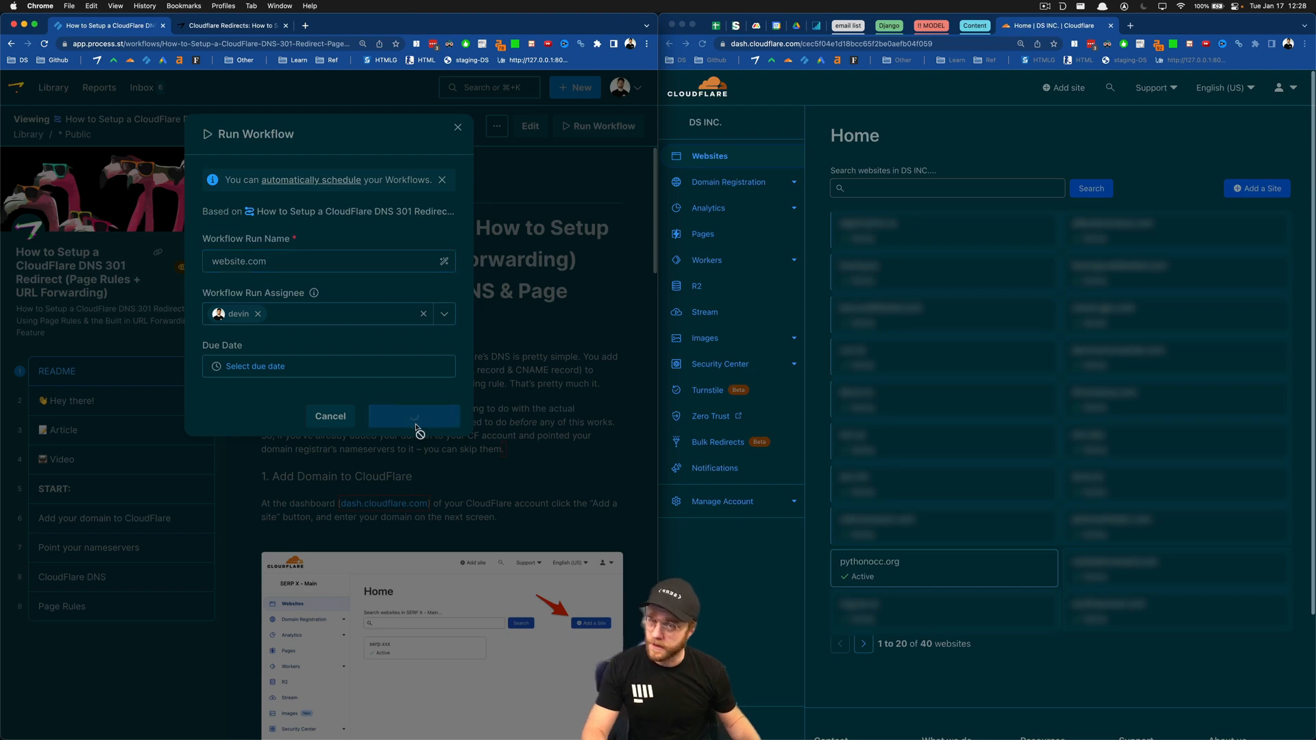
pyautogui.click(414, 416)
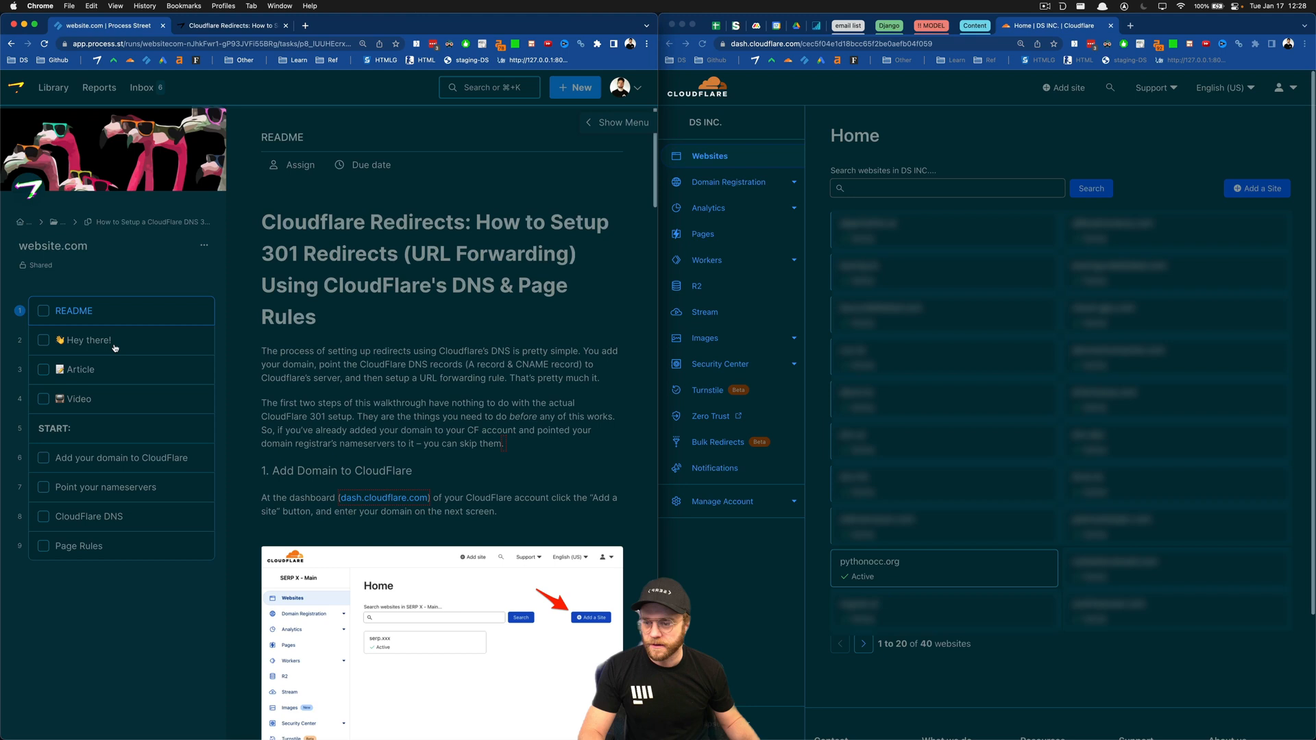
# Step: Switch to the Cloudflare redirects blog post and scroll to '1. Add Domain to CloudFlare'
pyautogui.click(80, 369)
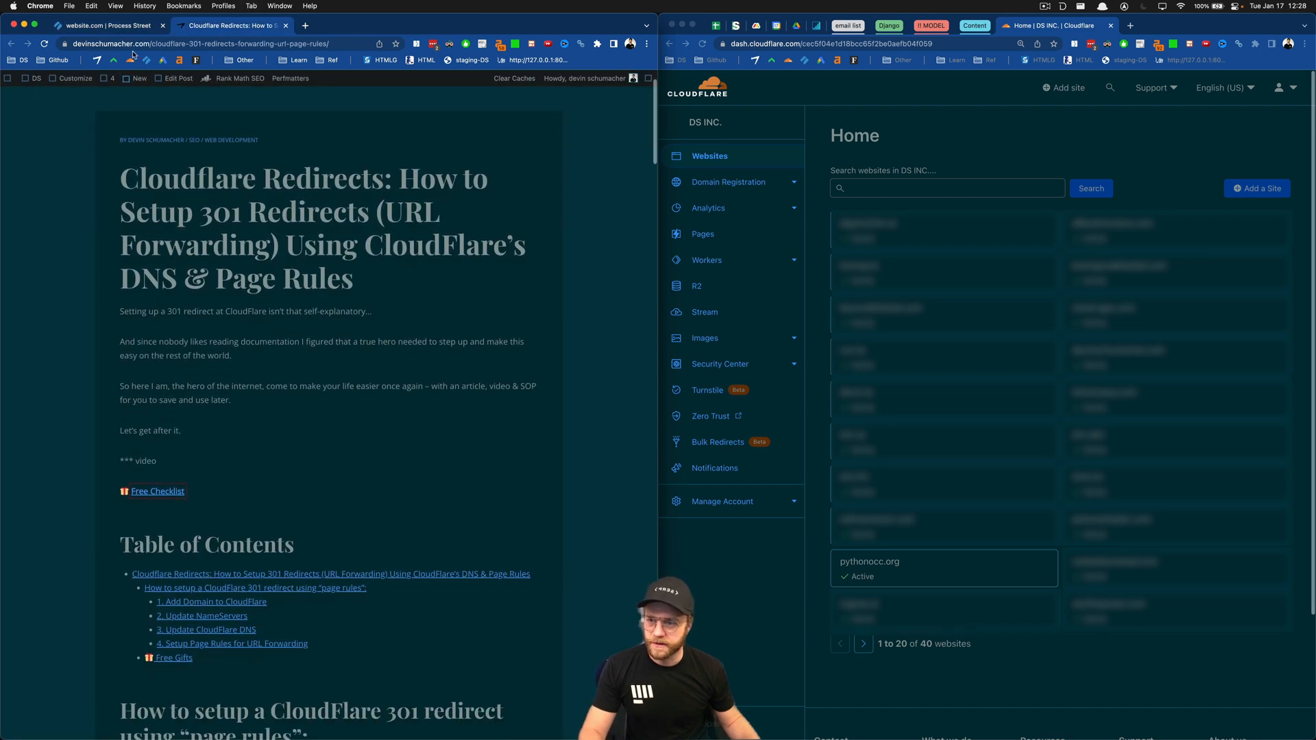
pyautogui.scroll(-3)
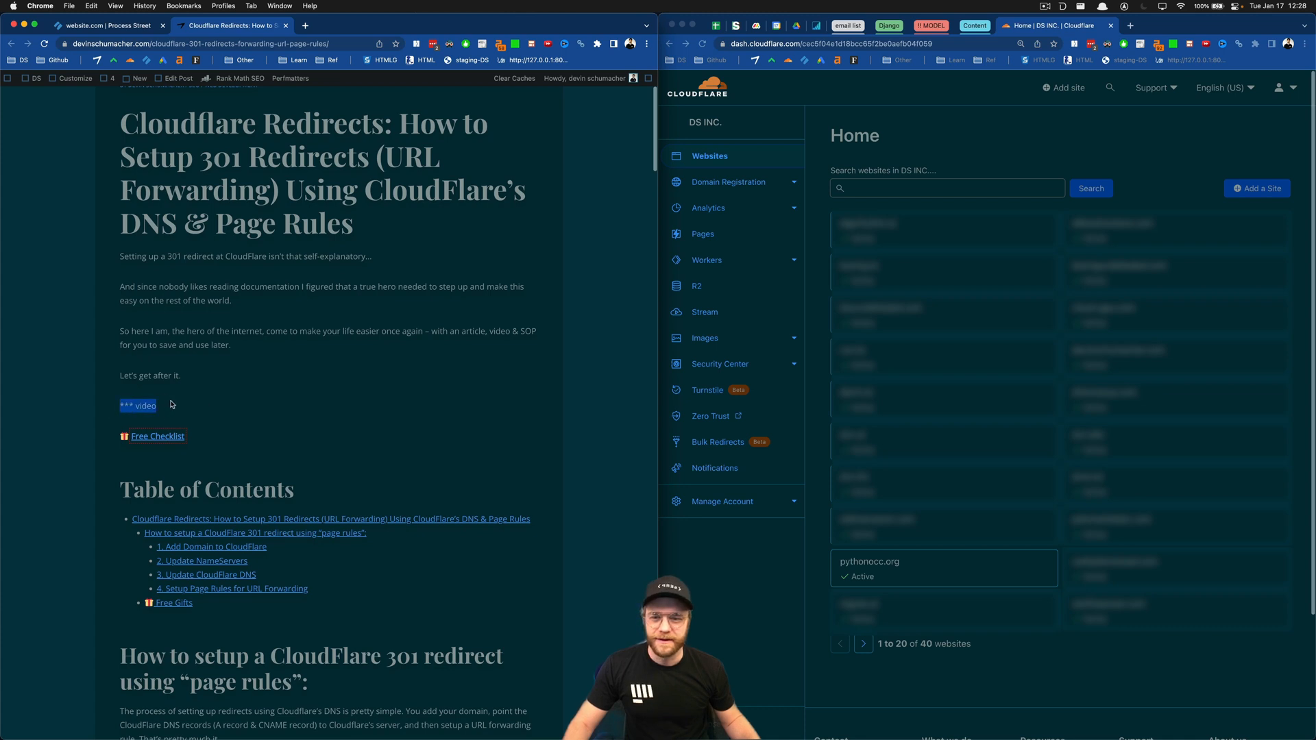
pyautogui.scroll(-3)
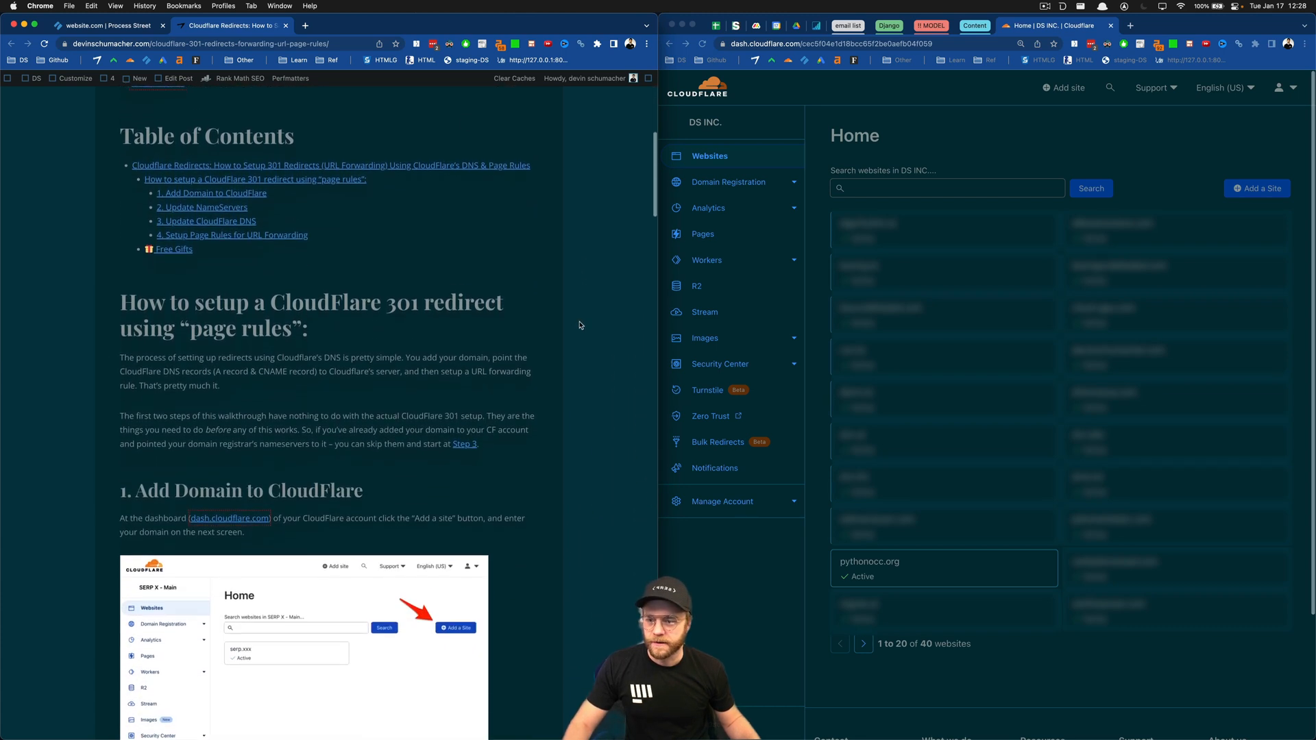
pyautogui.scroll(-3)
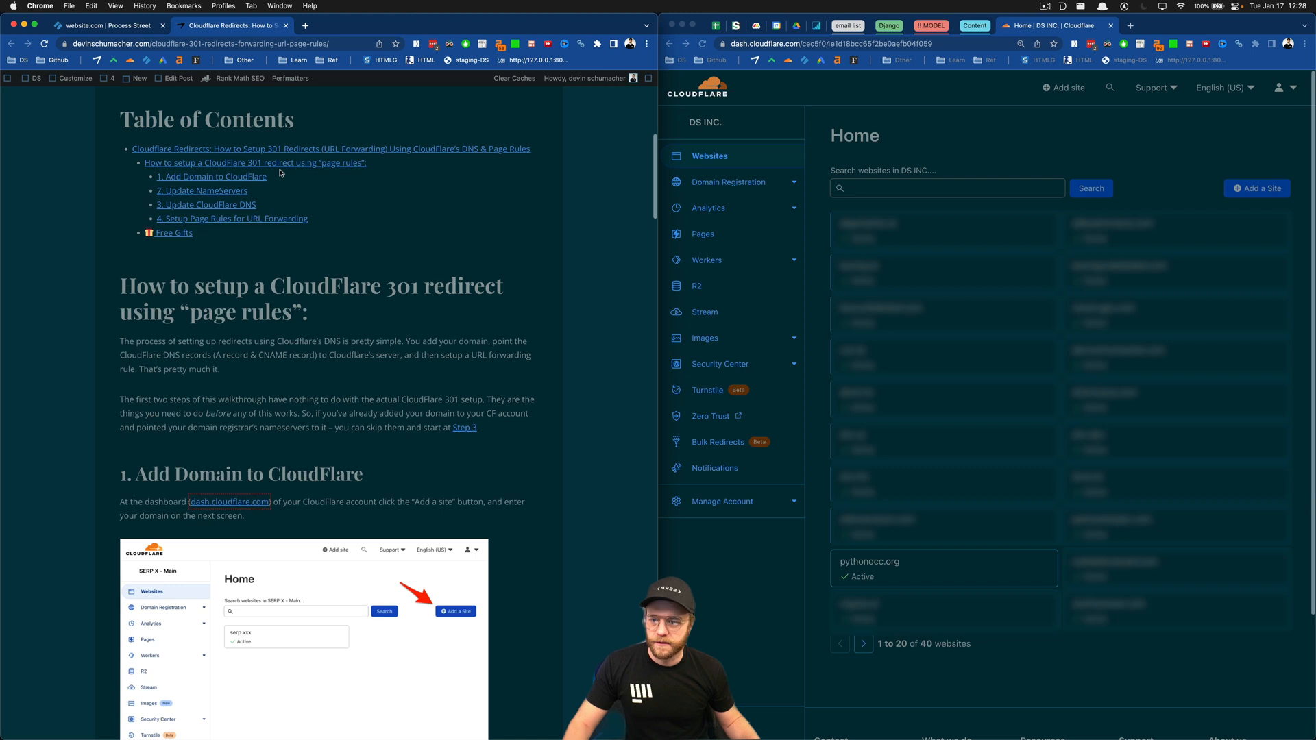
pyautogui.scroll(-3)
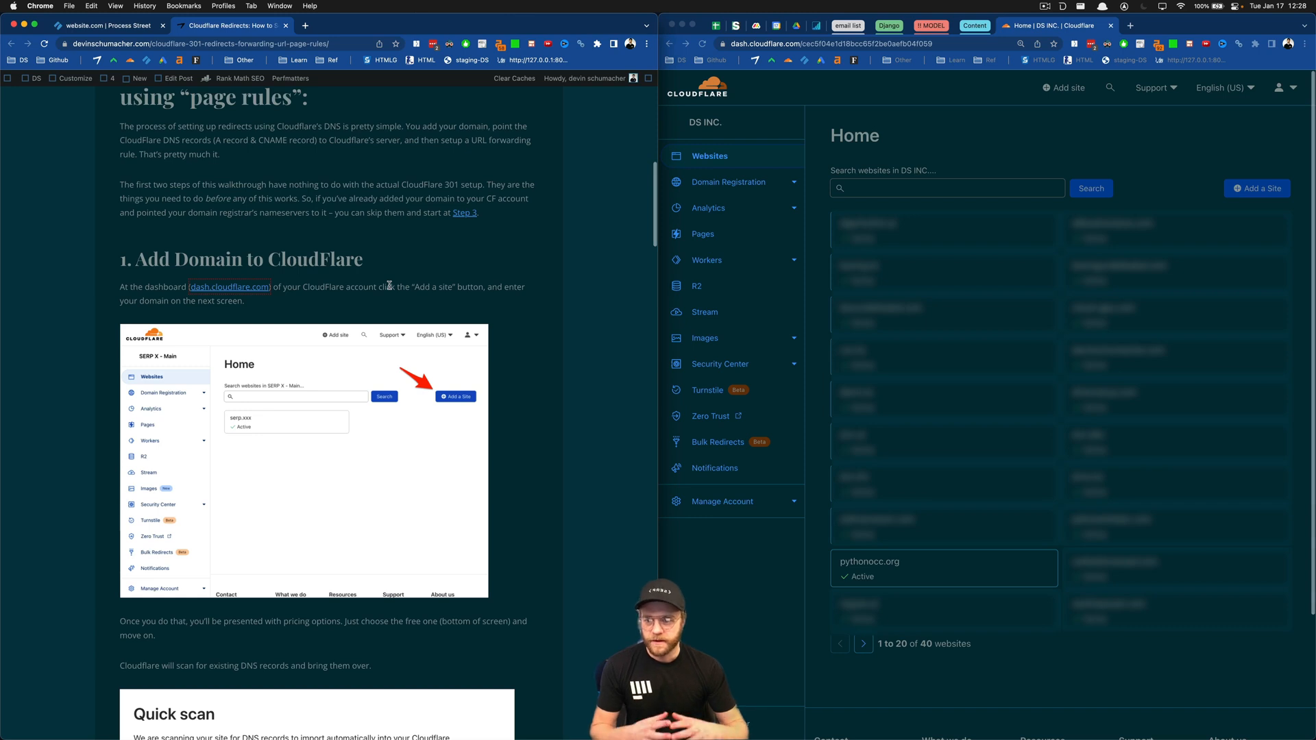
pyautogui.moveTo(1032, 106)
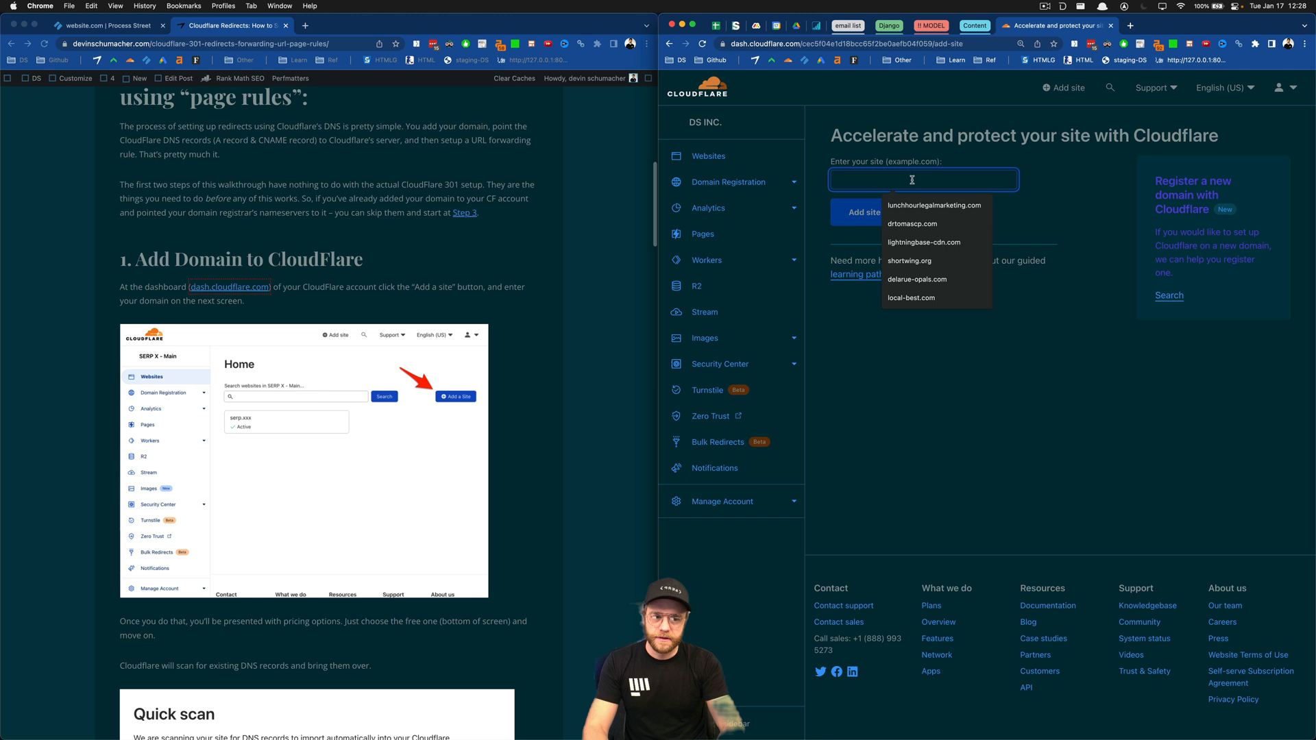
# Step: Switch accounts and add pythonocc.org as a site, getting an 'already exists' error
pyautogui.write('yourdomain.com')
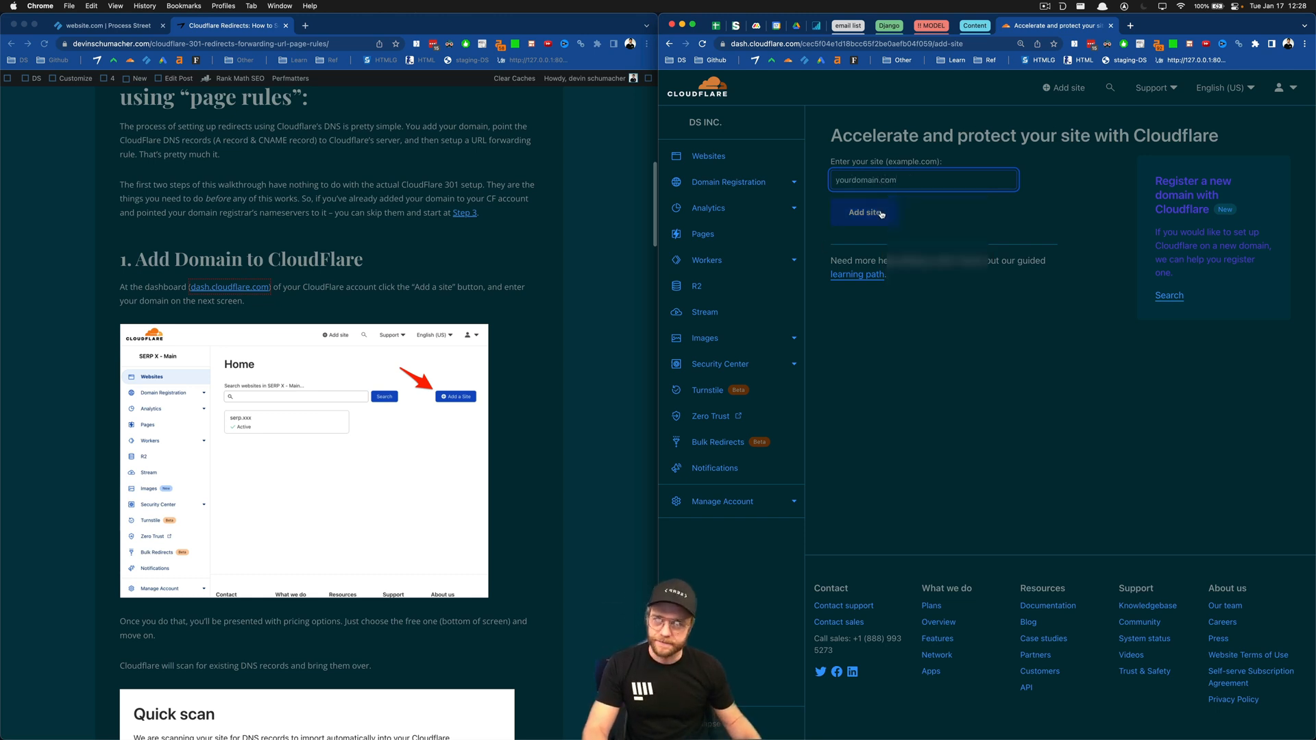
pyautogui.click(922, 180)
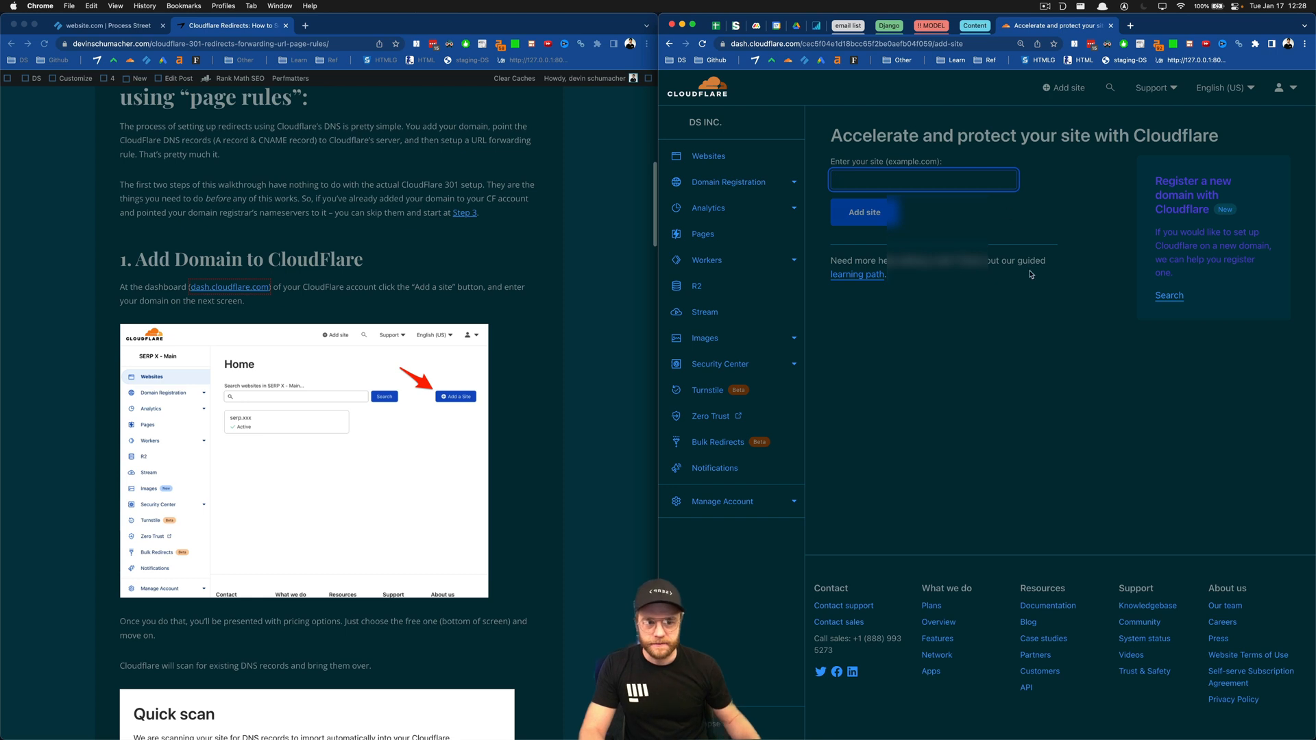
pyautogui.write('python')
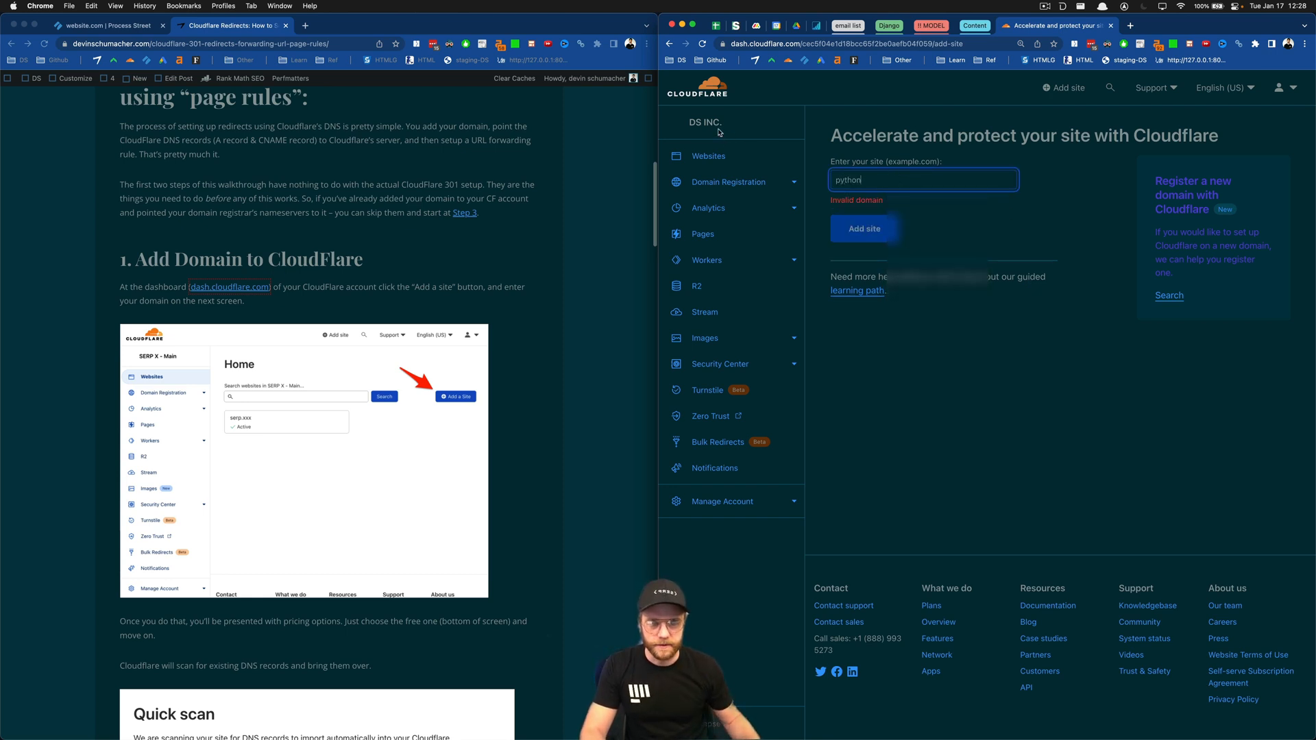
pyautogui.click(708, 157)
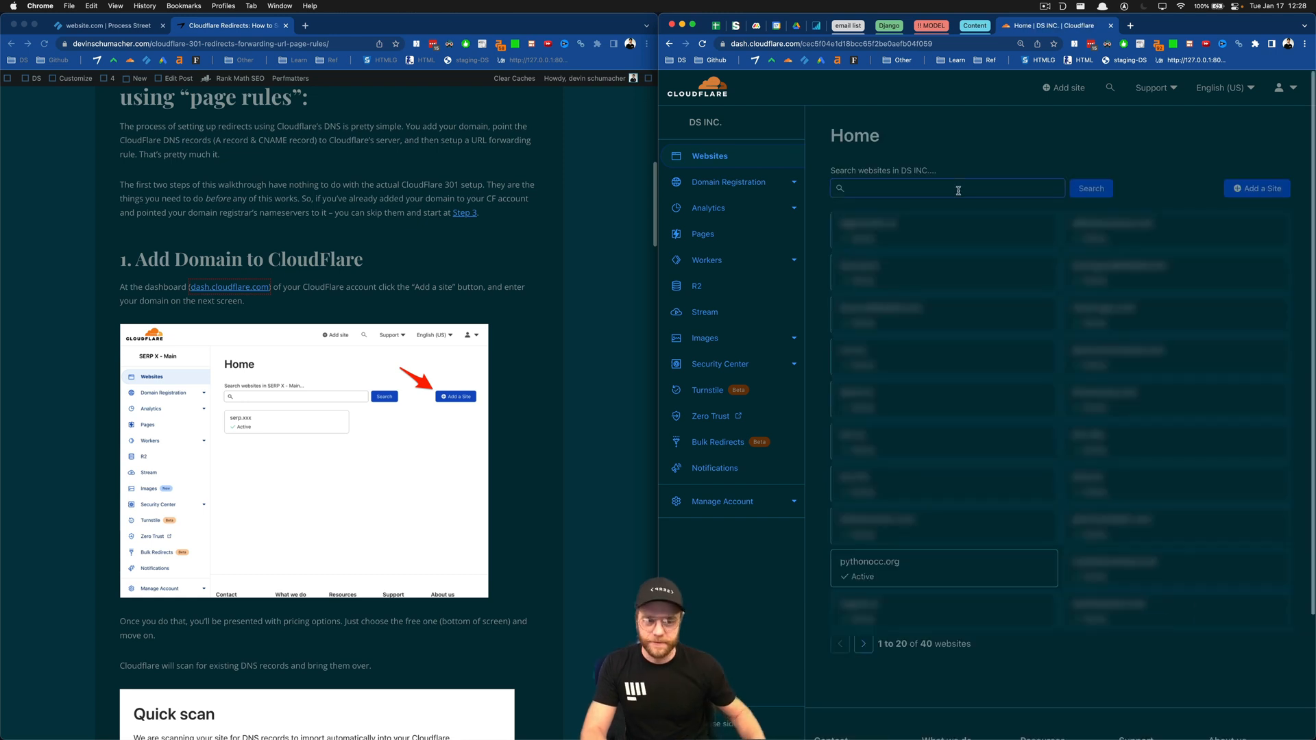
pyautogui.write('pytho')
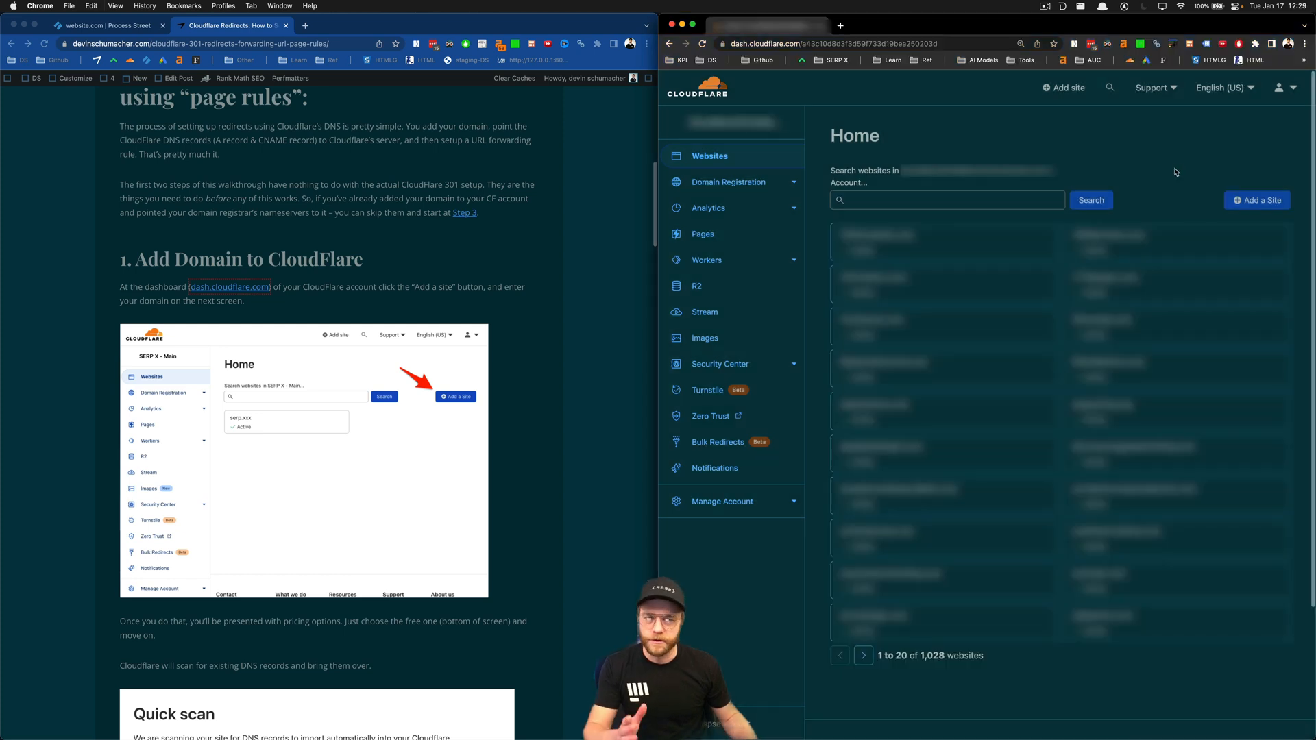
pyautogui.click(1257, 199)
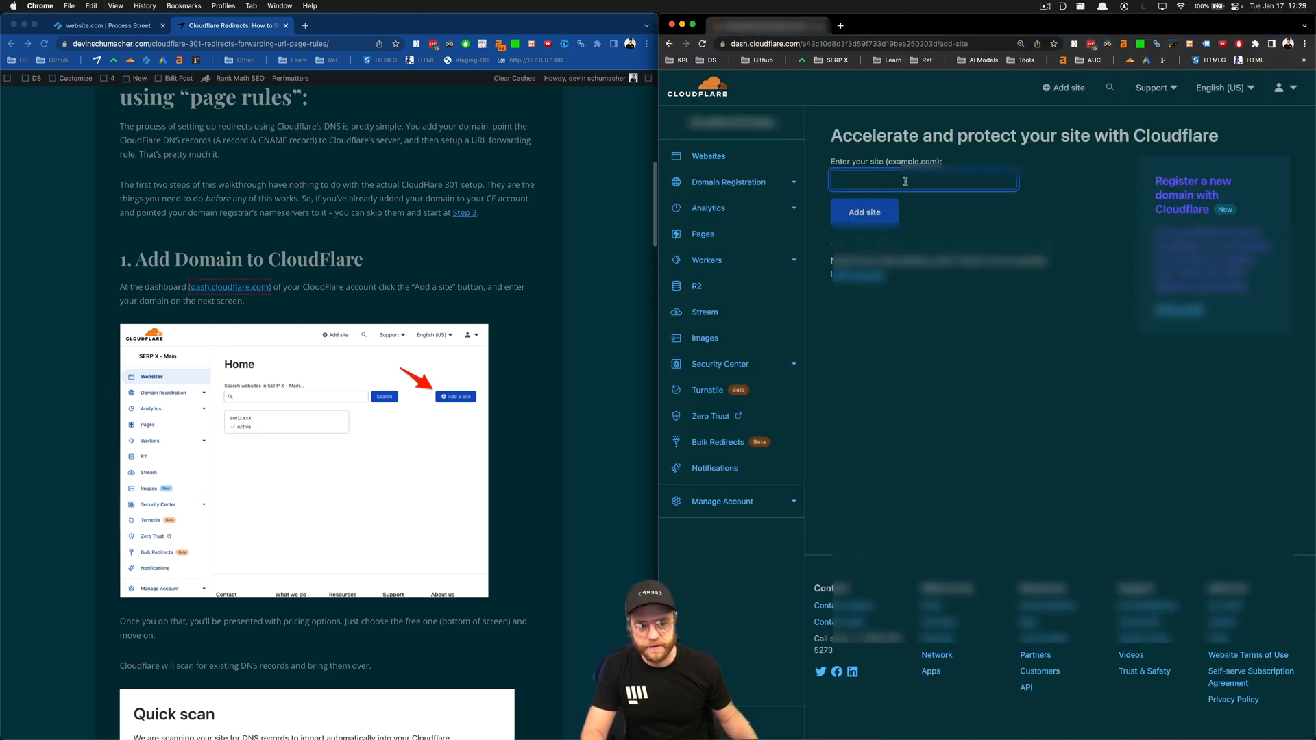
pyautogui.write('pythonocc.org')
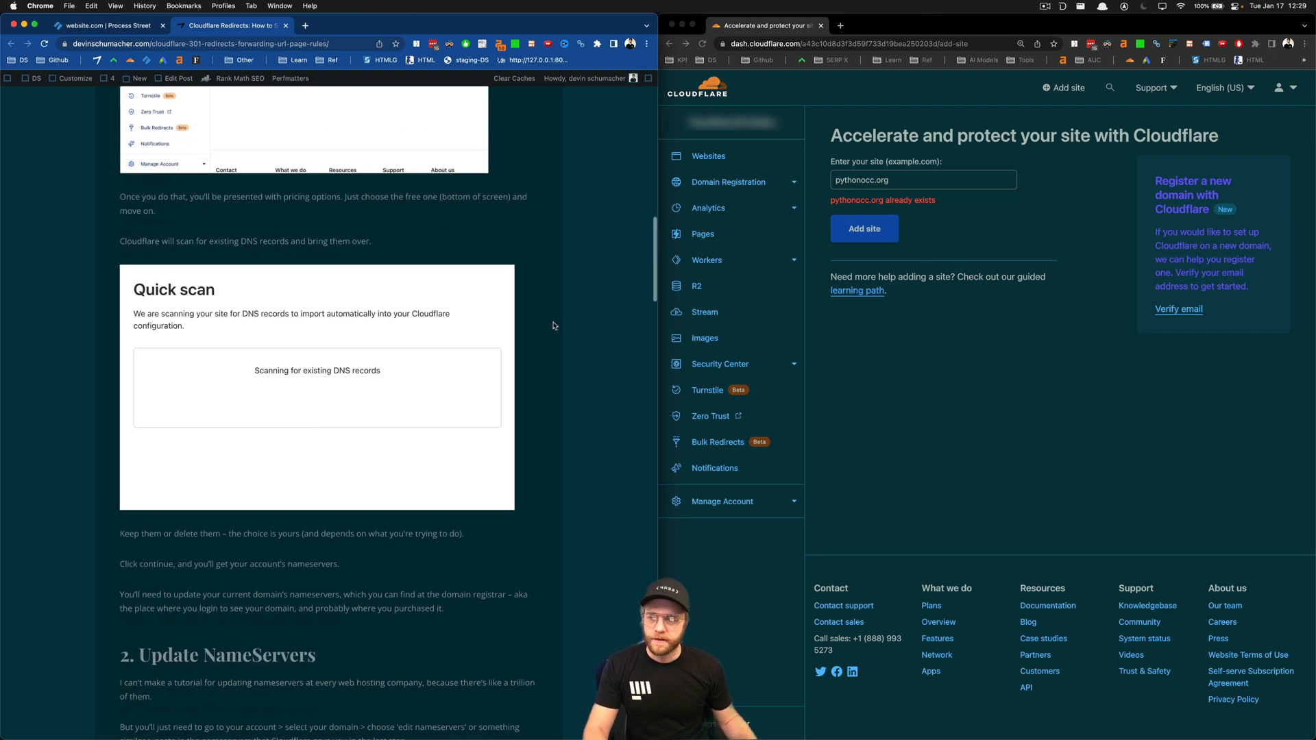
pyautogui.scroll(-3)
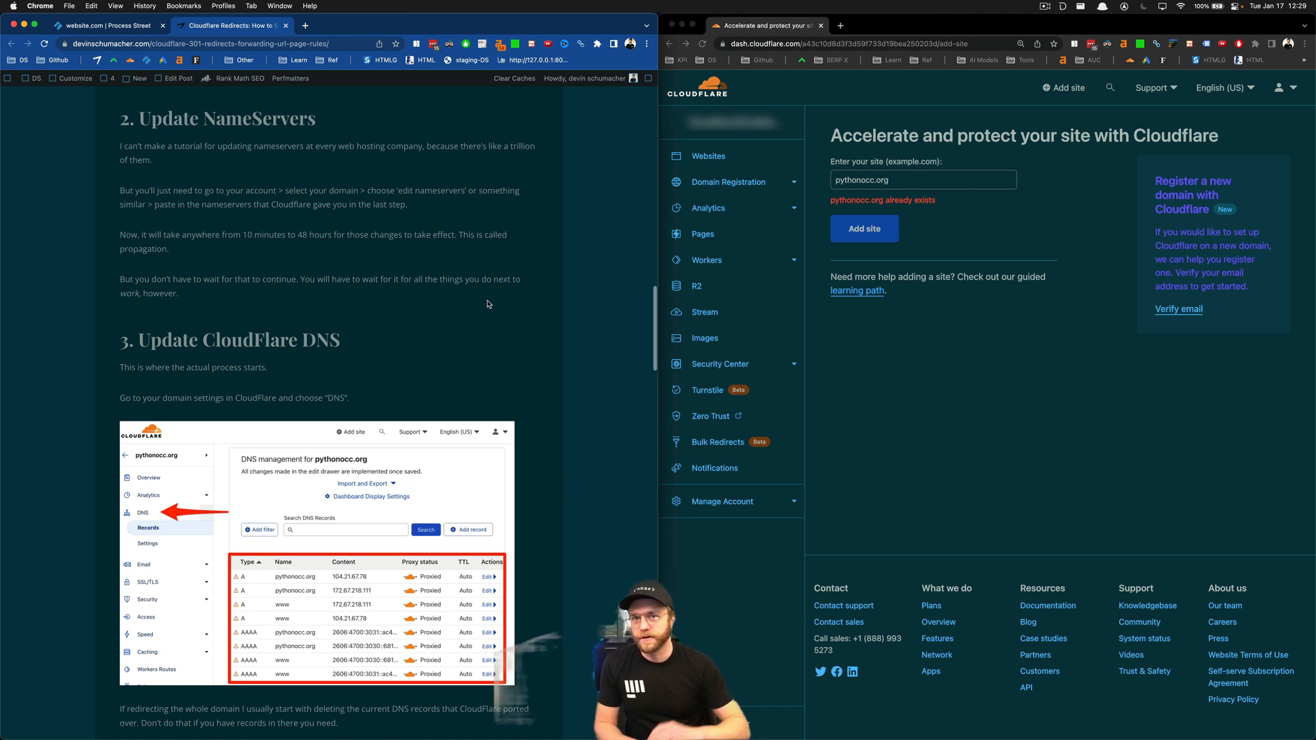
pyautogui.moveTo(493, 303)
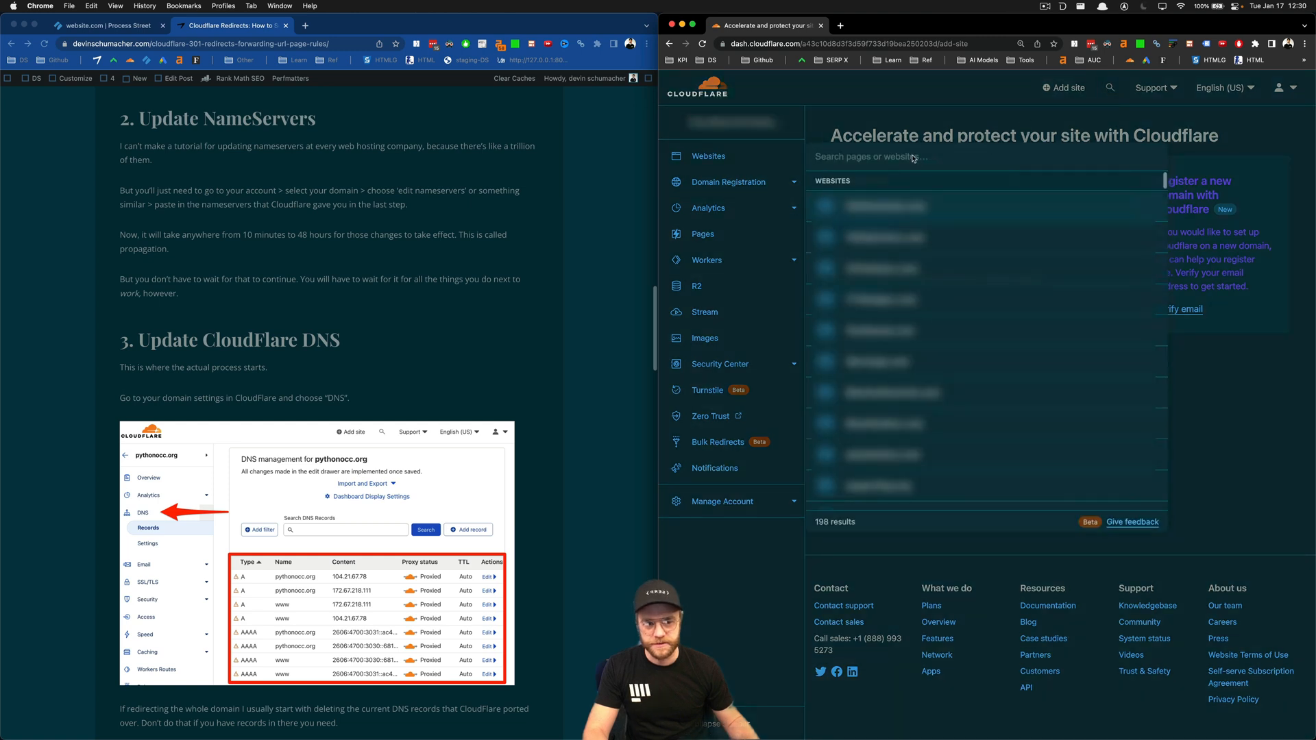
# Step: Find pythonocc.org via quick search, view its overview, then its DNS records
pyautogui.write('pythonocc.org')
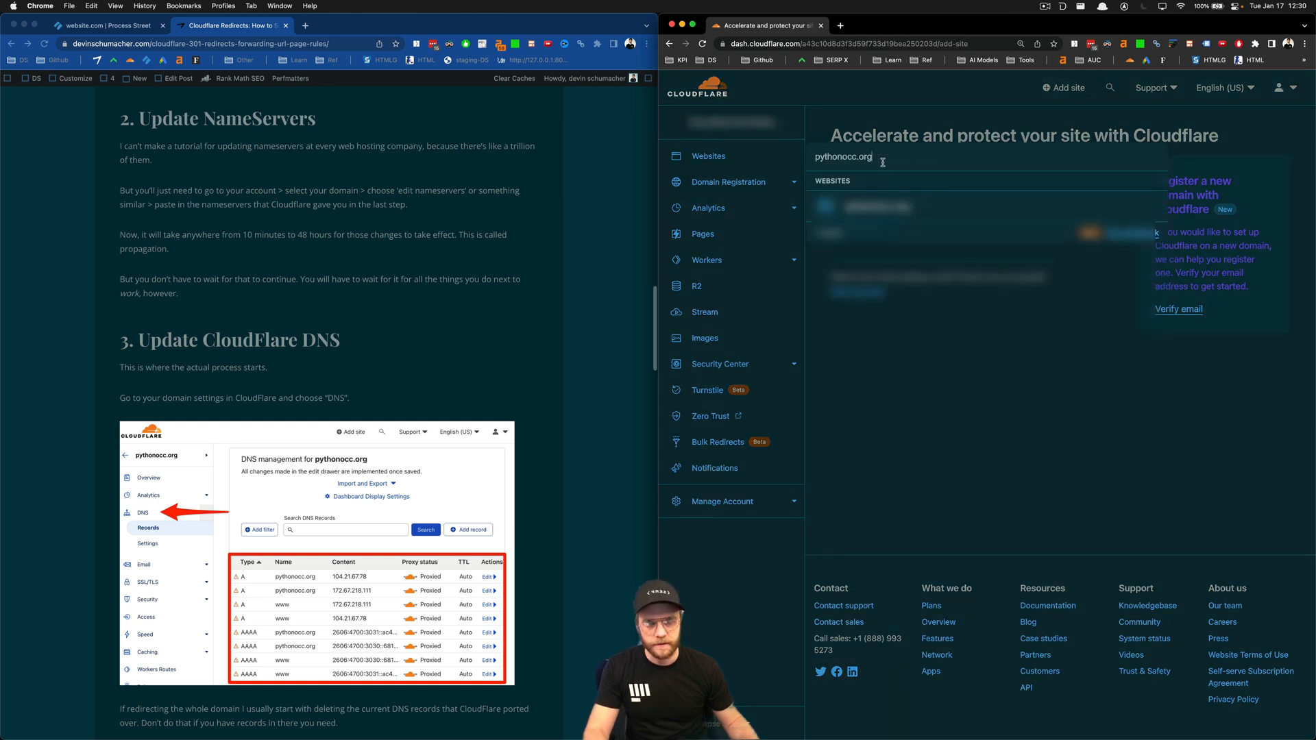
pyautogui.click(848, 156)
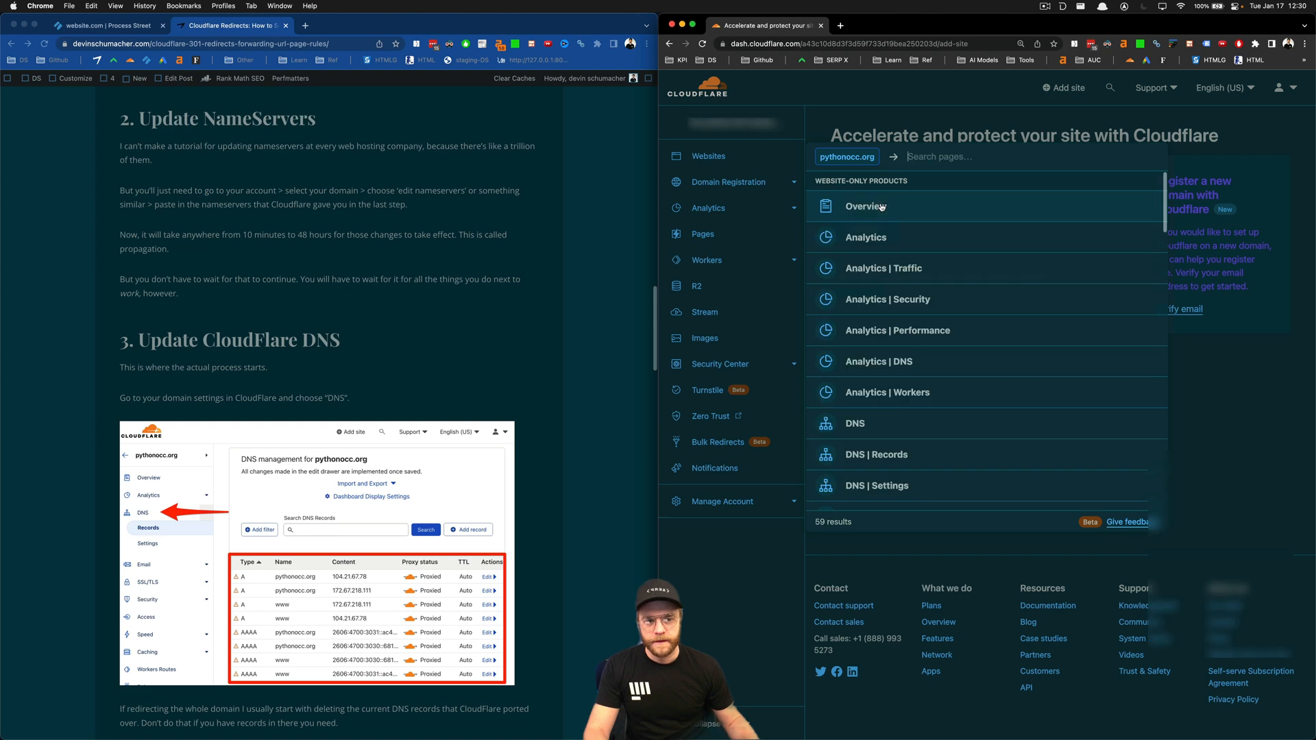
pyautogui.click(865, 206)
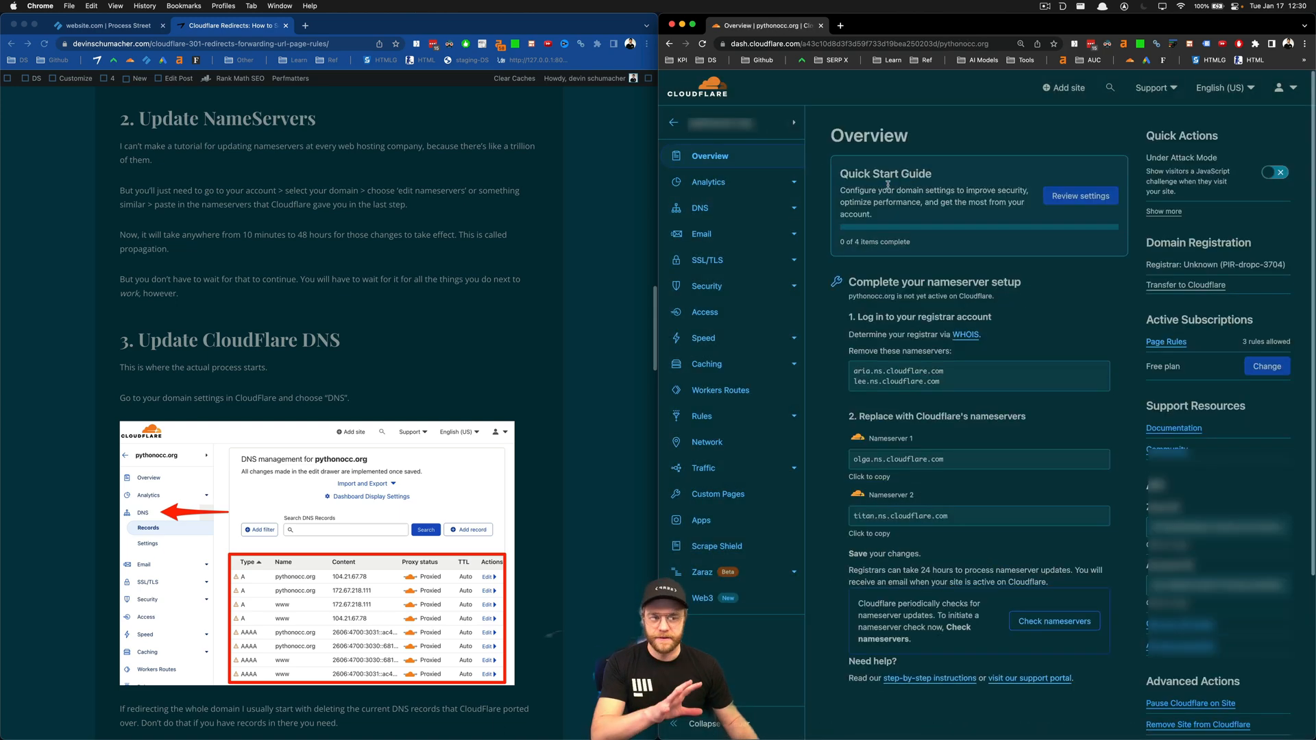
pyautogui.scroll(-3)
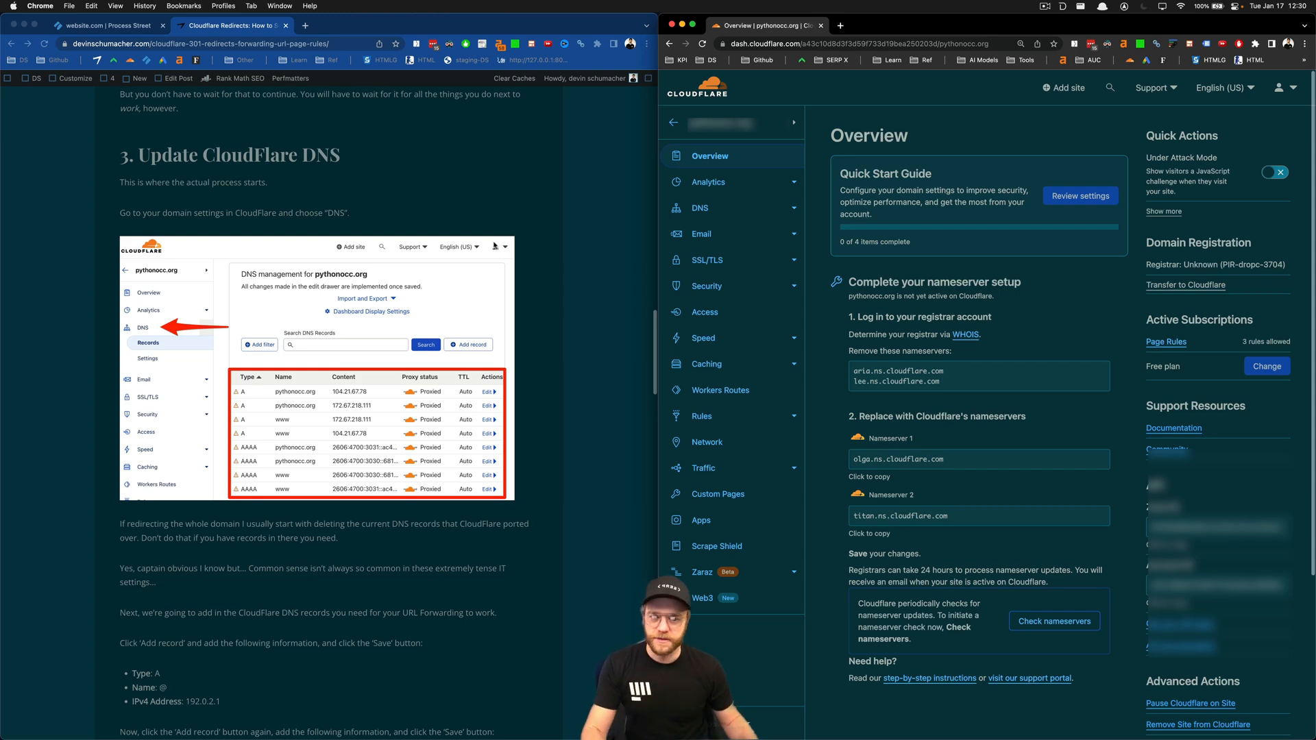
pyautogui.moveTo(526, 248)
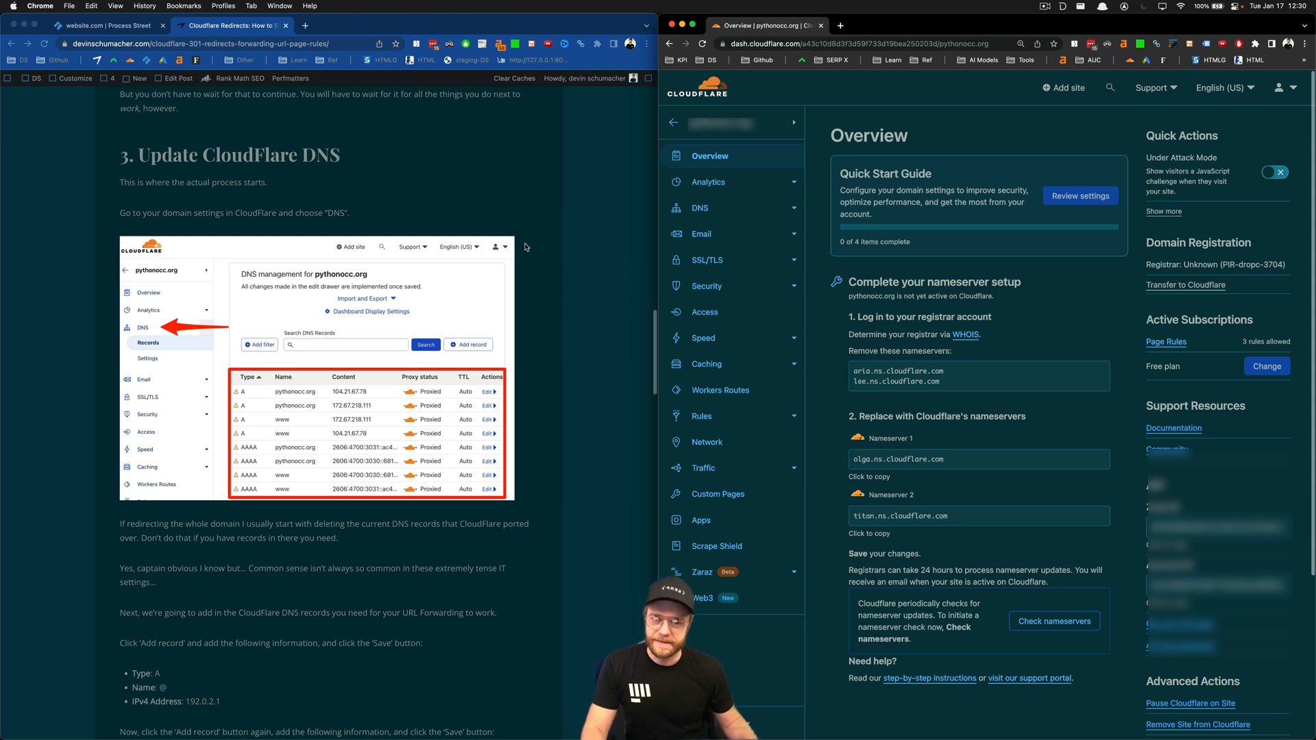
pyautogui.click(699, 209)
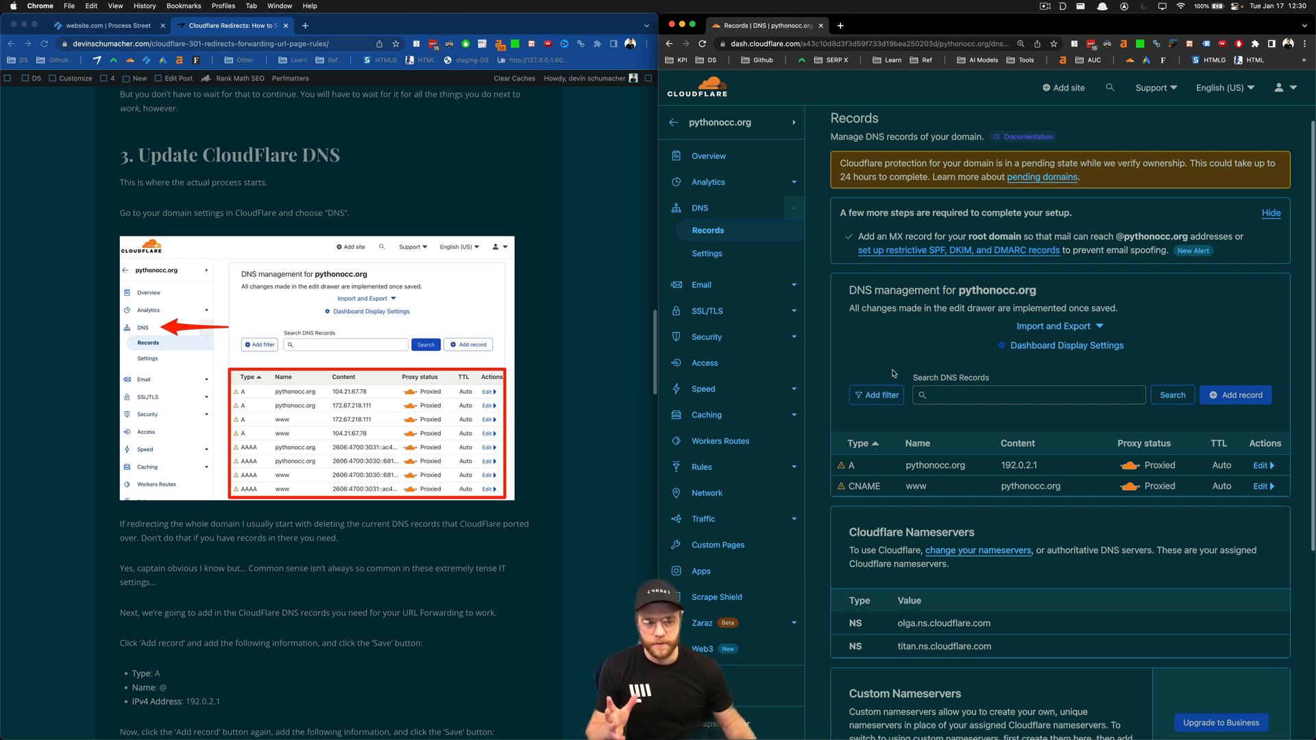
# Step: Add an A record named @ and partially enter the IPv4 address '120.0.'
pyautogui.click(1234, 395)
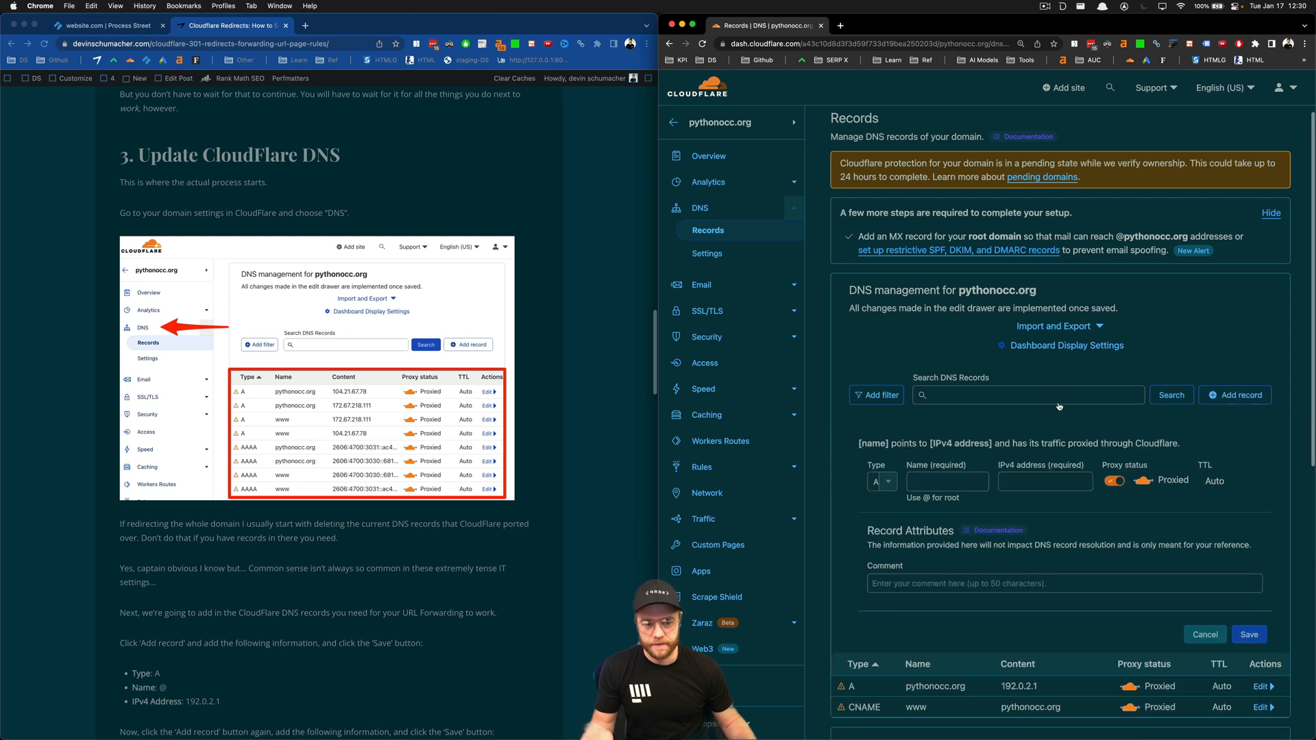
pyautogui.click(881, 481)
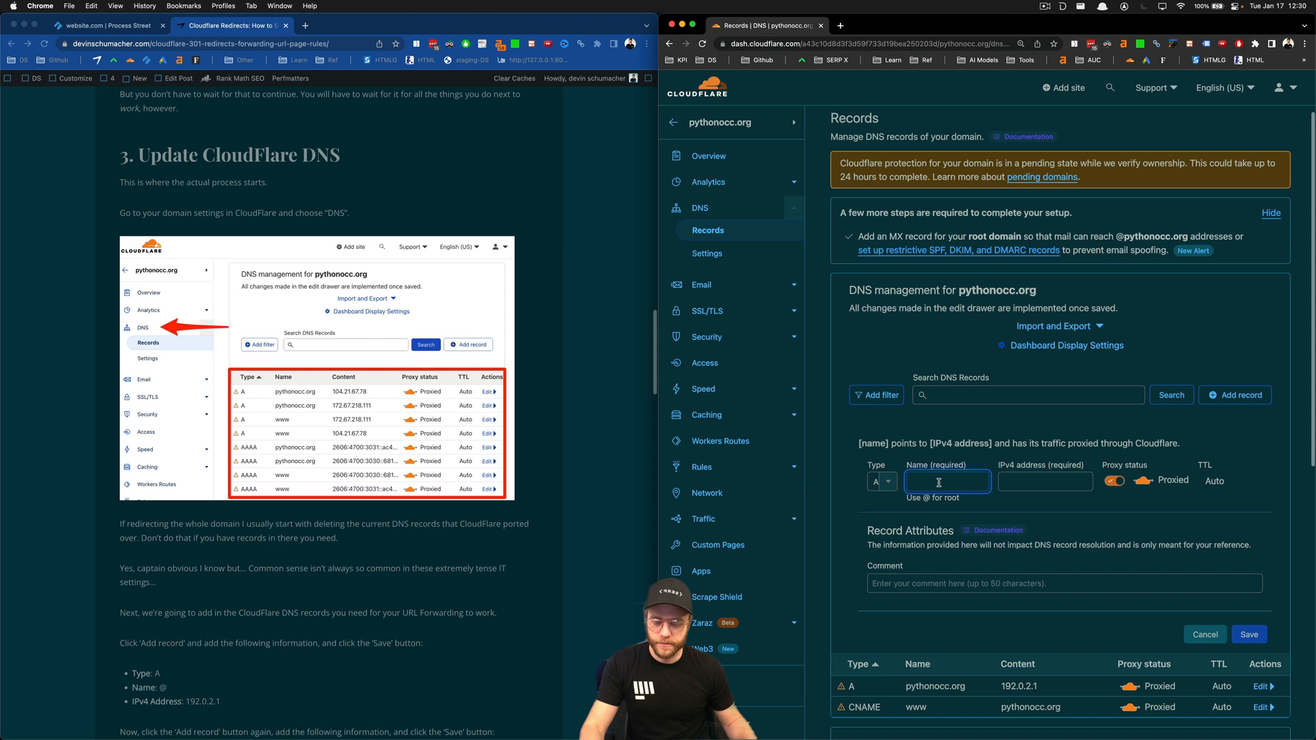
pyautogui.write('@')
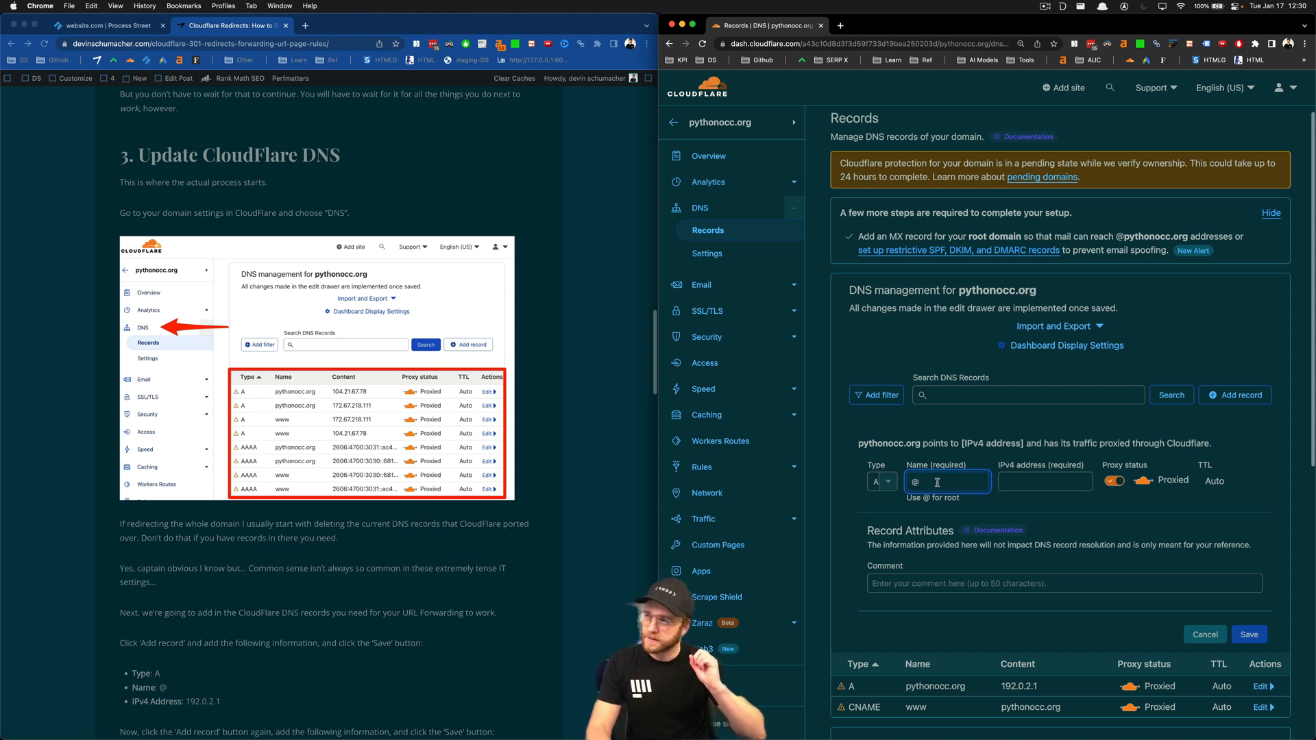
pyautogui.click(1045, 481)
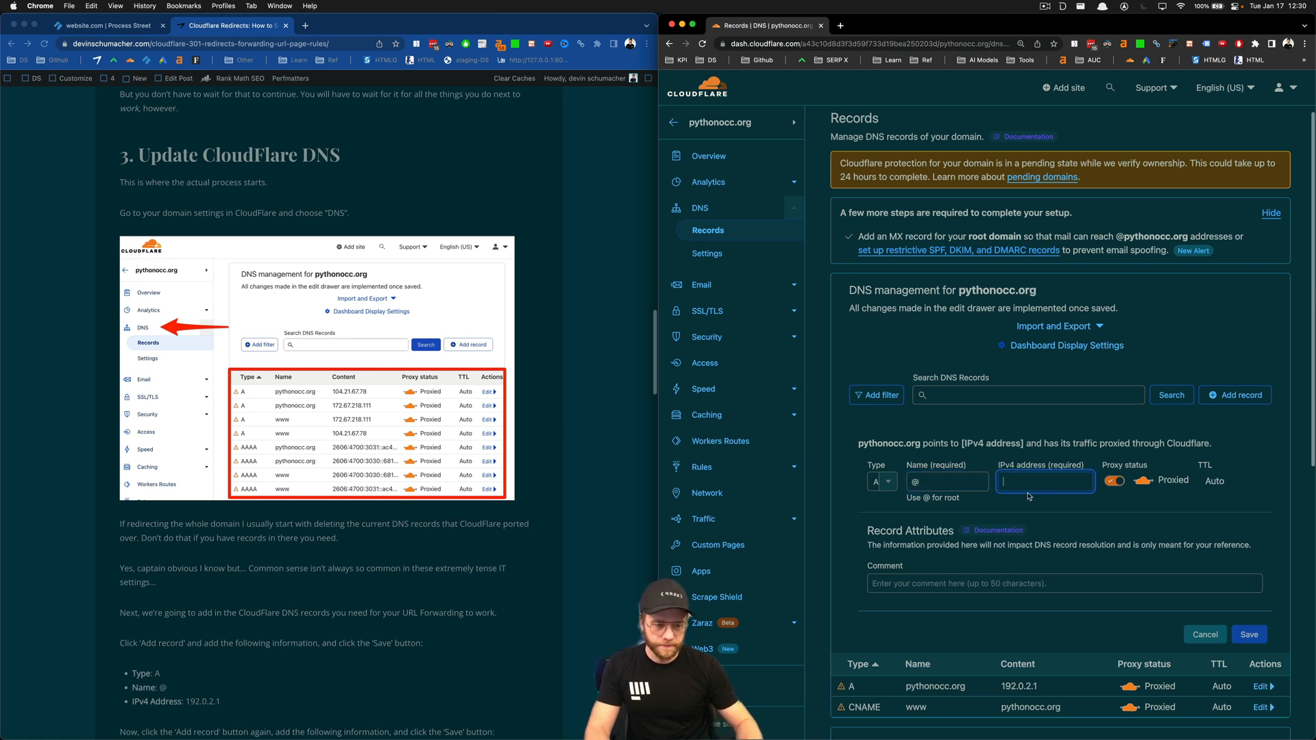
pyautogui.write('1')
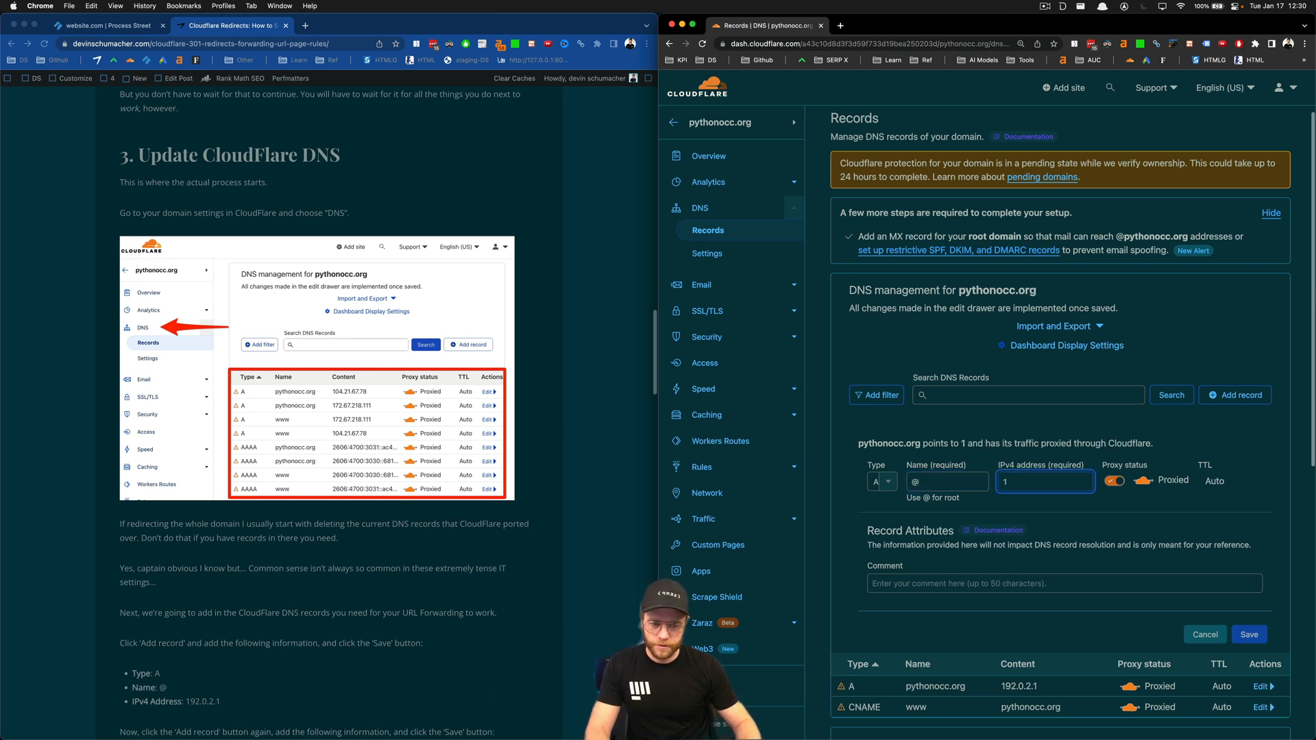
pyautogui.write('120.')
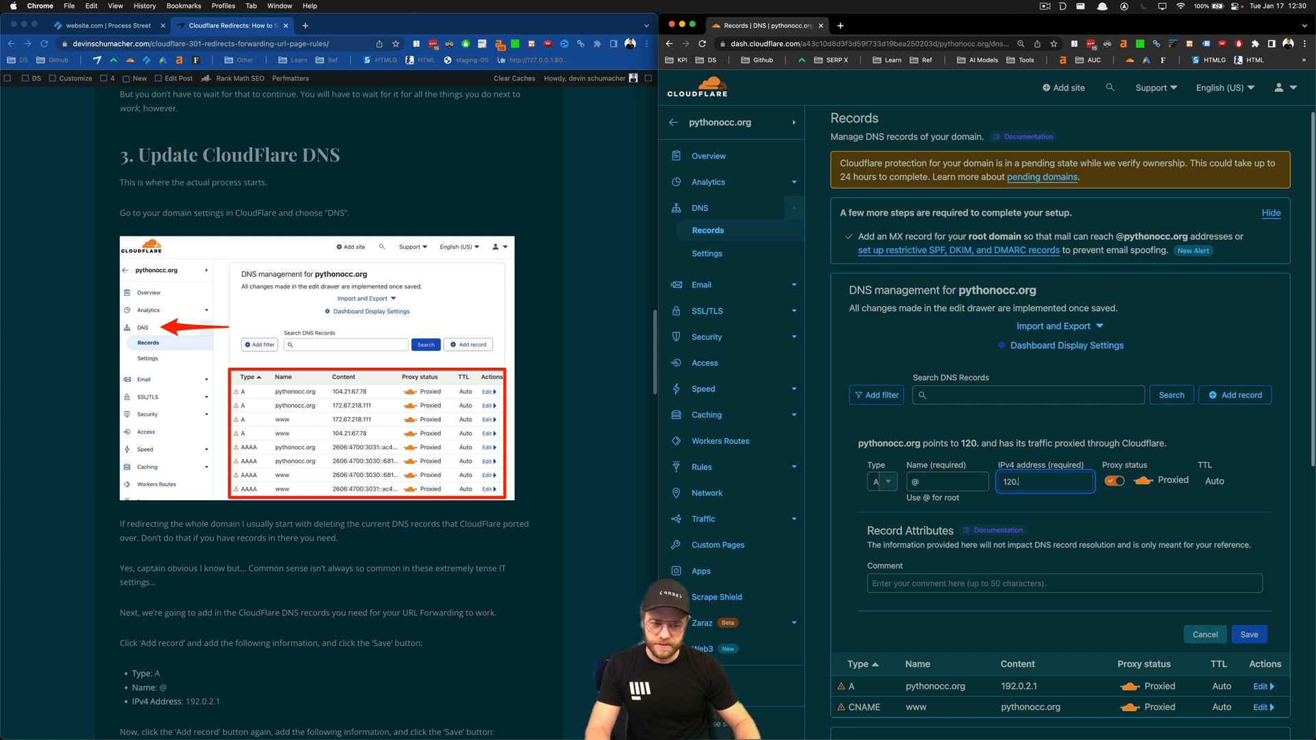
pyautogui.write('0.')
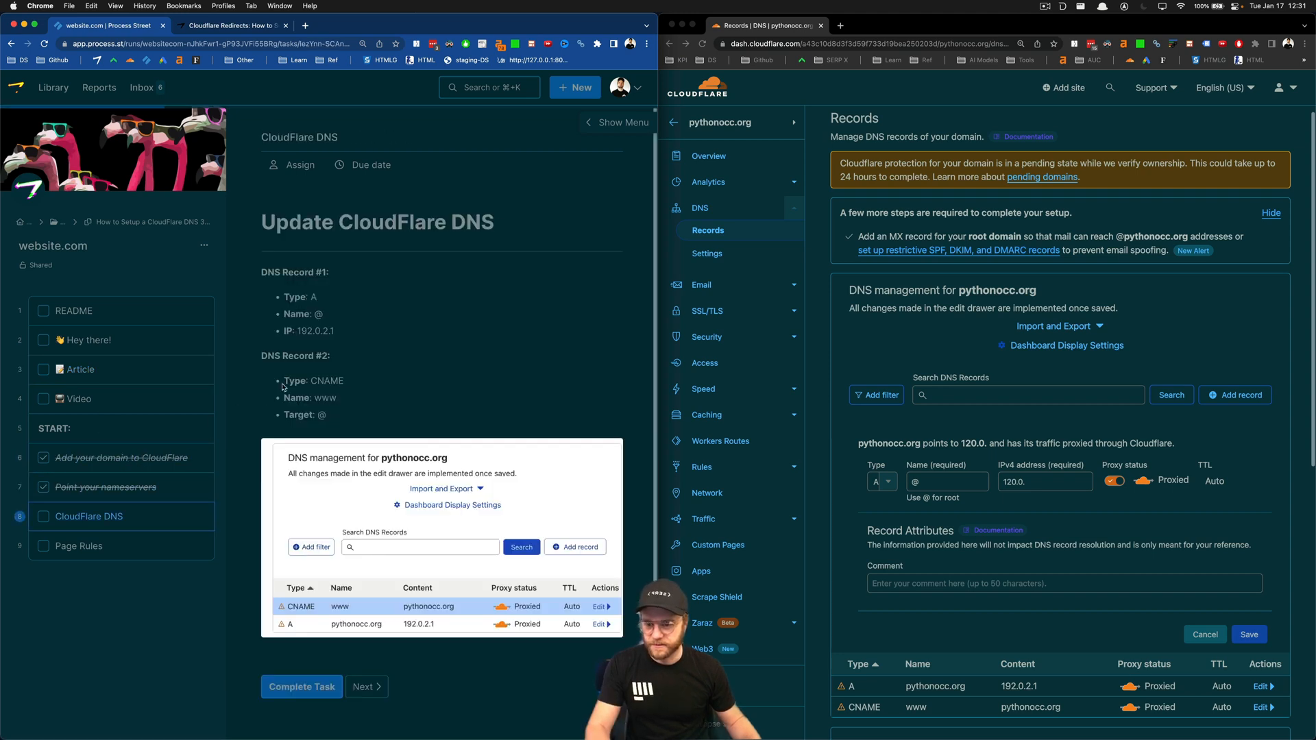
# Step: Select the IP 192.0.2.1 from DNS Record #1 in the Process Street task
pyautogui.doubleClick(301, 296)
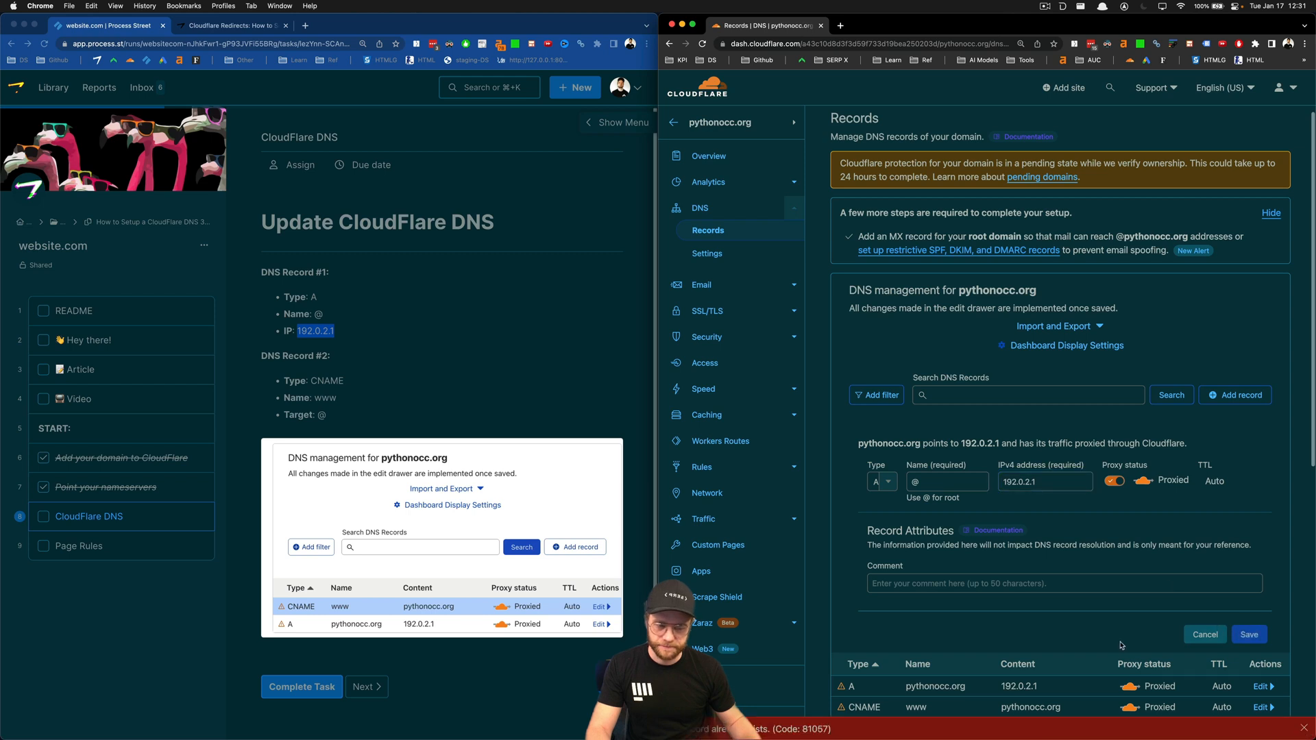
pyautogui.scroll(-3)
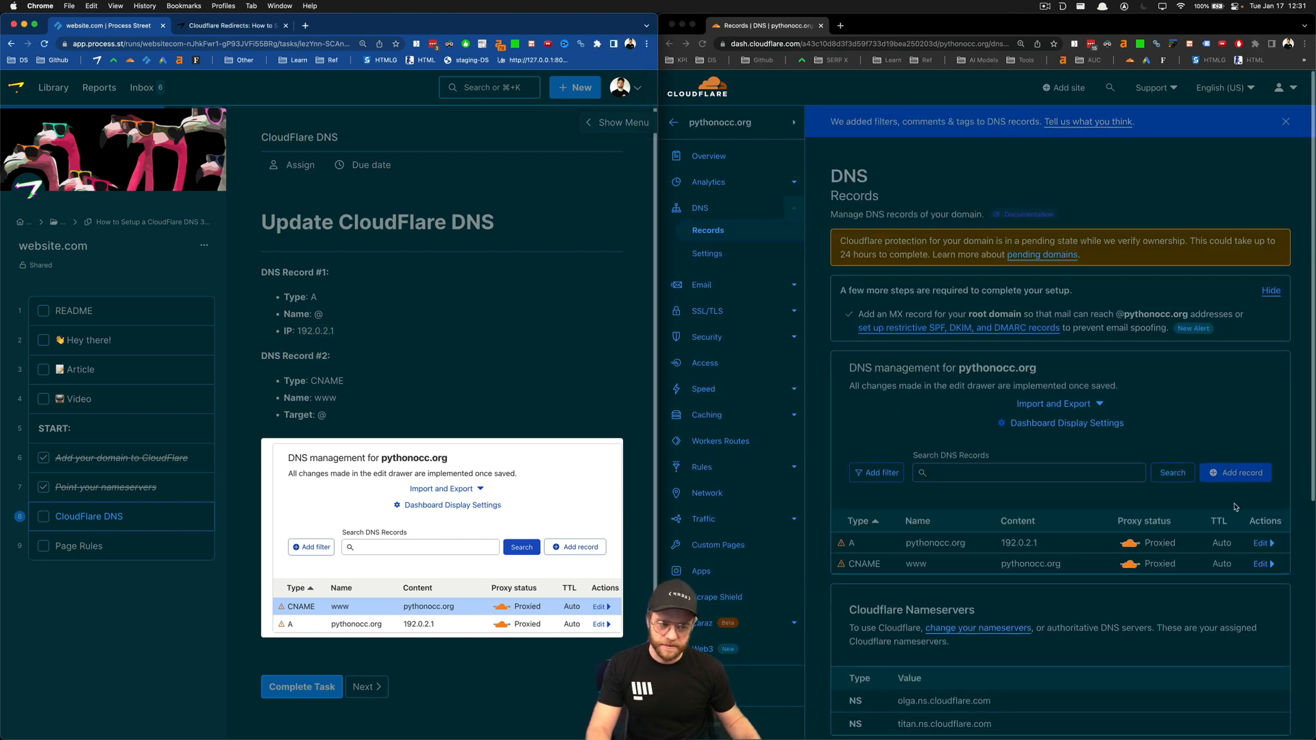
pyautogui.click(1235, 473)
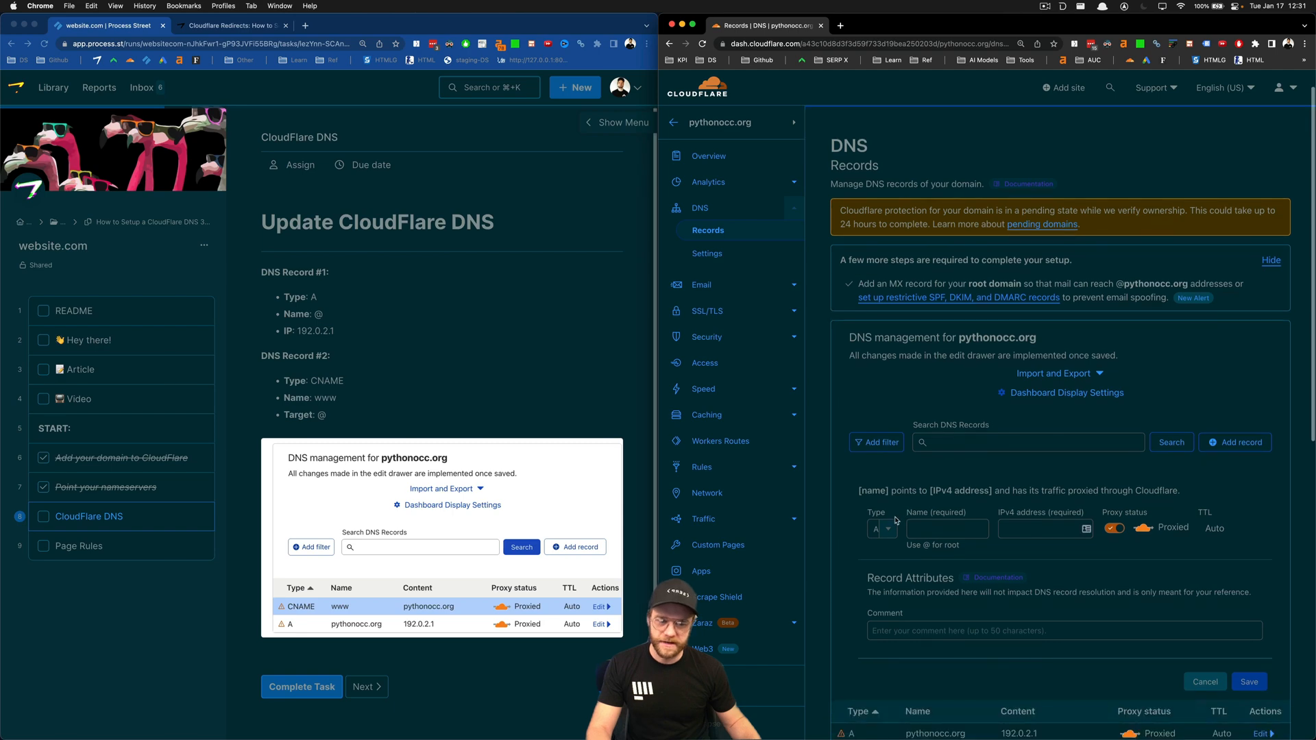
pyautogui.click(882, 529)
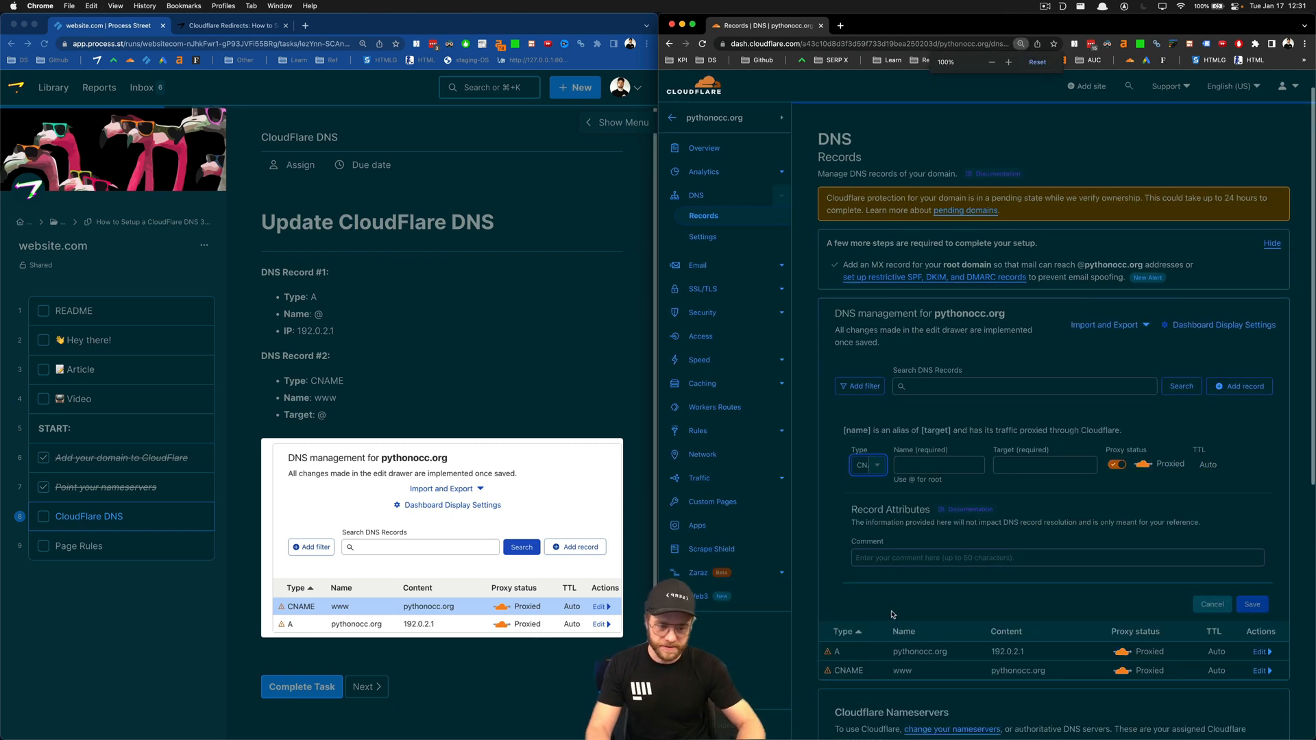
pyautogui.click(991, 61)
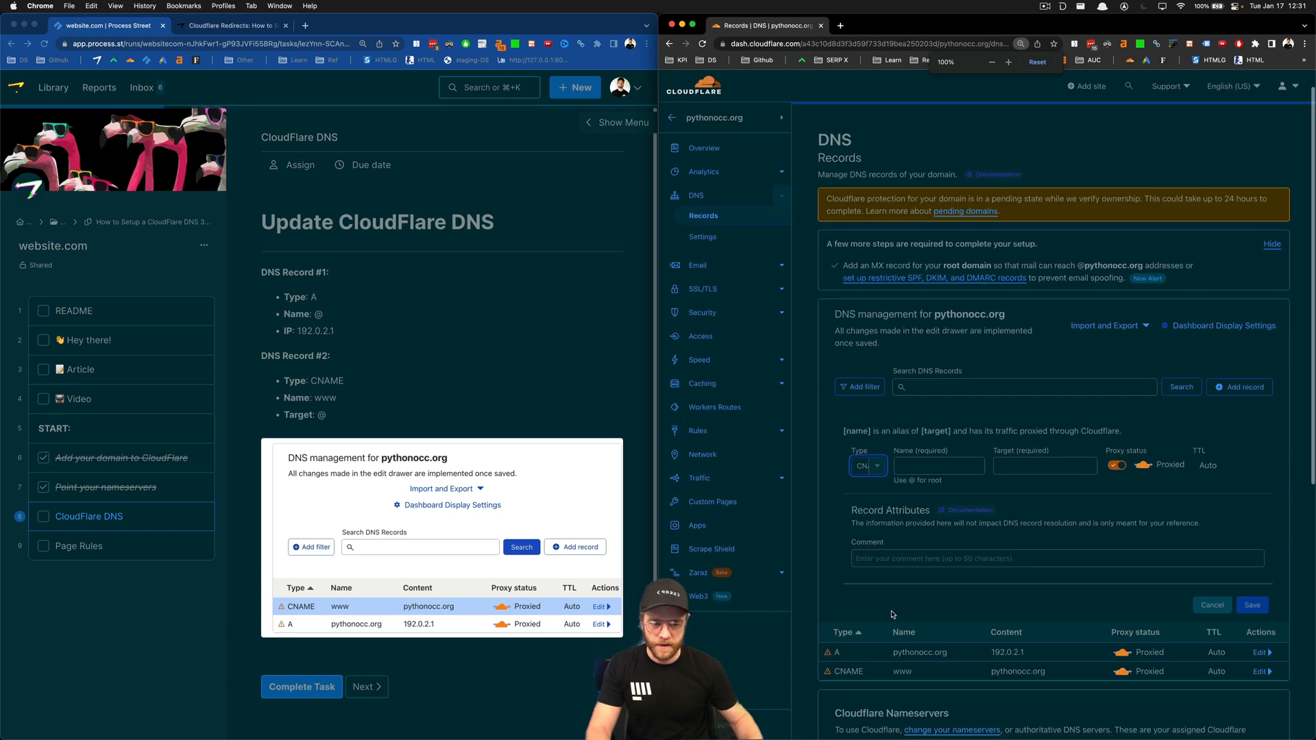
pyautogui.click(867, 465)
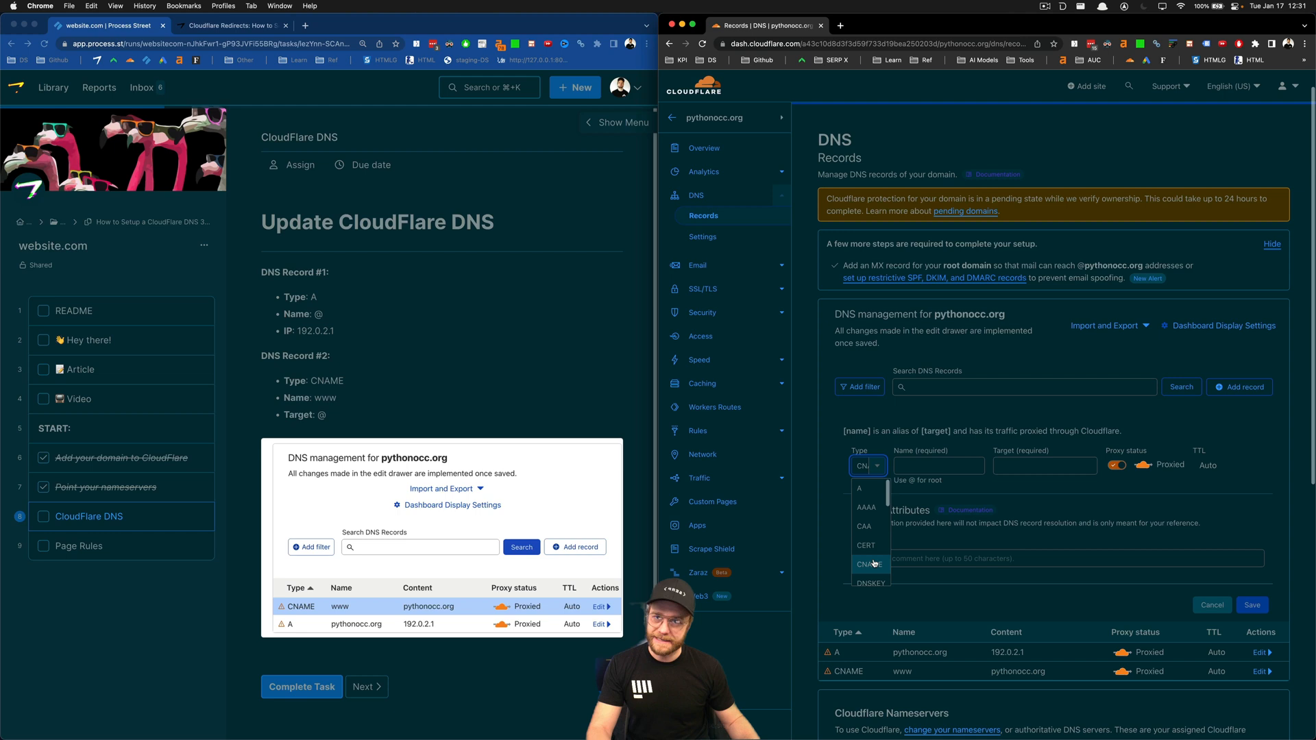
pyautogui.click(869, 564)
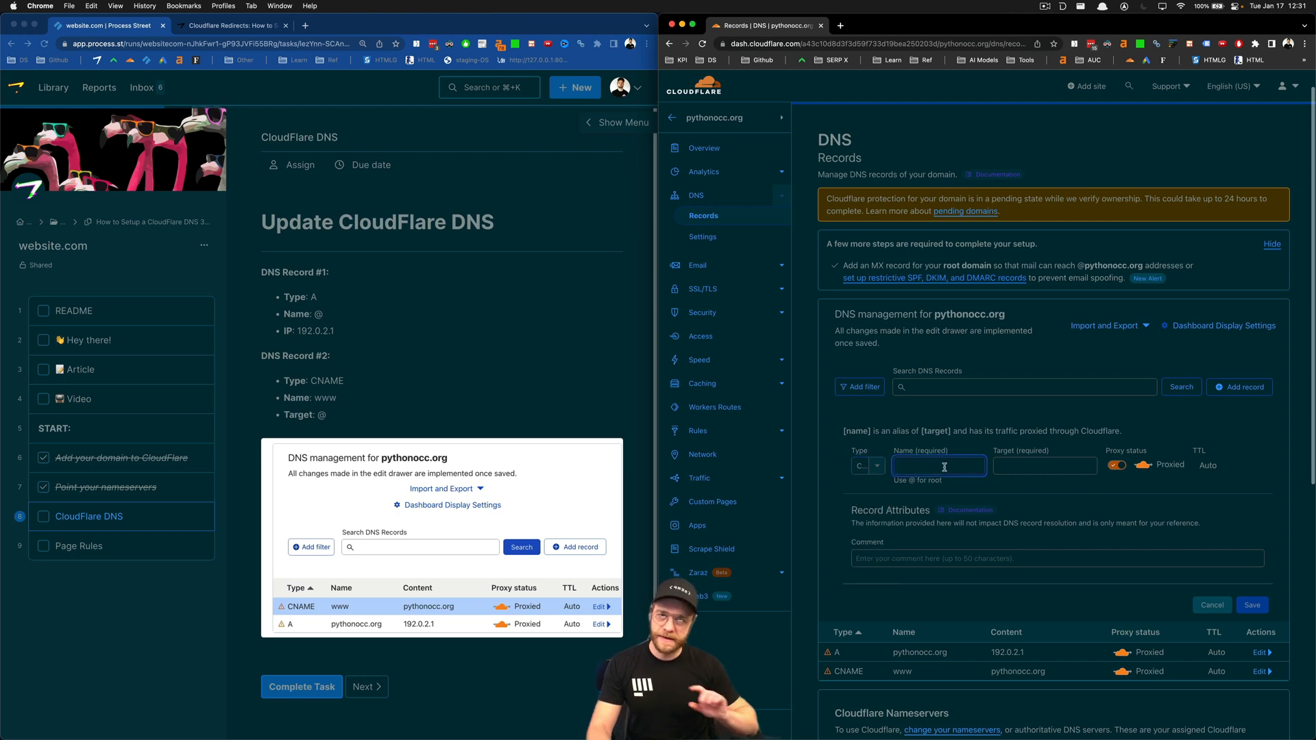
pyautogui.write('www')
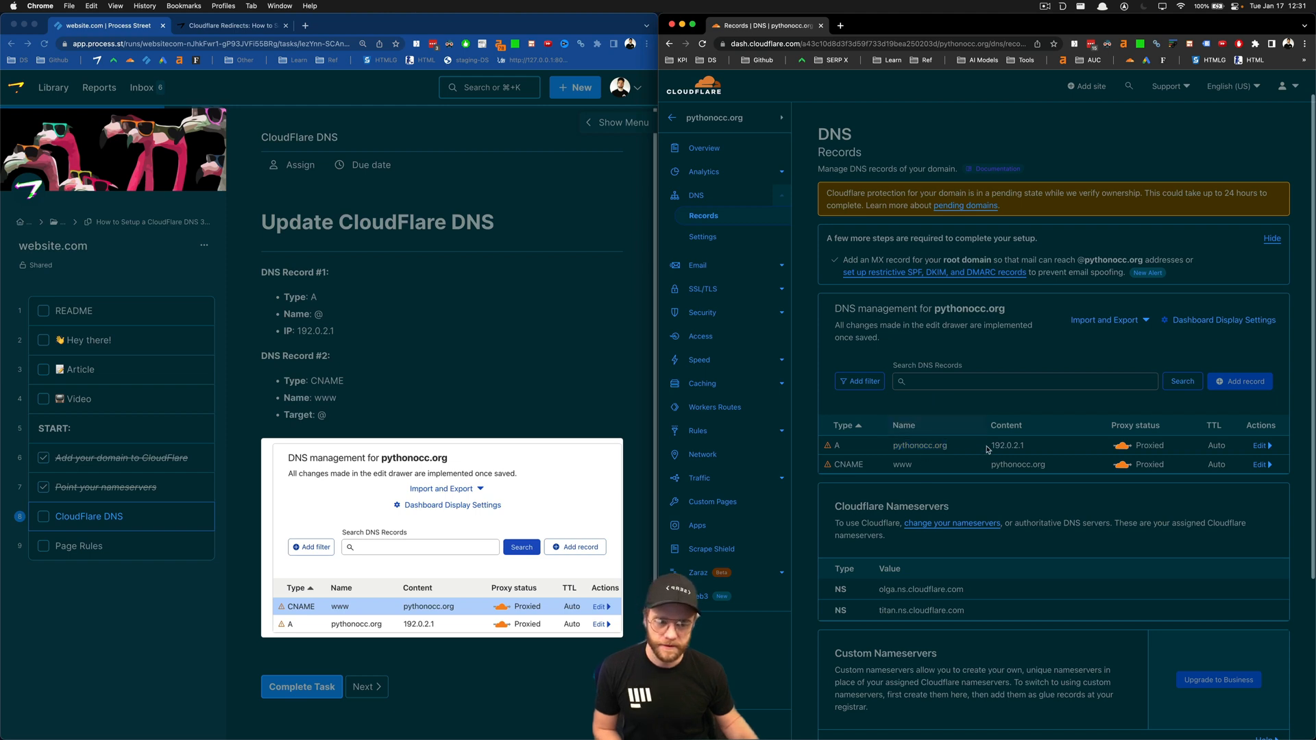
pyautogui.moveTo(1015, 453)
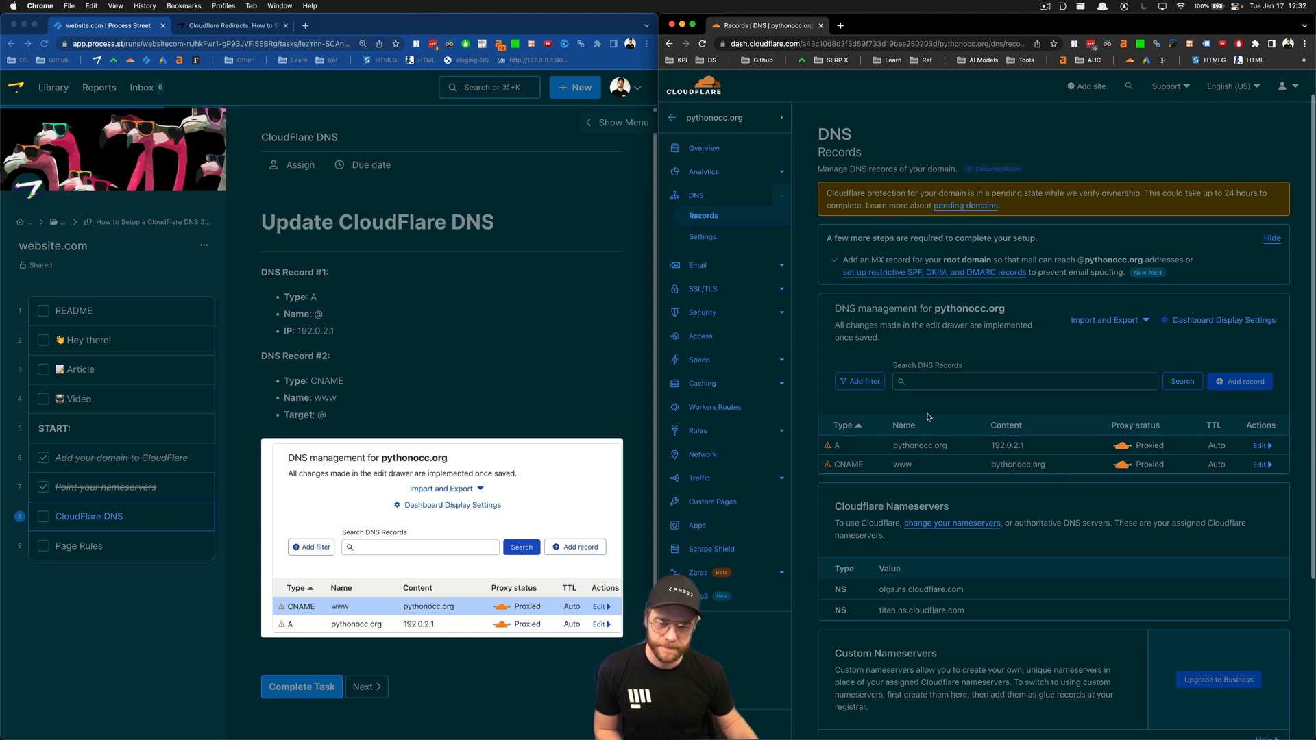
# Step: Mark the Cloudflare DNS task complete in the Process Street checklist
pyautogui.click(79, 545)
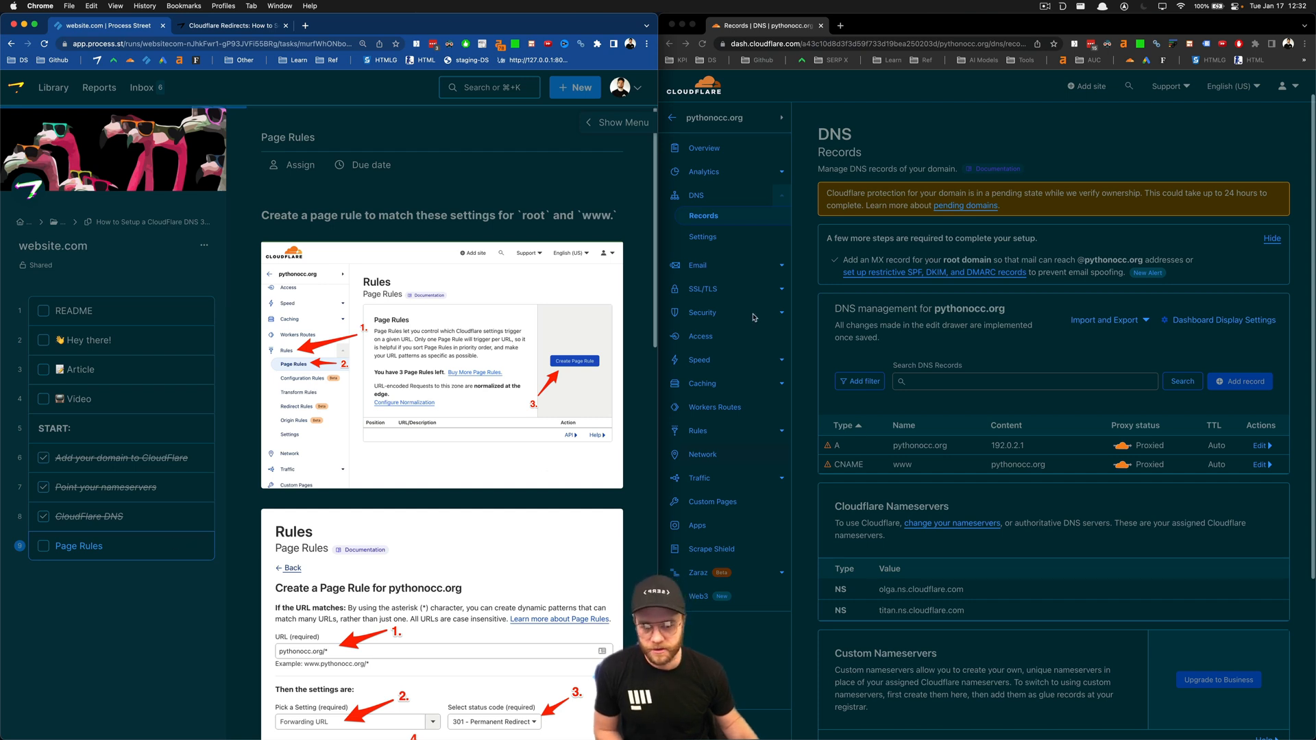
# Step: In Page Rules, delete the old forwarding rules and start a new page rule
pyautogui.click(698, 430)
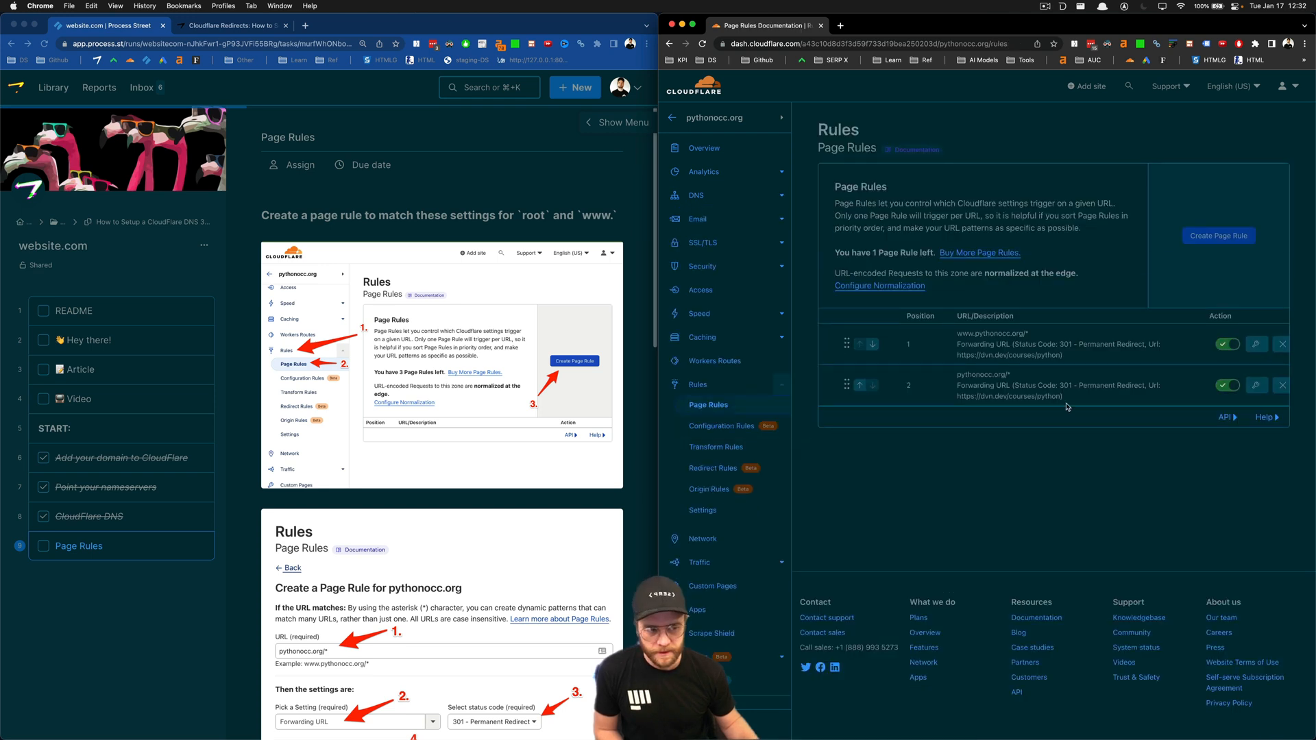
pyautogui.click(1282, 386)
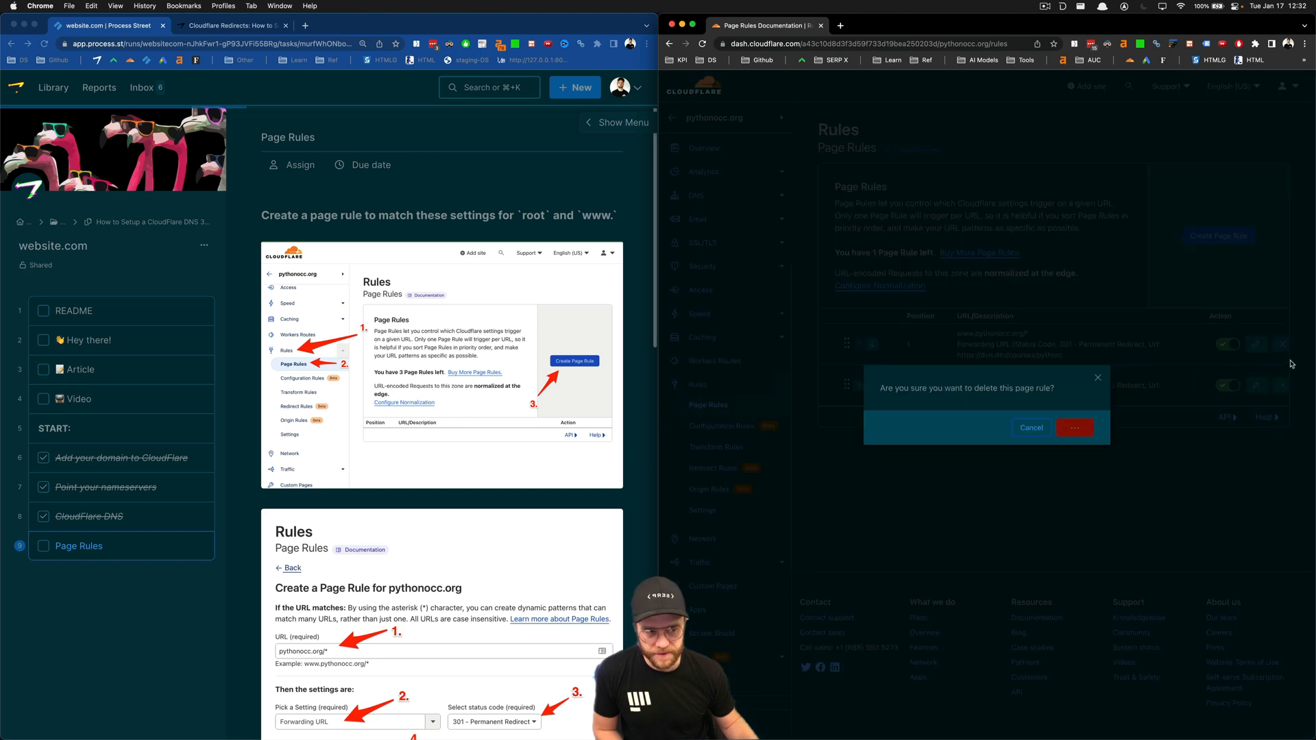
pyautogui.click(1074, 427)
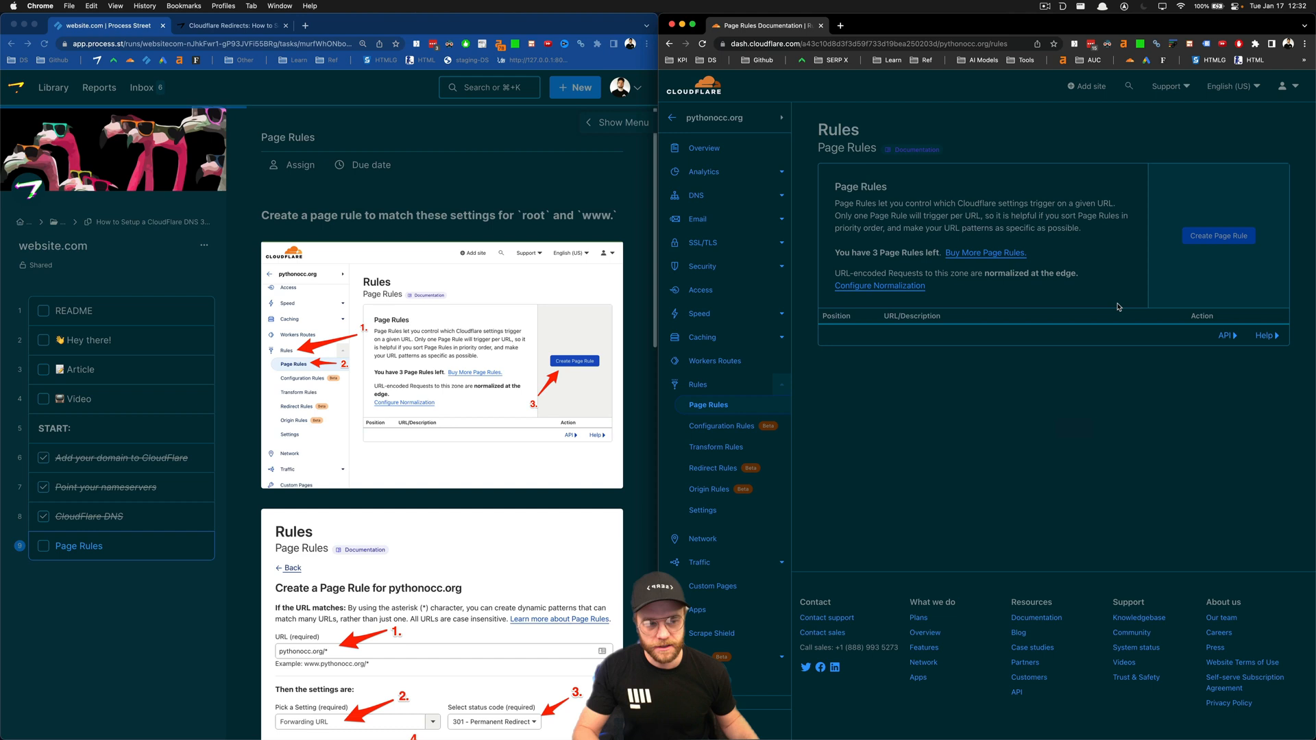
pyautogui.click(1218, 236)
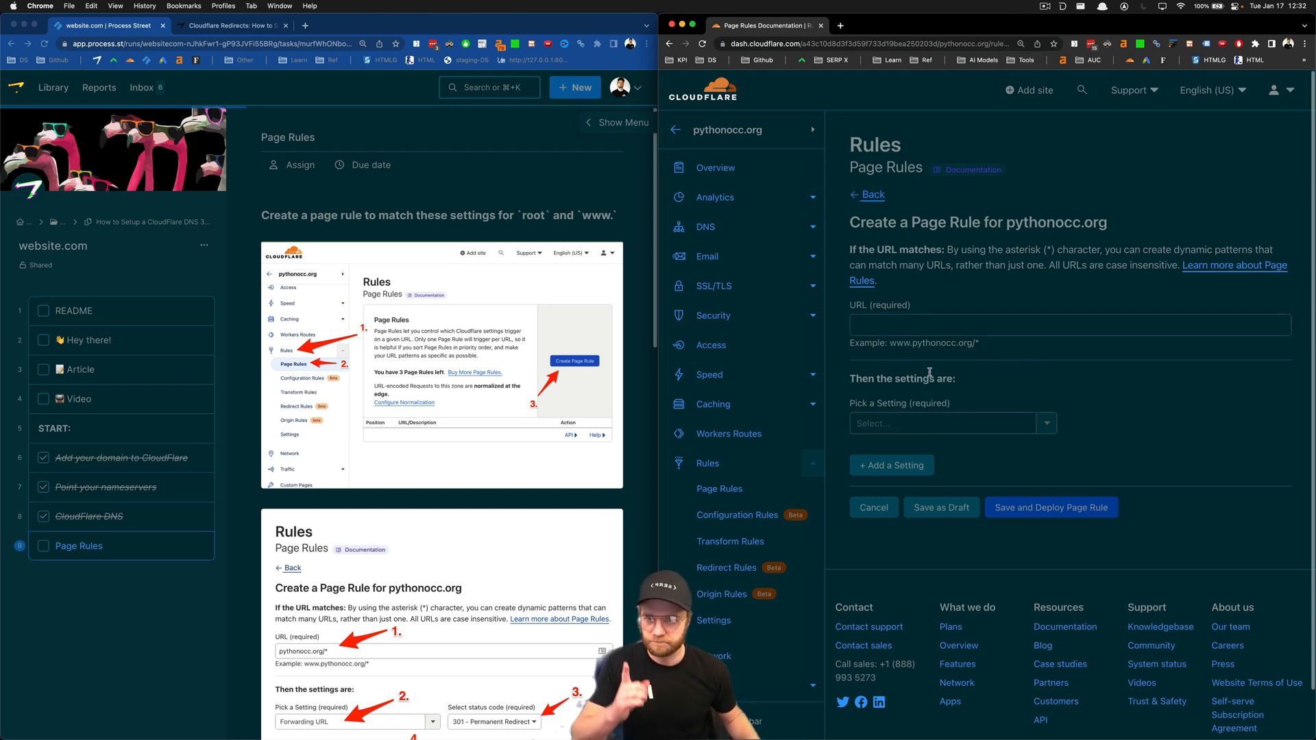
# Step: Copy the example pattern pythonocc.org/* into the rule's URL (required) field
pyautogui.click(1069, 324)
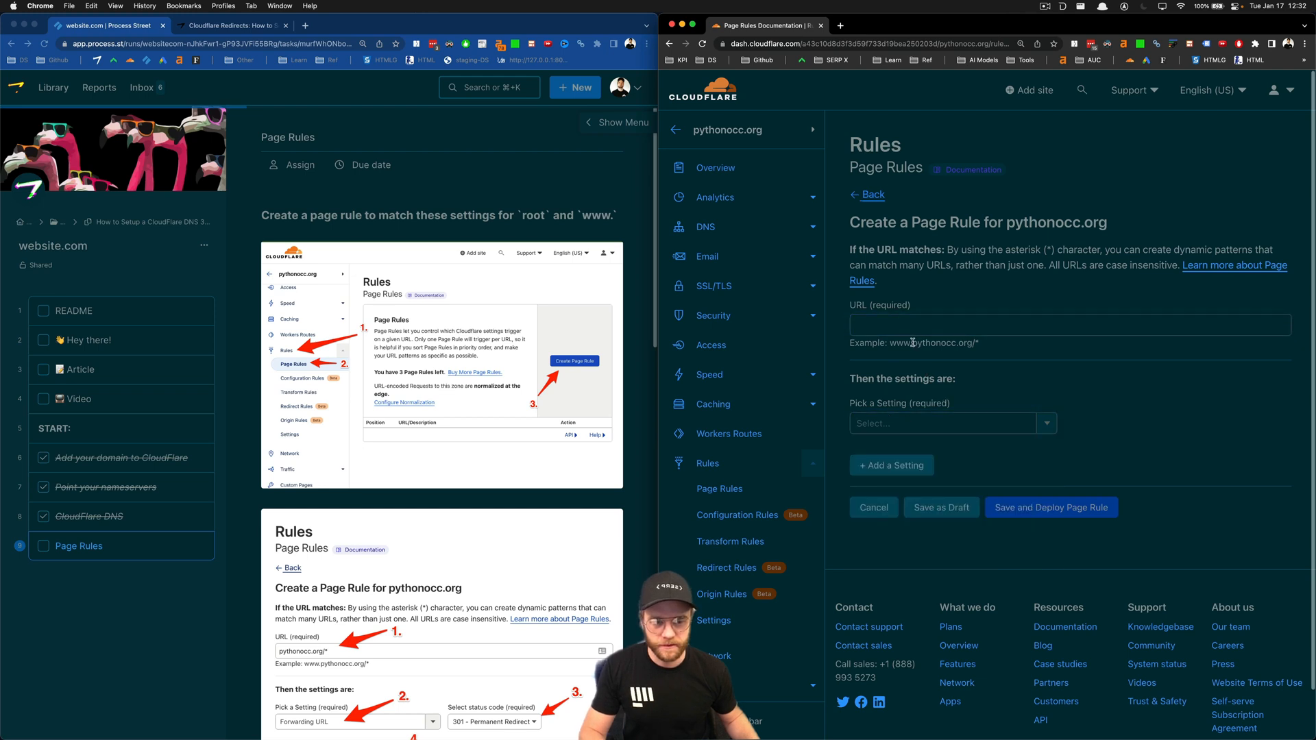
pyautogui.doubleClick(940, 343)
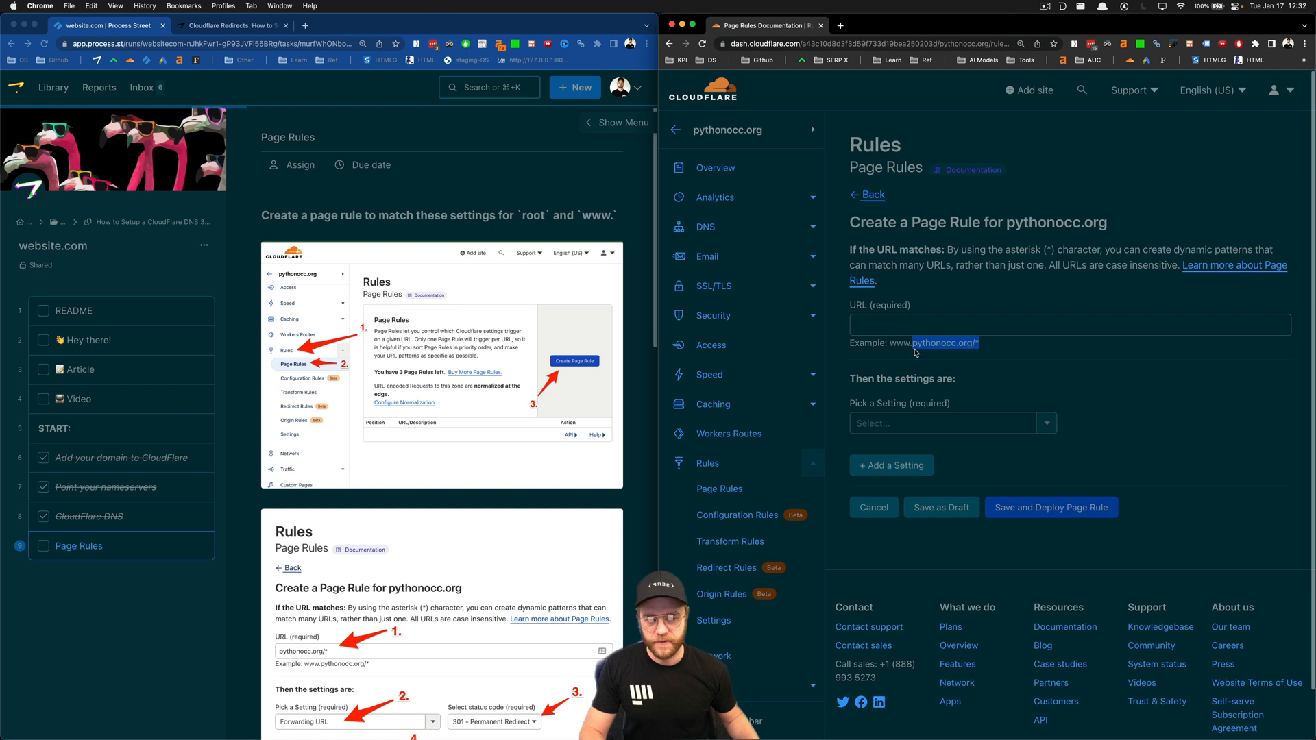
pyautogui.click(949, 325)
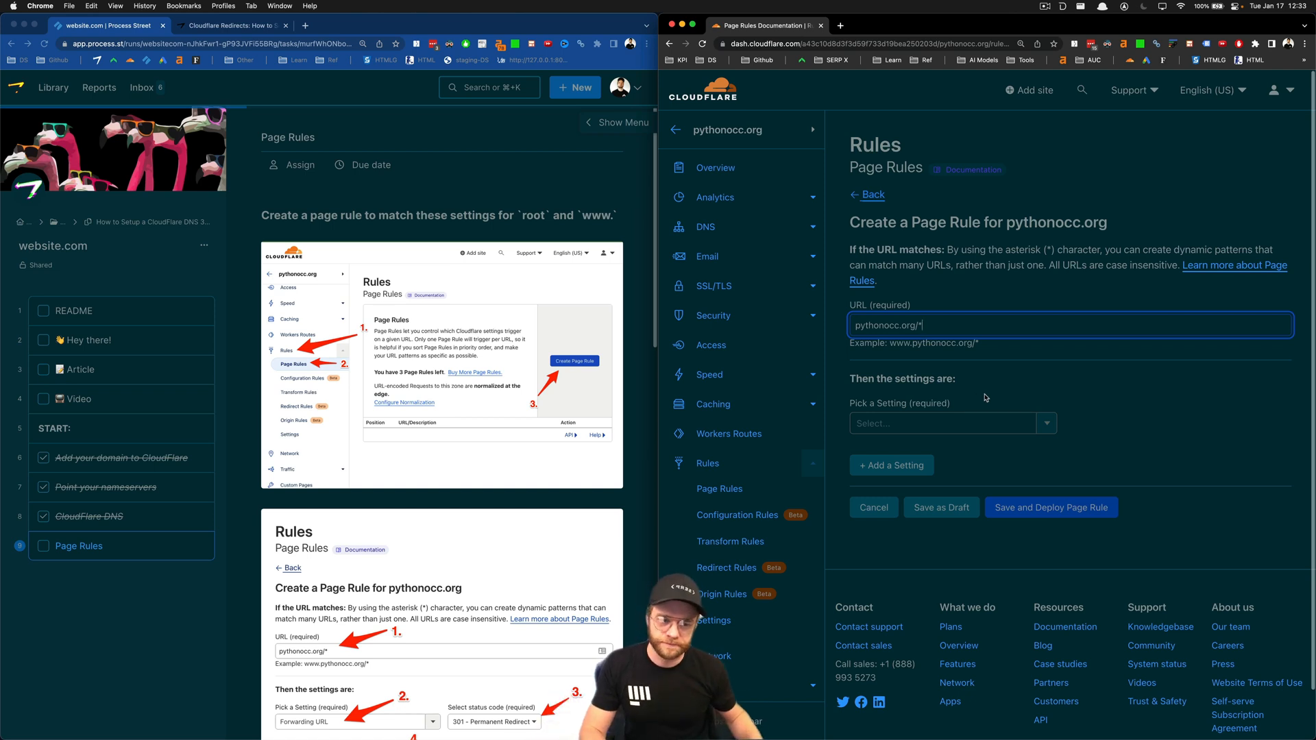
pyautogui.click(949, 423)
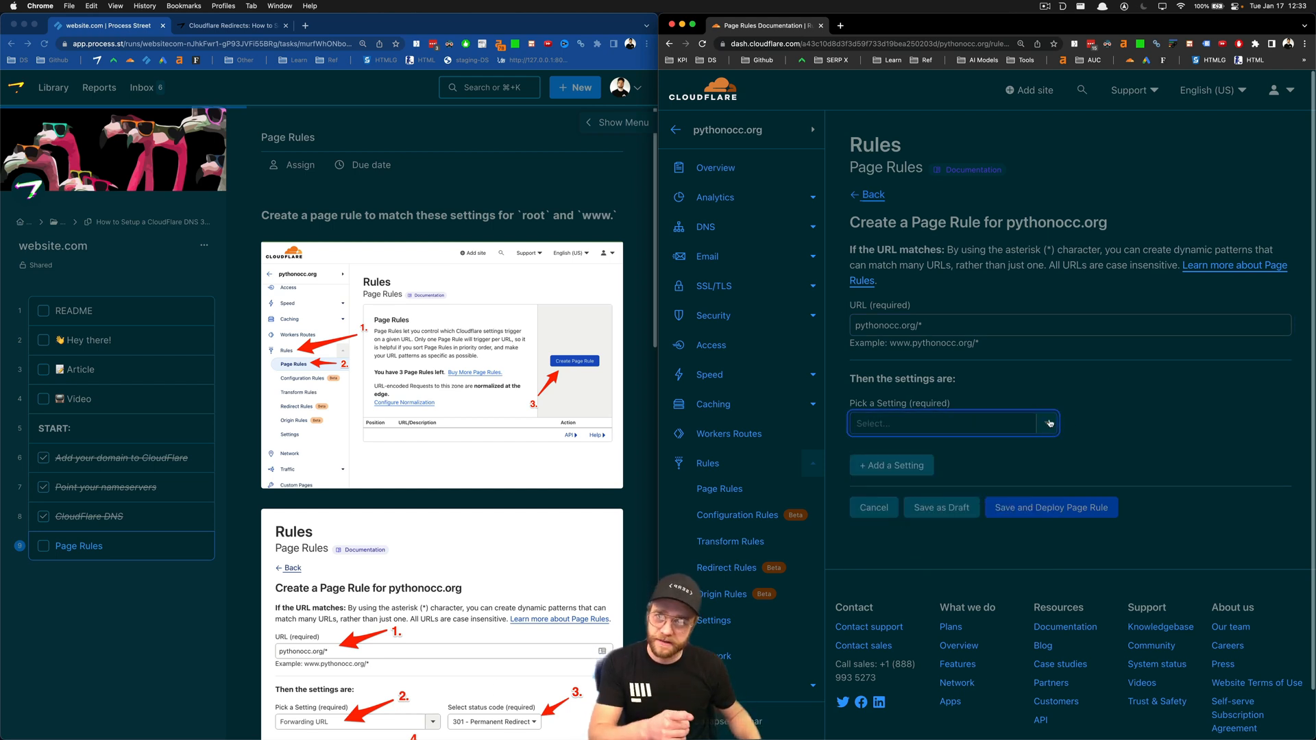
pyautogui.click(953, 423)
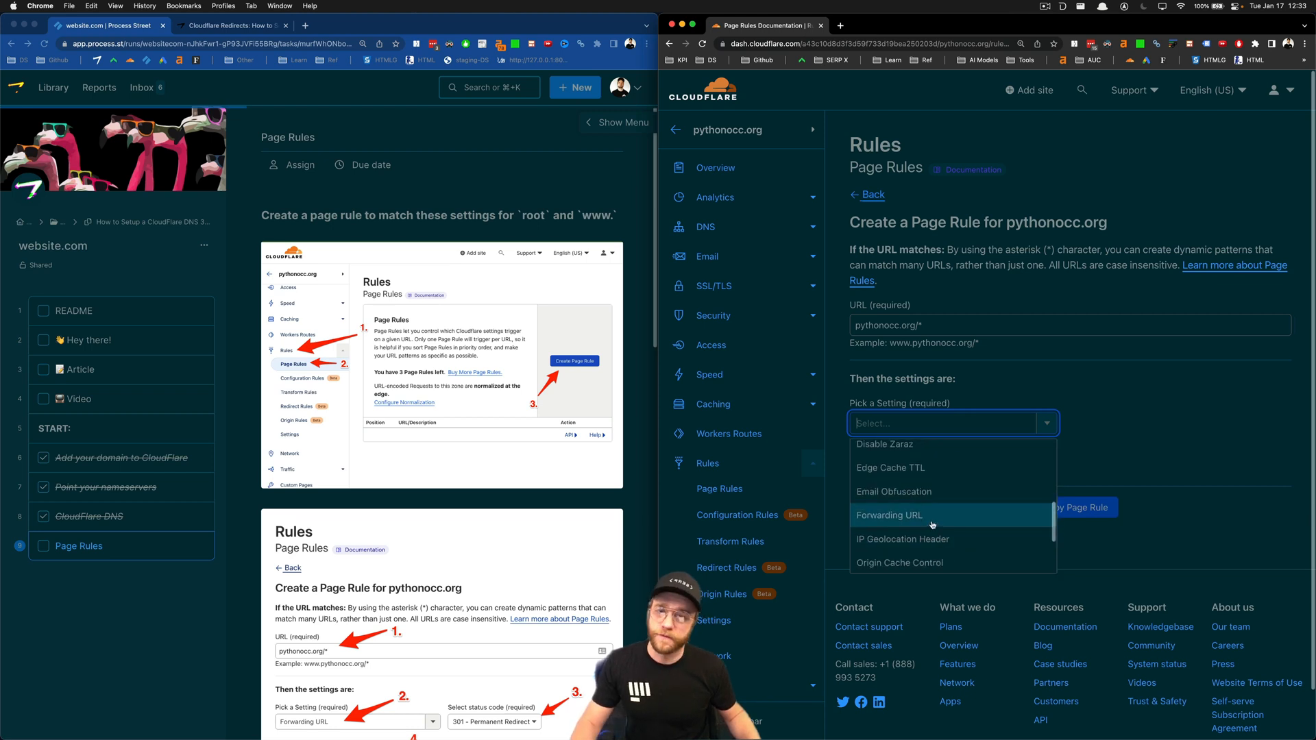
pyautogui.click(889, 514)
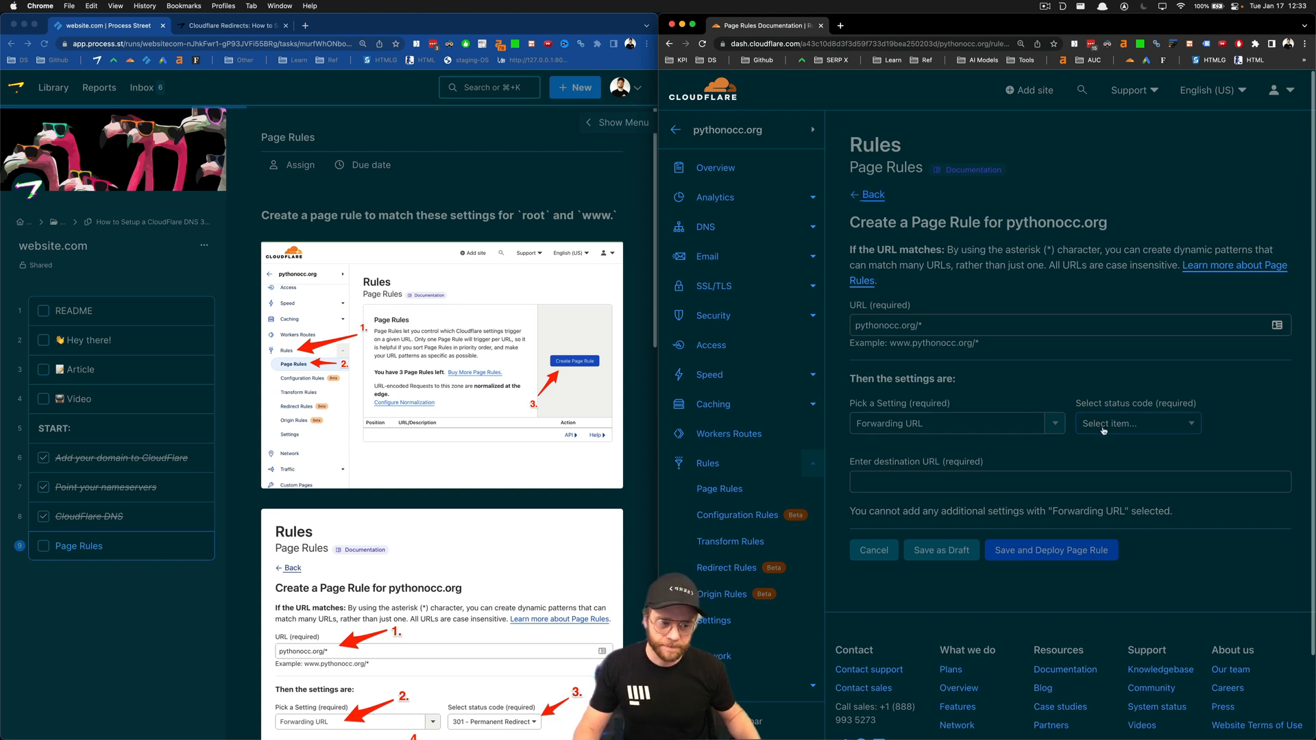
pyautogui.click(1136, 423)
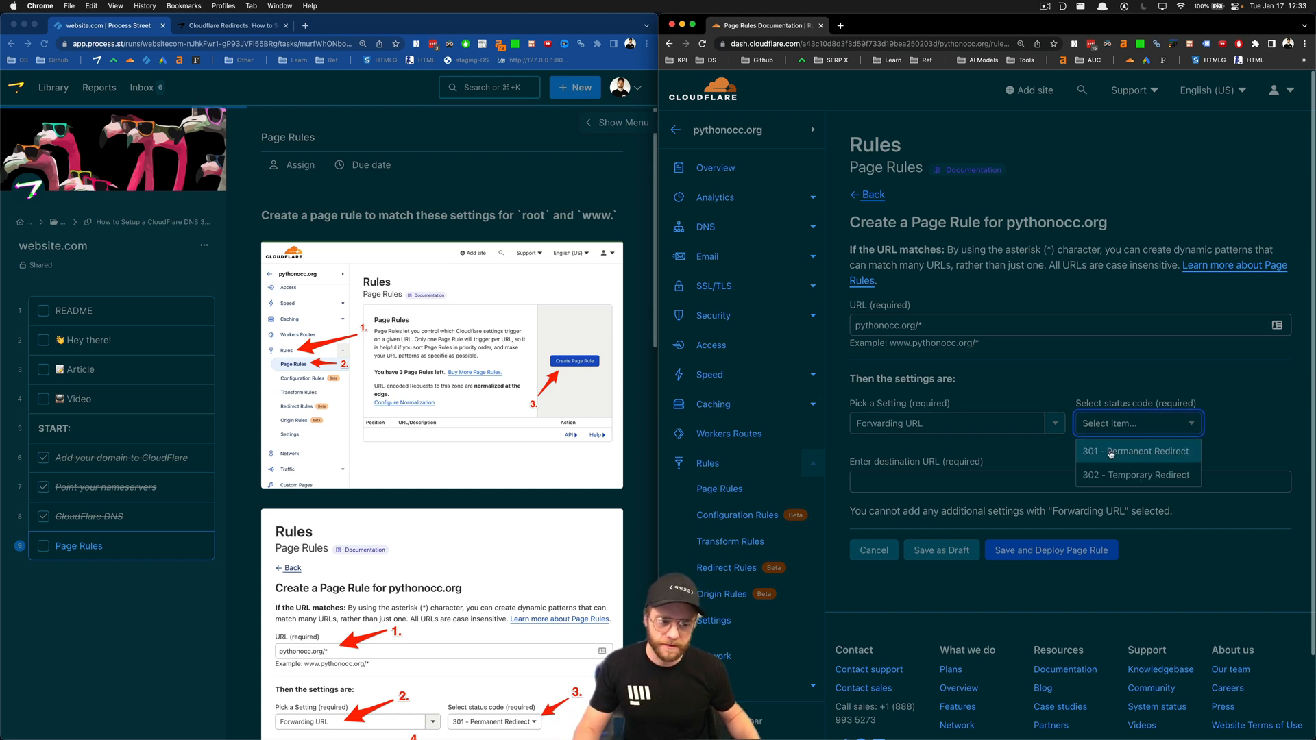
pyautogui.click(1129, 451)
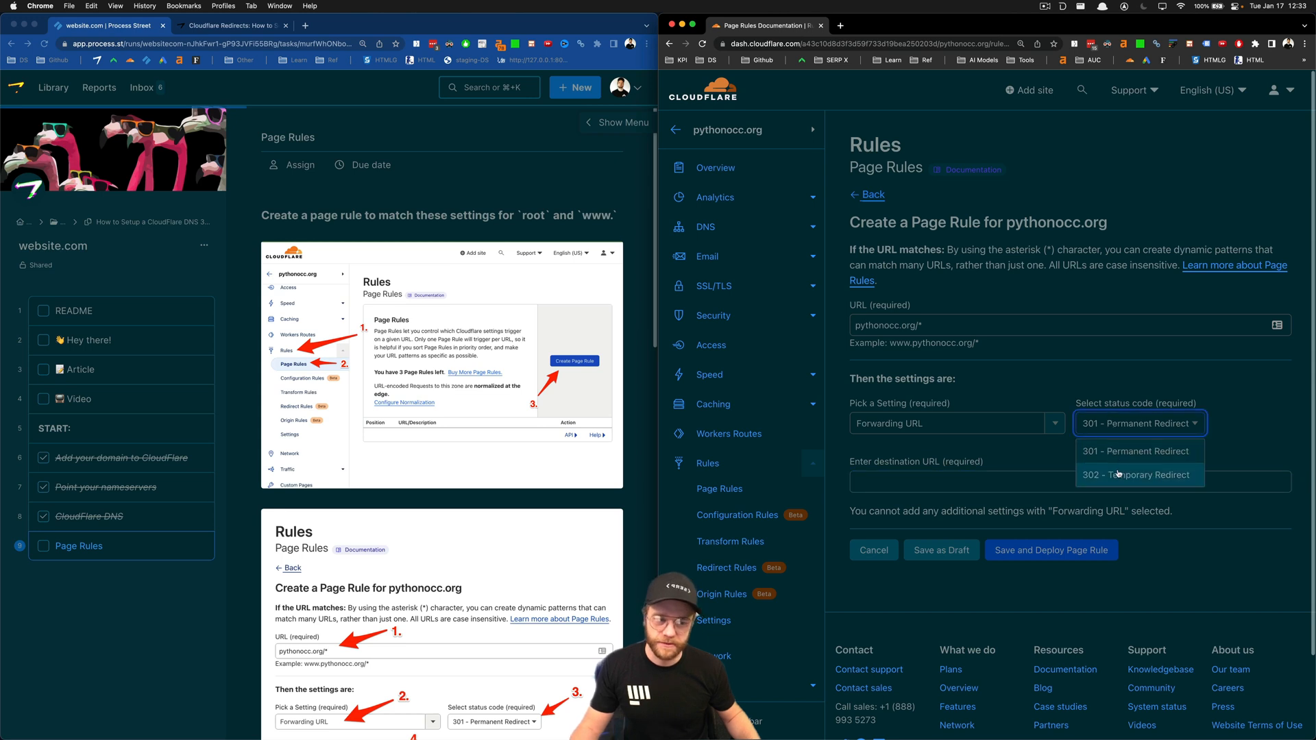
pyautogui.click(1139, 423)
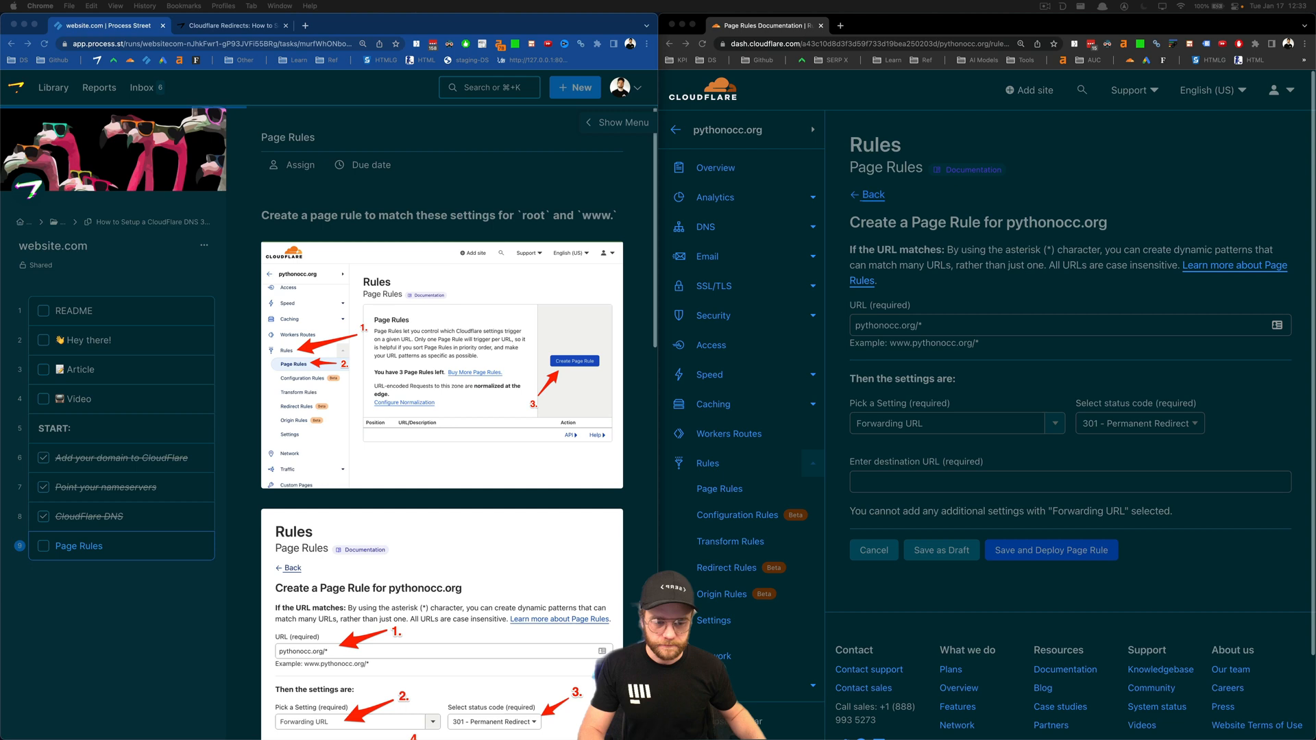
pyautogui.write('https://dvn.dev/courses/python/')
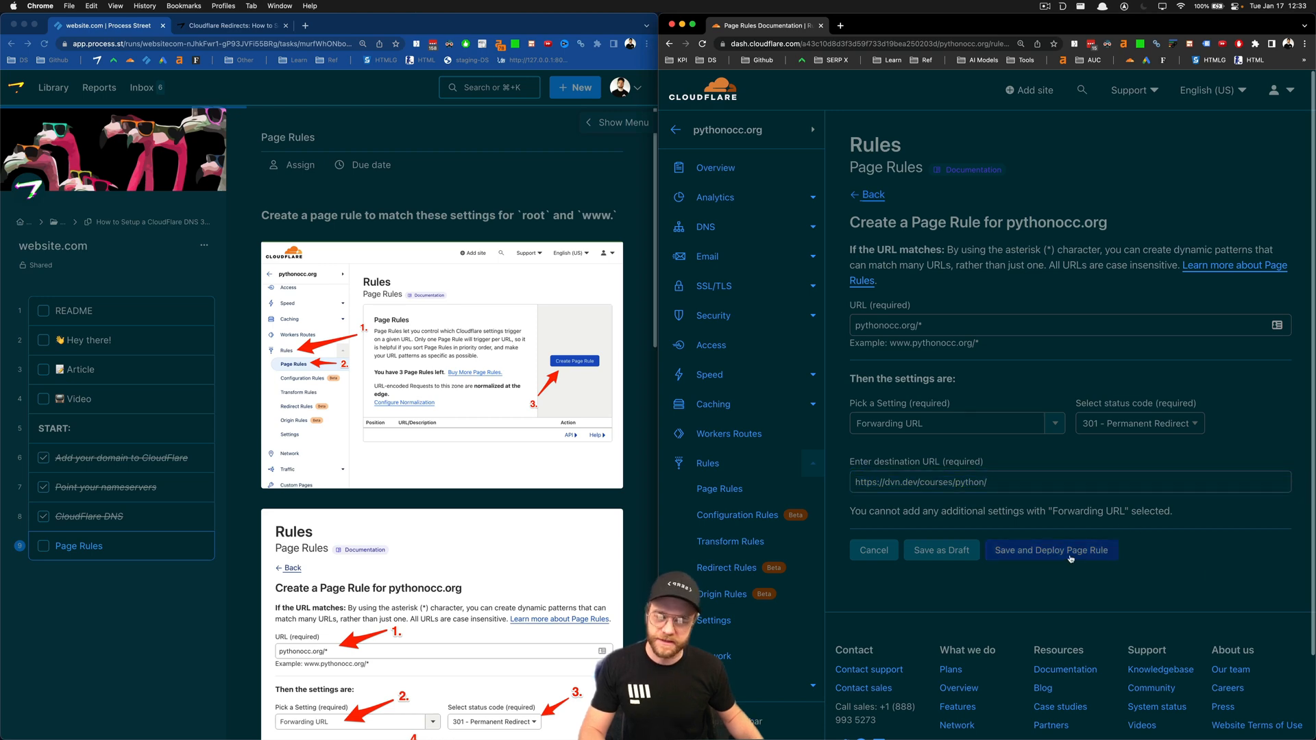
pyautogui.click(1051, 550)
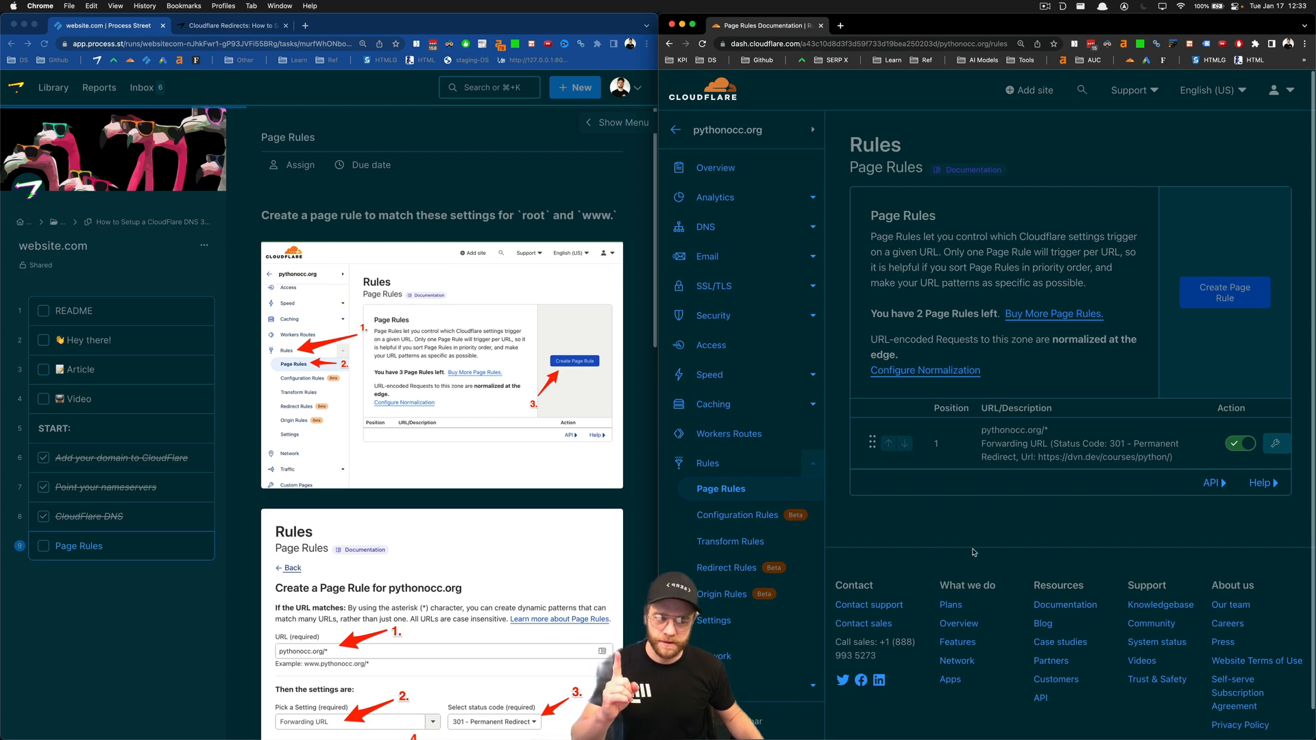
# Step: Scroll the task, then scroll the devinschumacher.com article to the www page rule section
pyautogui.scroll(-3)
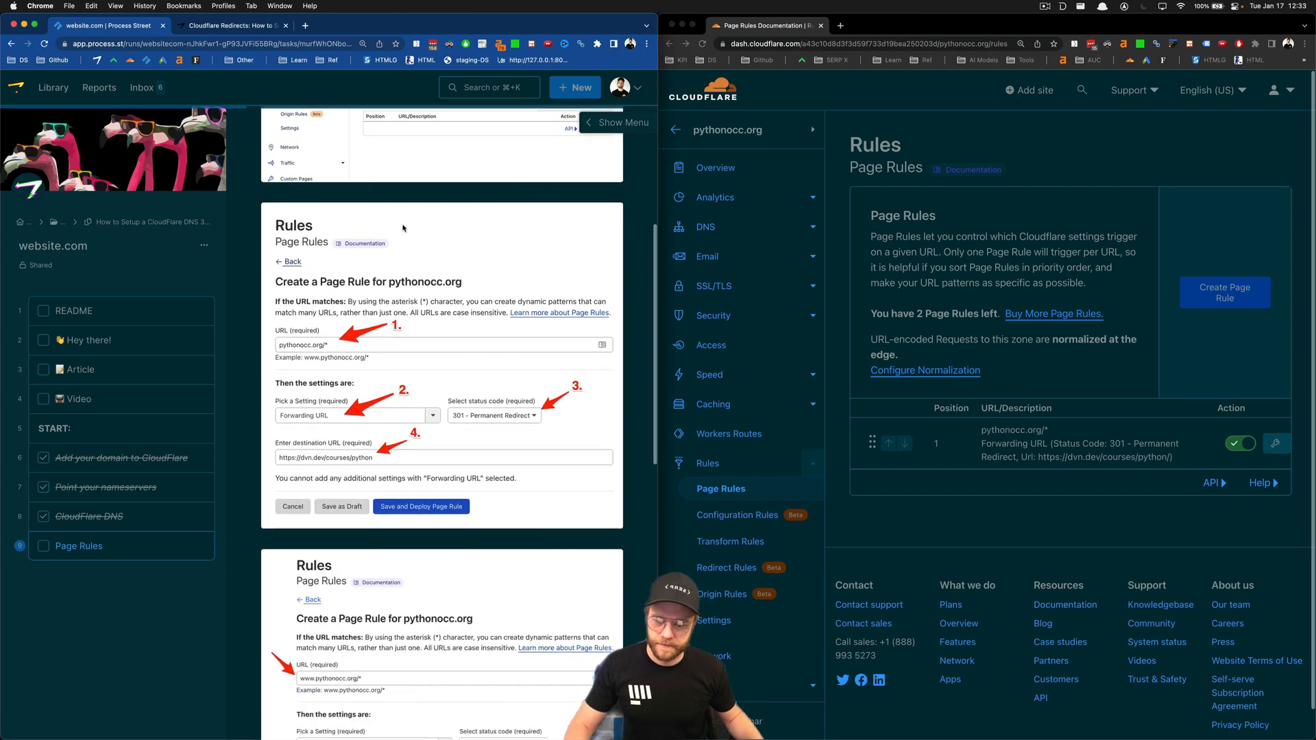
pyautogui.scroll(-3)
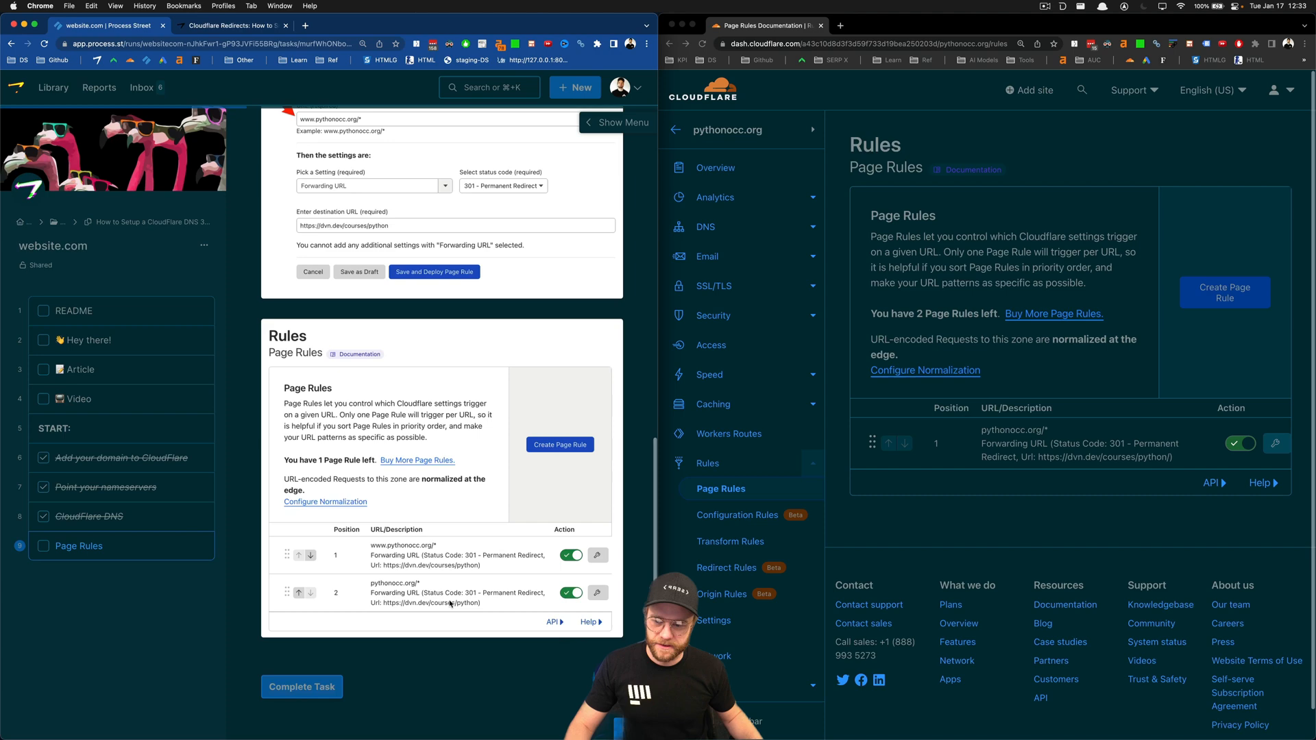
pyautogui.click(231, 26)
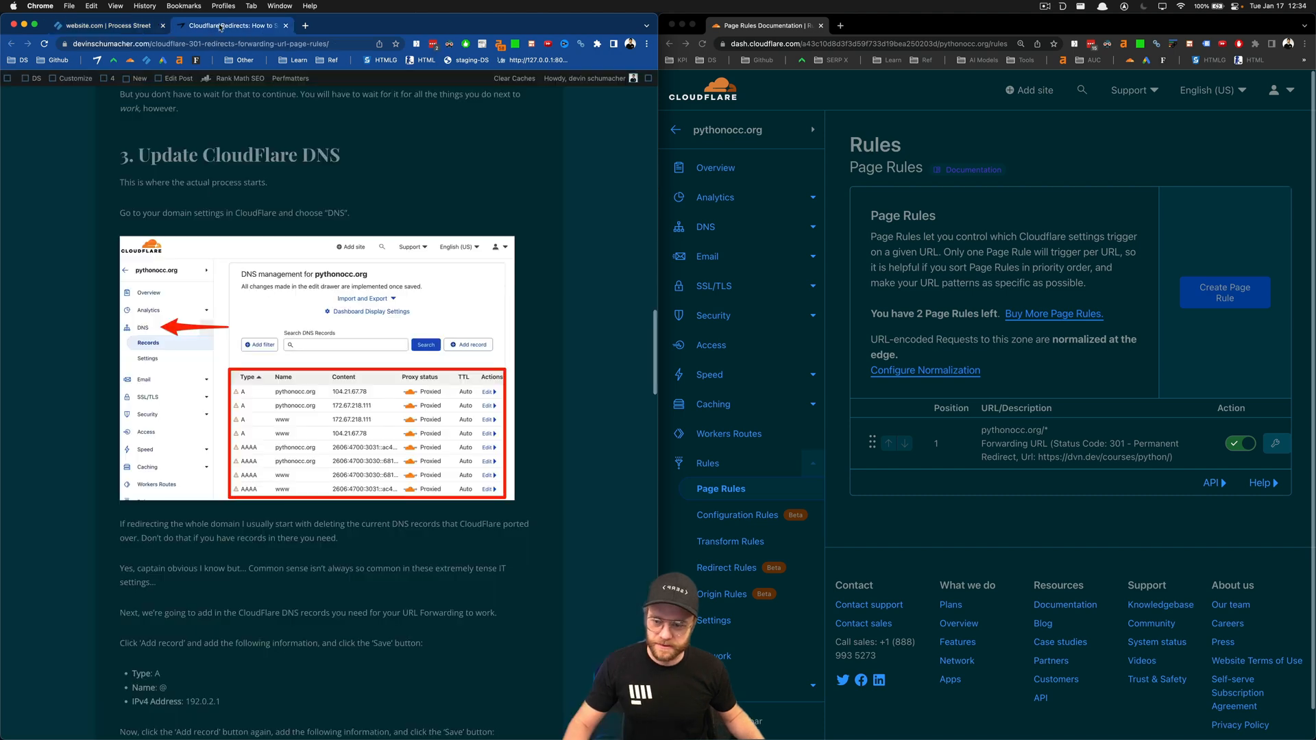
pyautogui.scroll(-3)
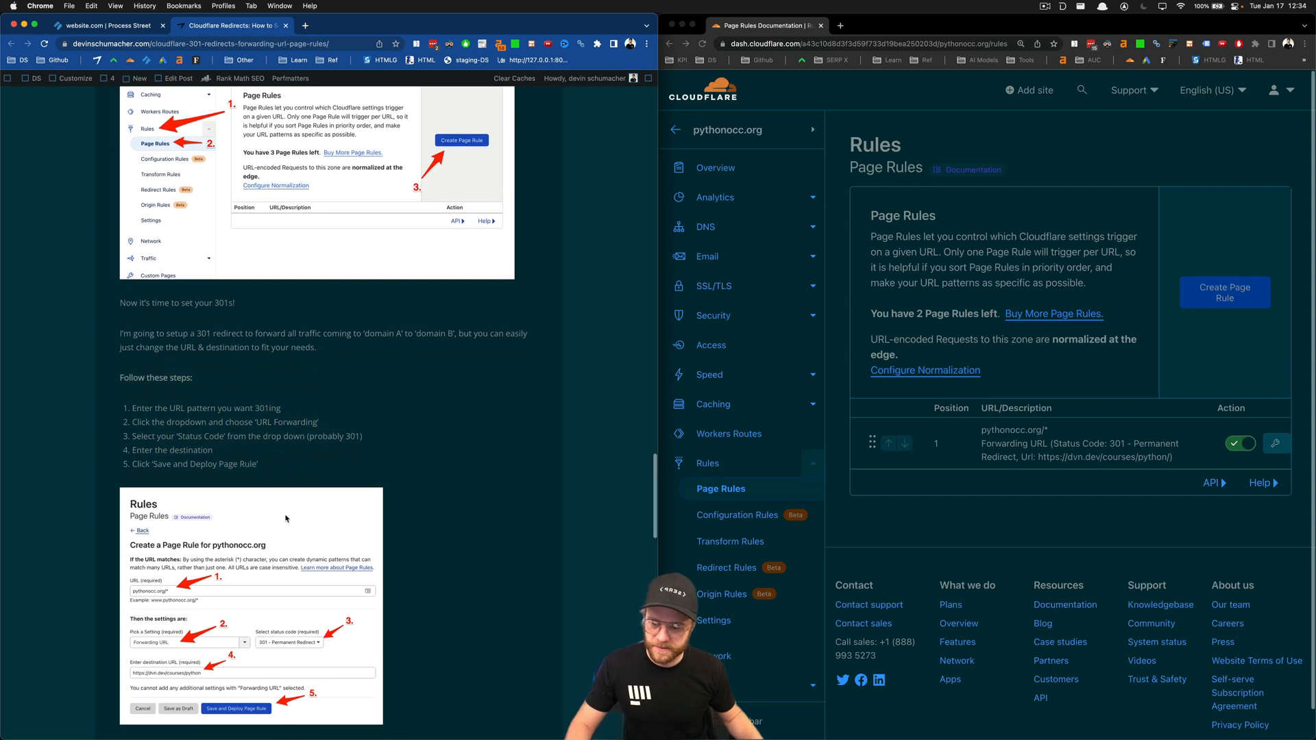
pyautogui.scroll(-3)
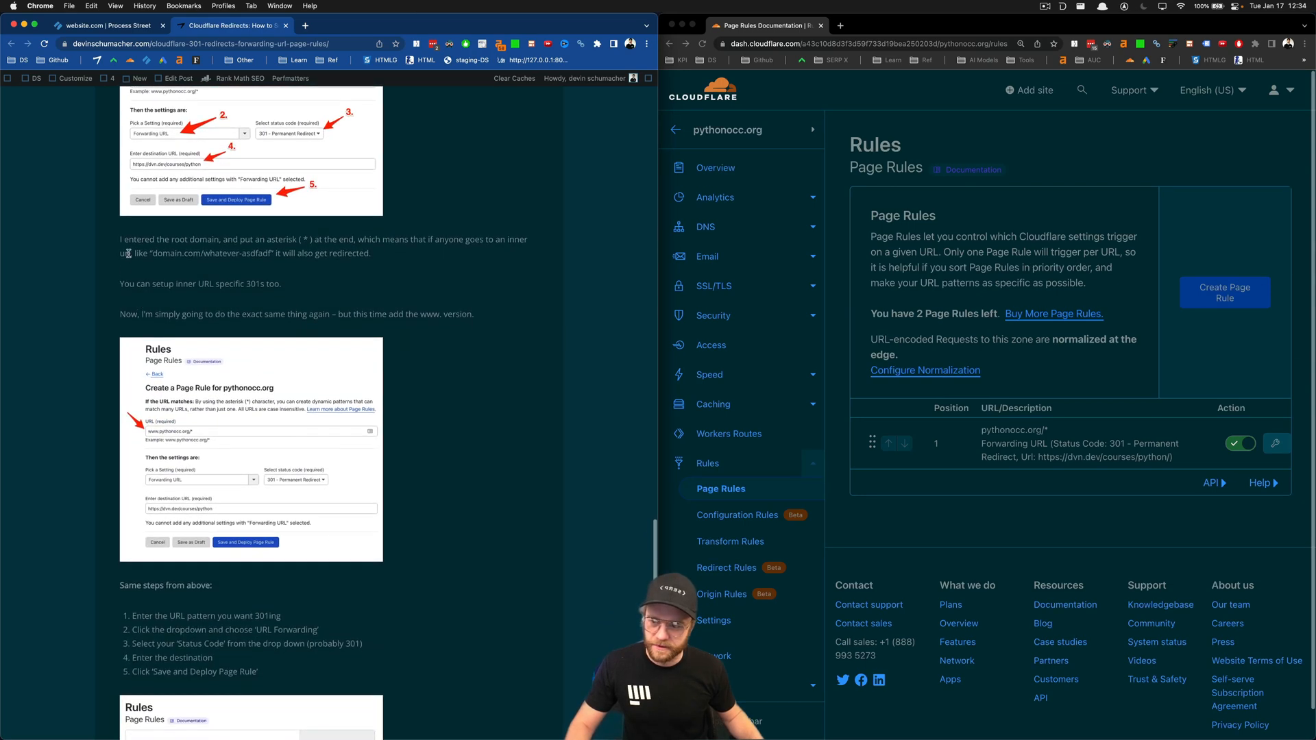
pyautogui.moveTo(557, 325)
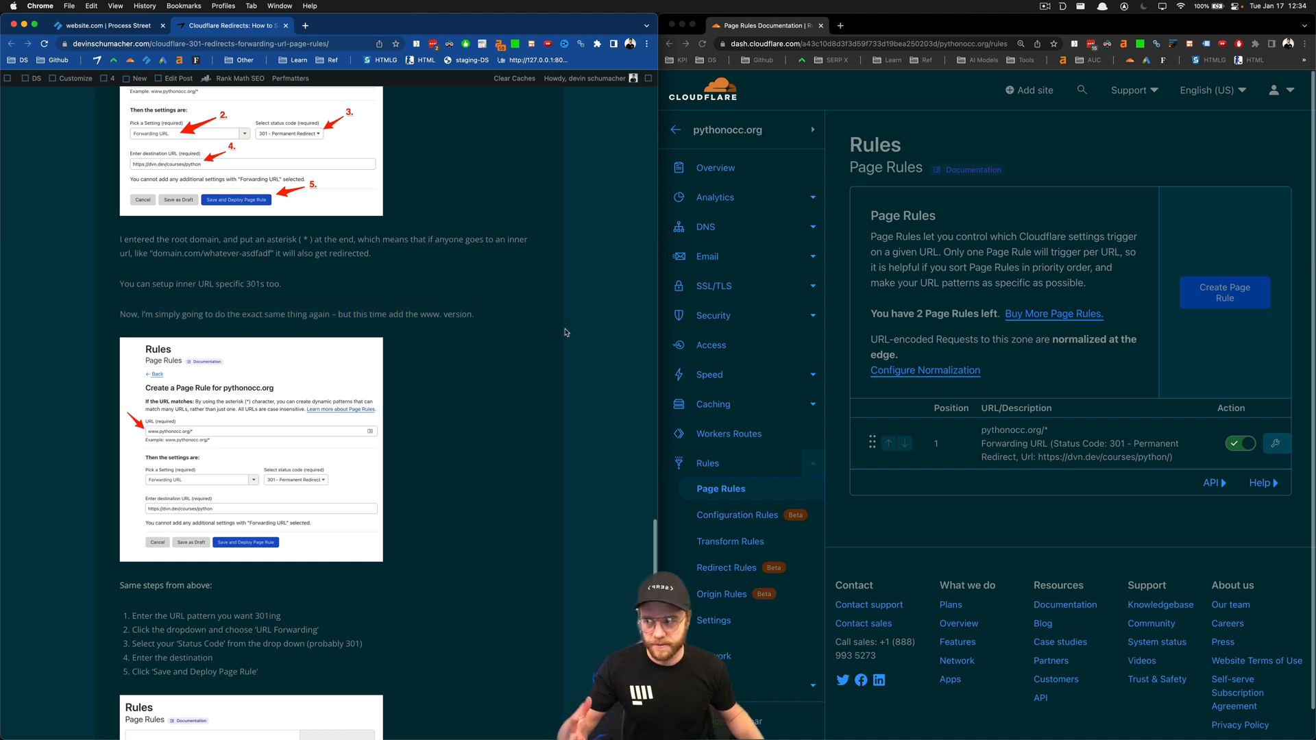
pyautogui.moveTo(570, 330)
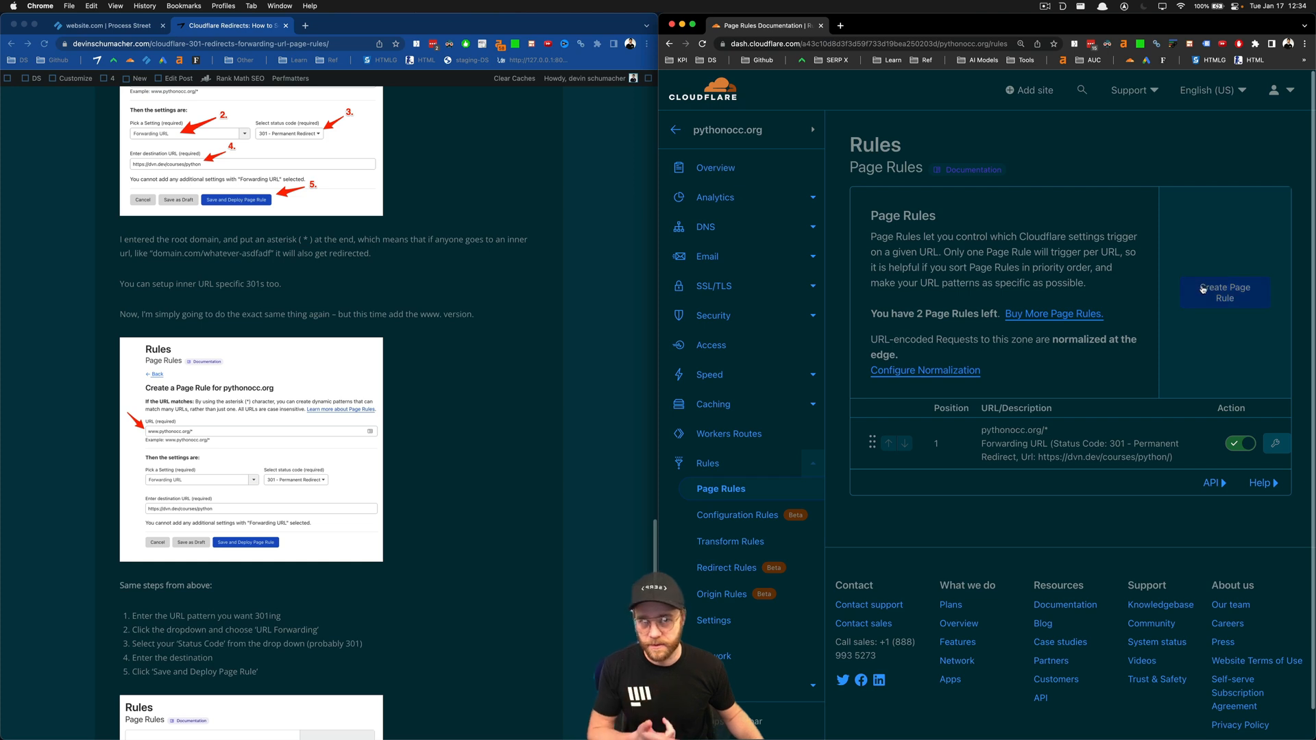
pyautogui.click(1224, 293)
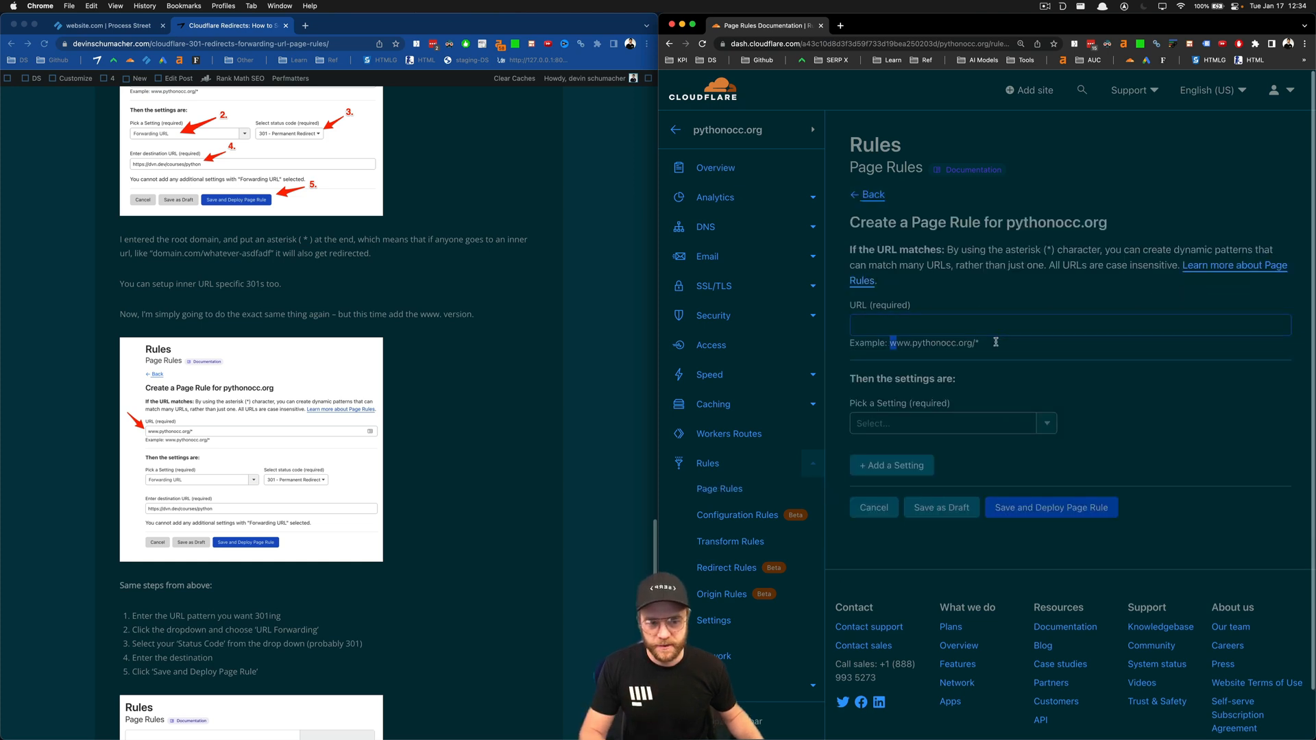
pyautogui.write('www.pythonocc.org/*')
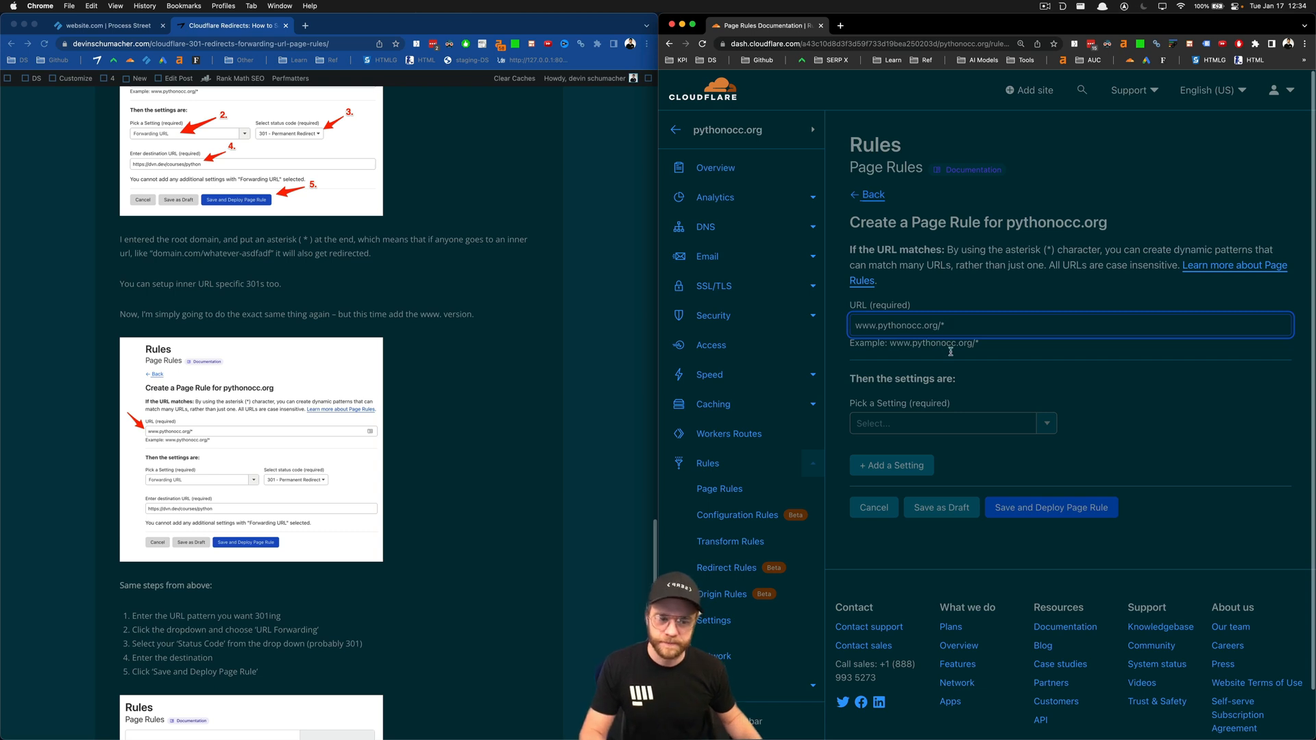
pyautogui.write('url')
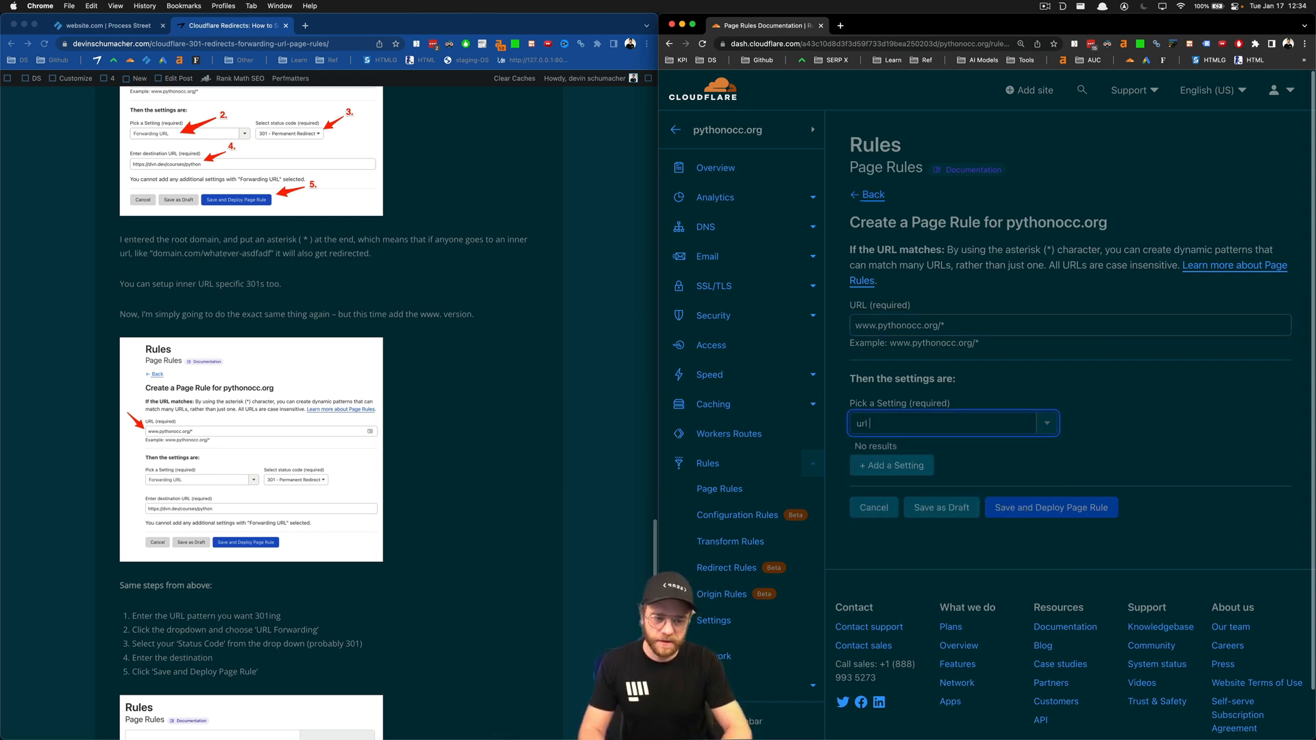
pyautogui.write('for')
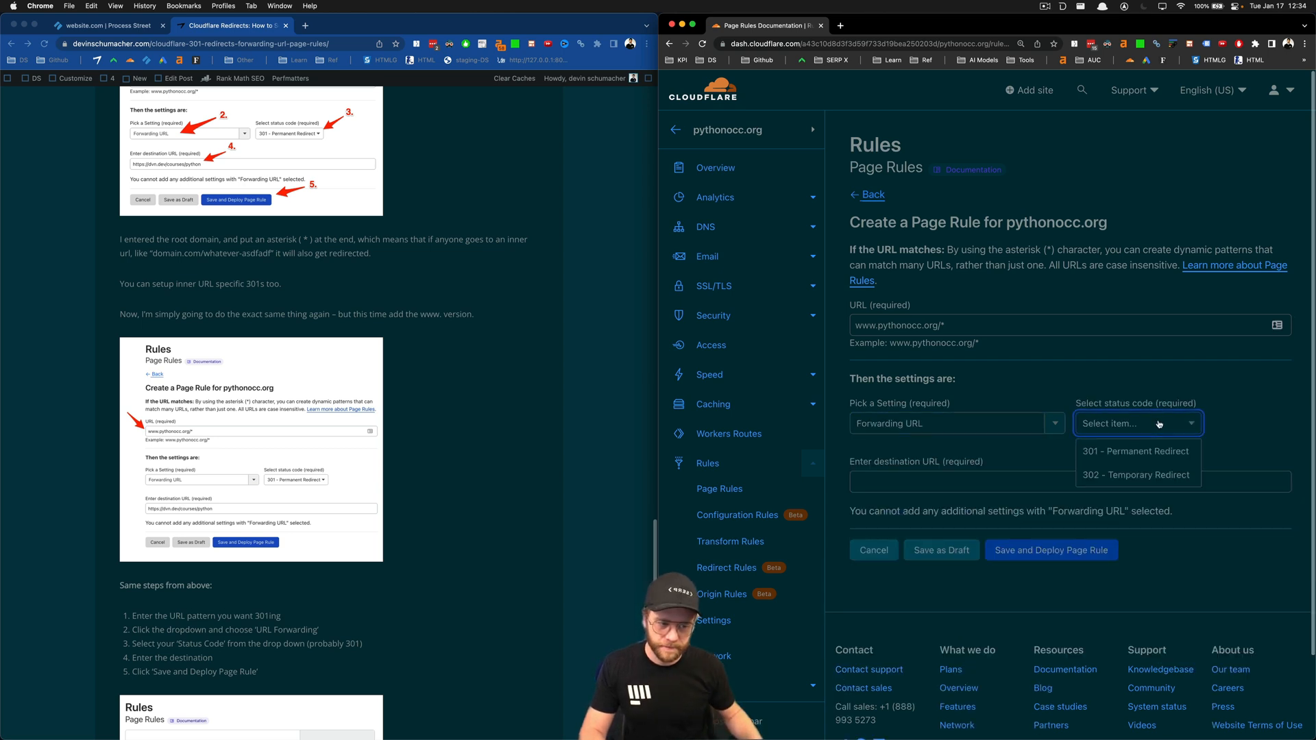
pyautogui.click(1136, 451)
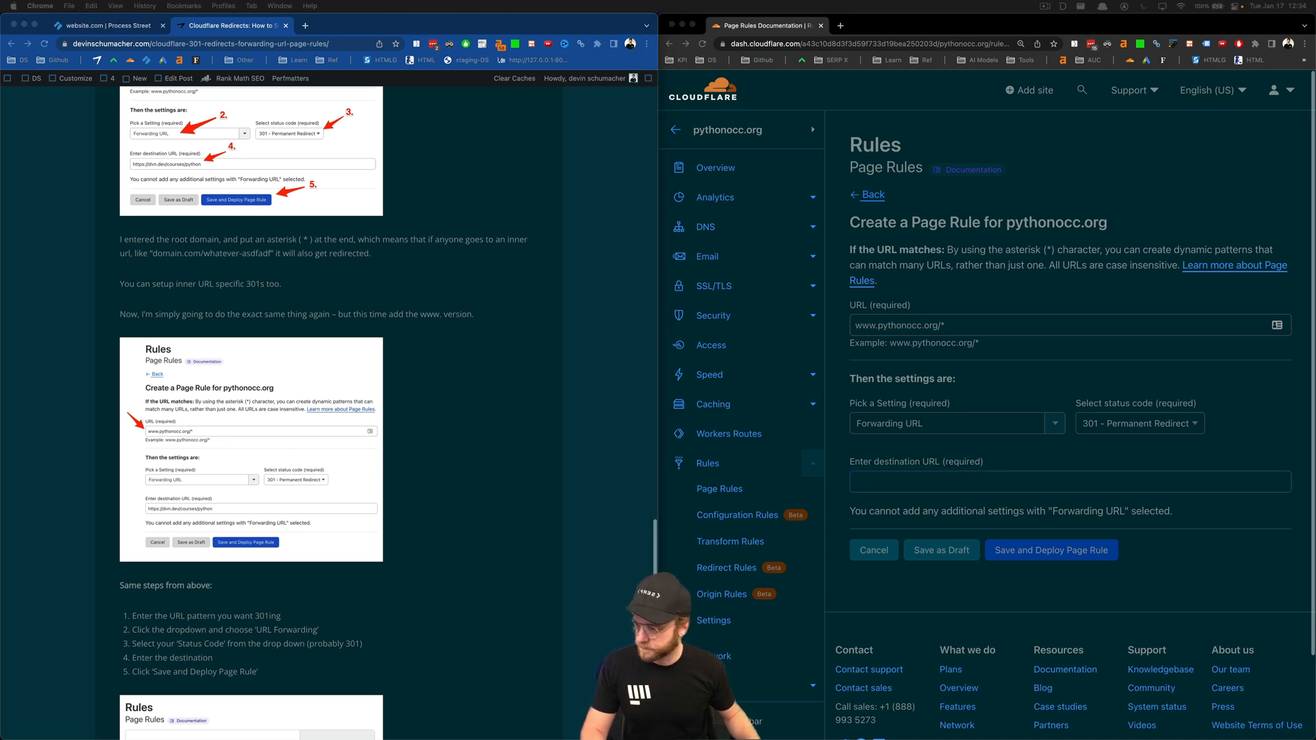
pyautogui.click(1070, 481)
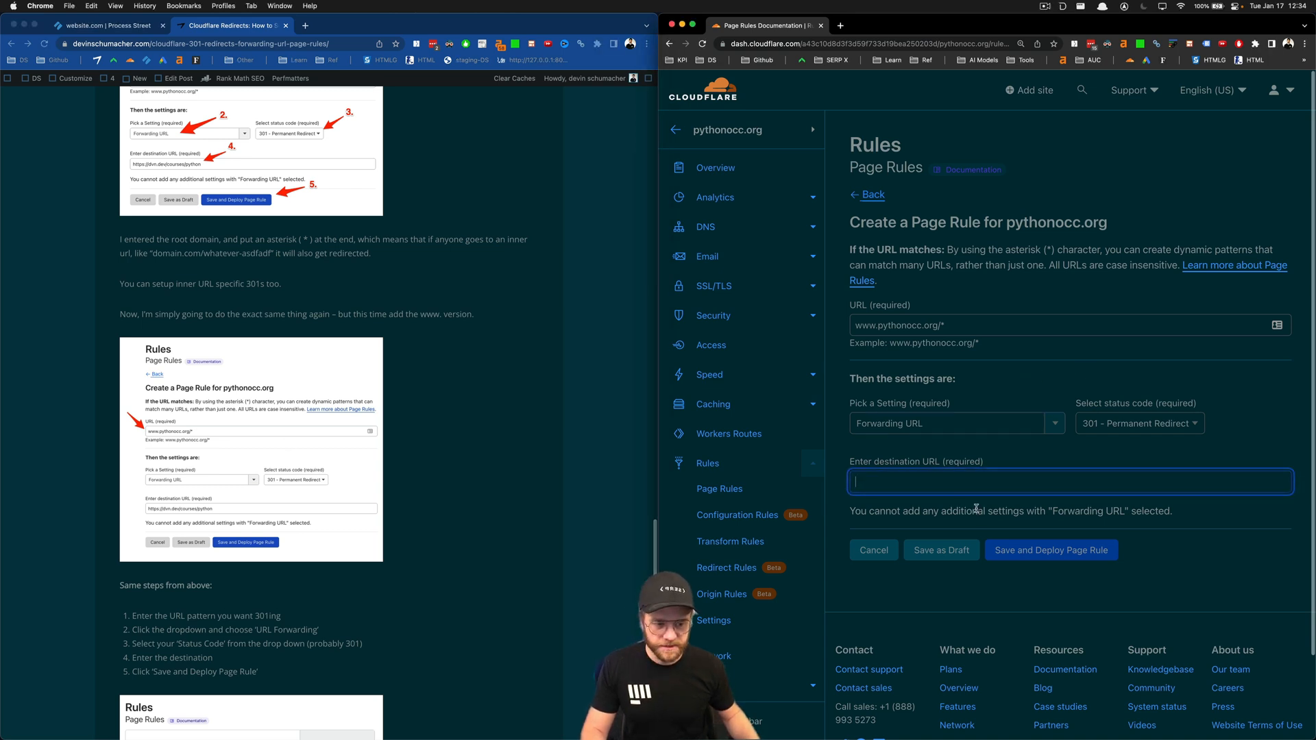
pyautogui.write('https://dvn.dev/courses/python/')
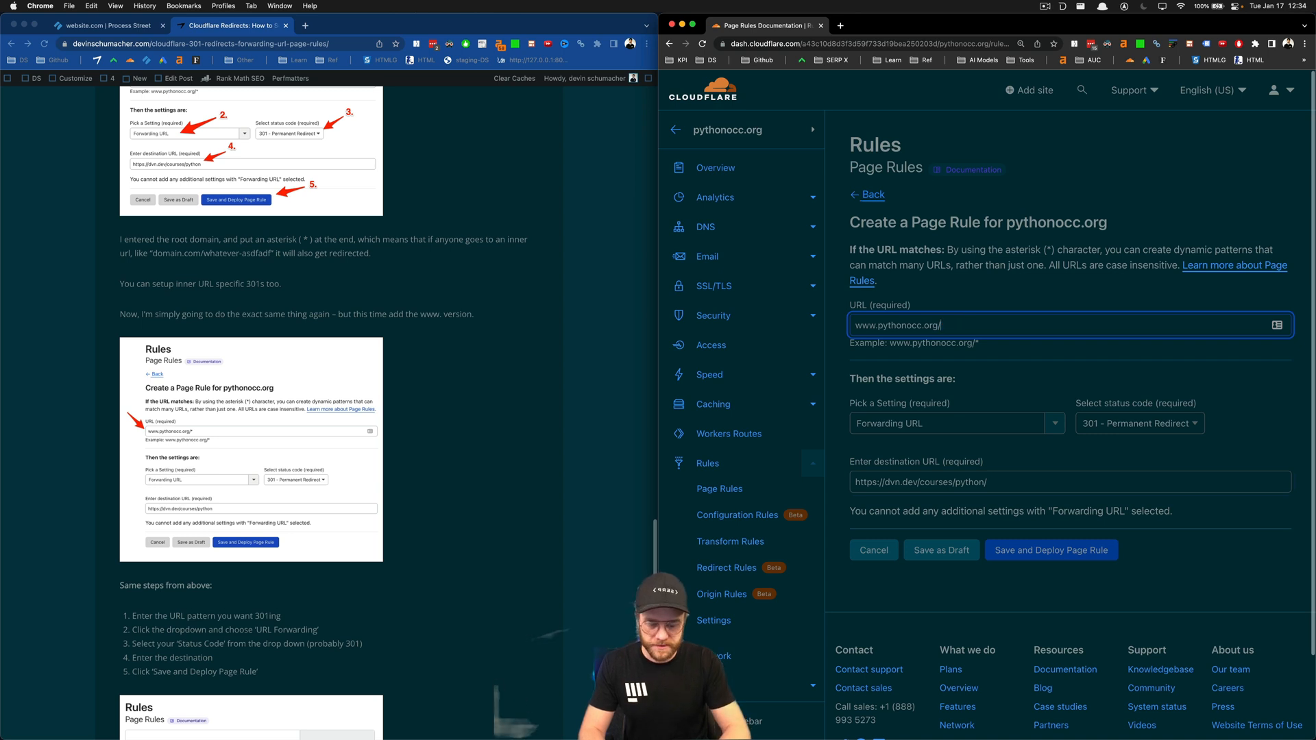
pyautogui.write('how-to-poop-')
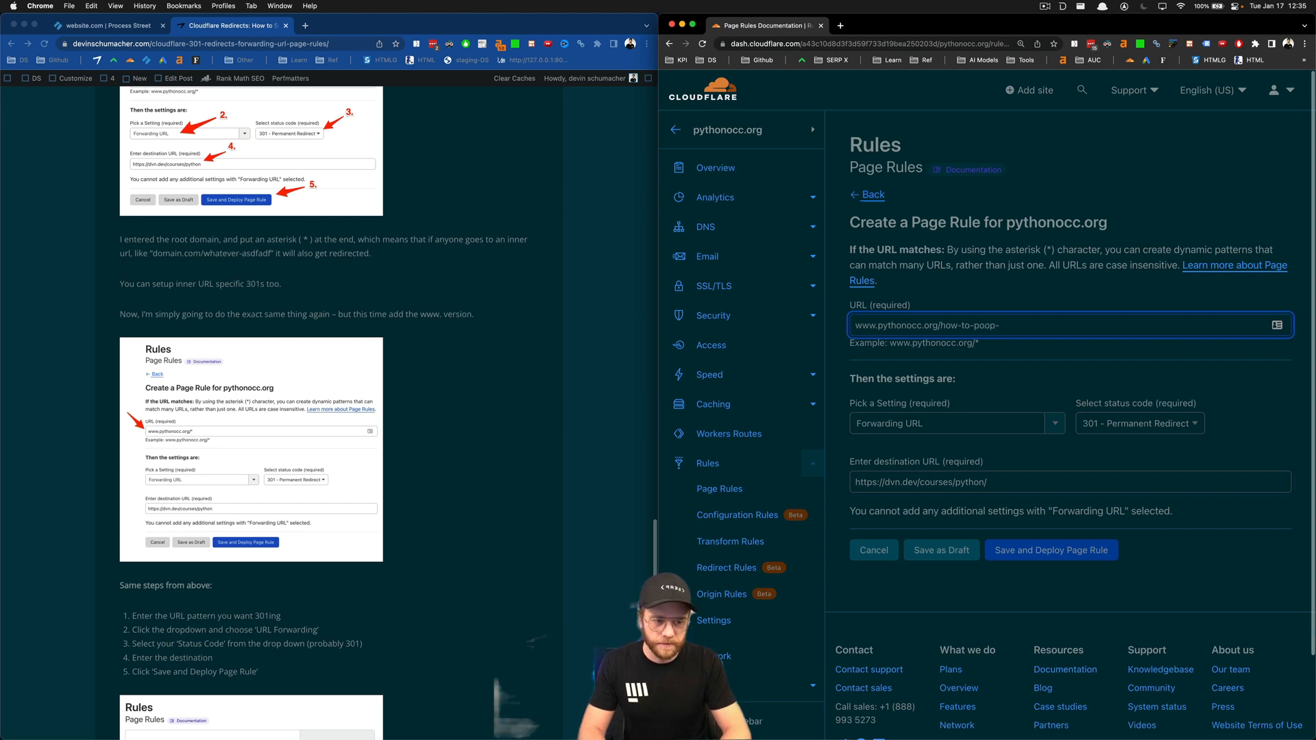
pyautogui.write('standing-up/')
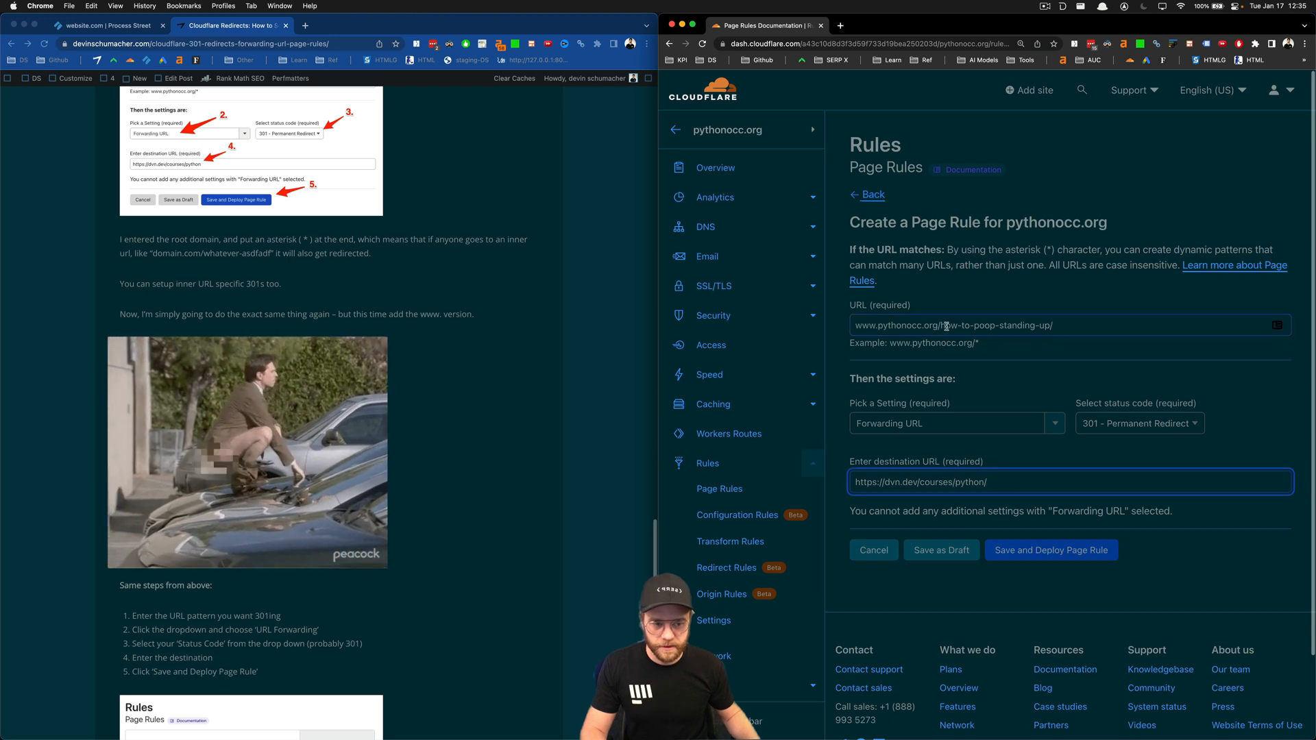
pyautogui.tripleClick(953, 325)
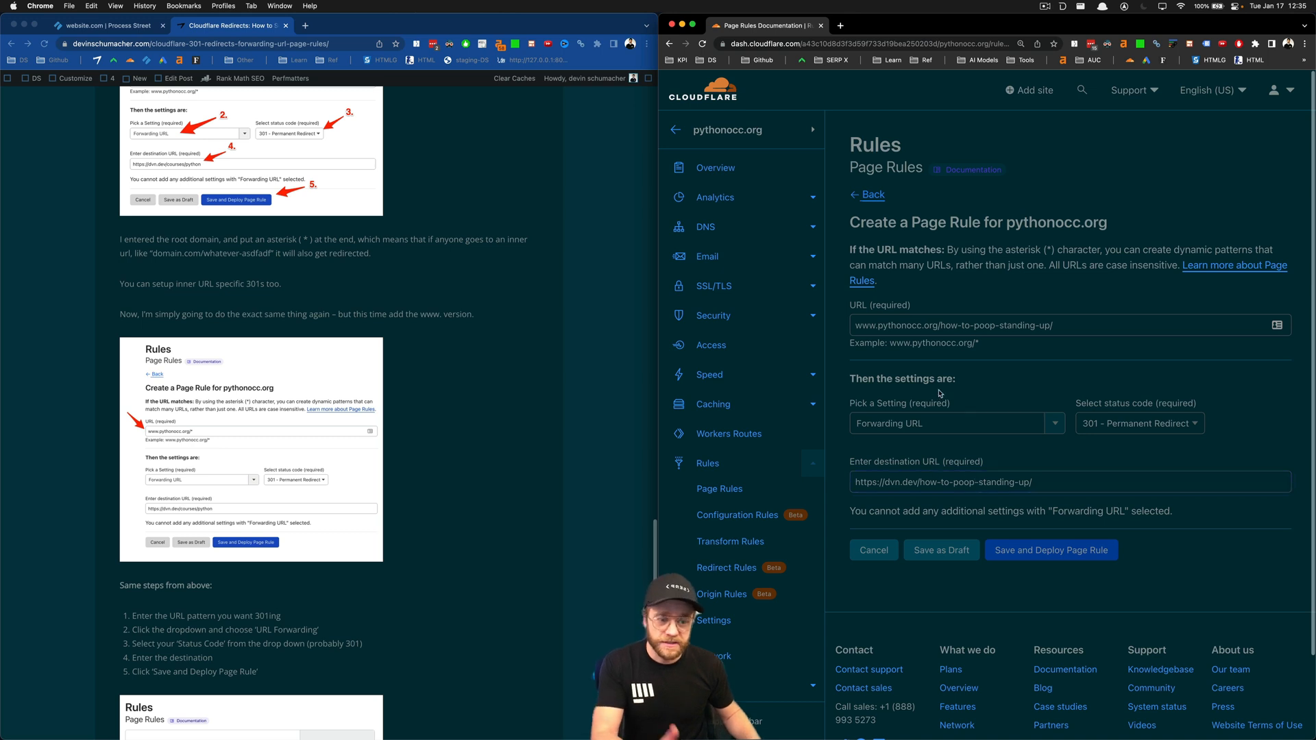
pyautogui.tripleClick(953, 325)
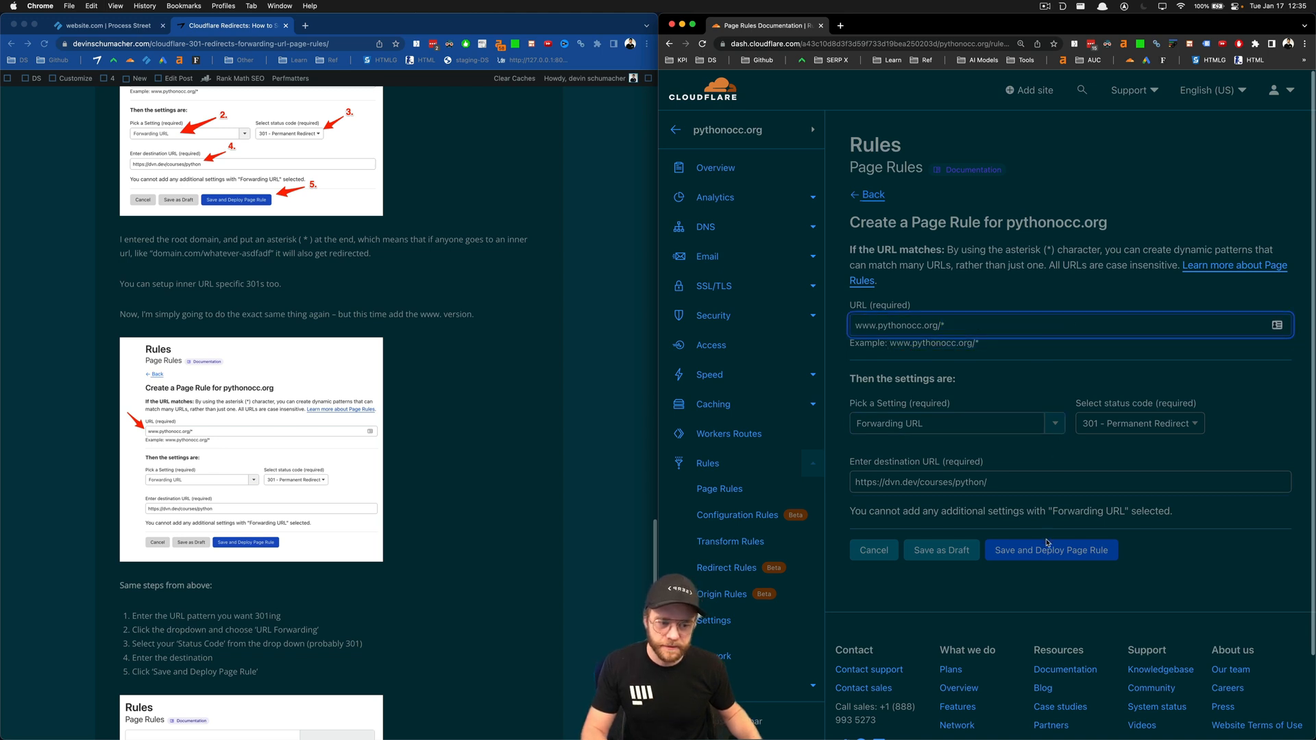
# Step: Deploy the www forwarding rule and enter pythonocc.org/how-to-poop-stan to test the redirect
pyautogui.click(1050, 550)
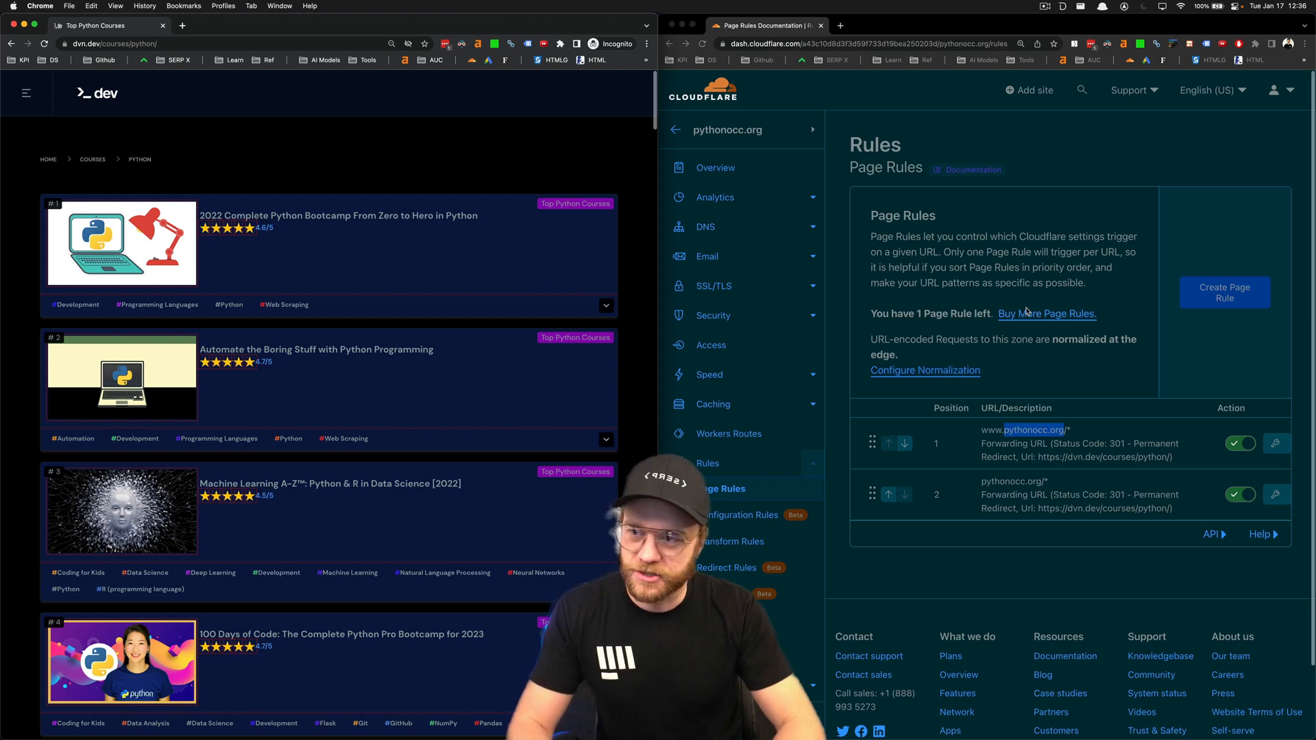
pyautogui.write('pythonocc.org/how-')
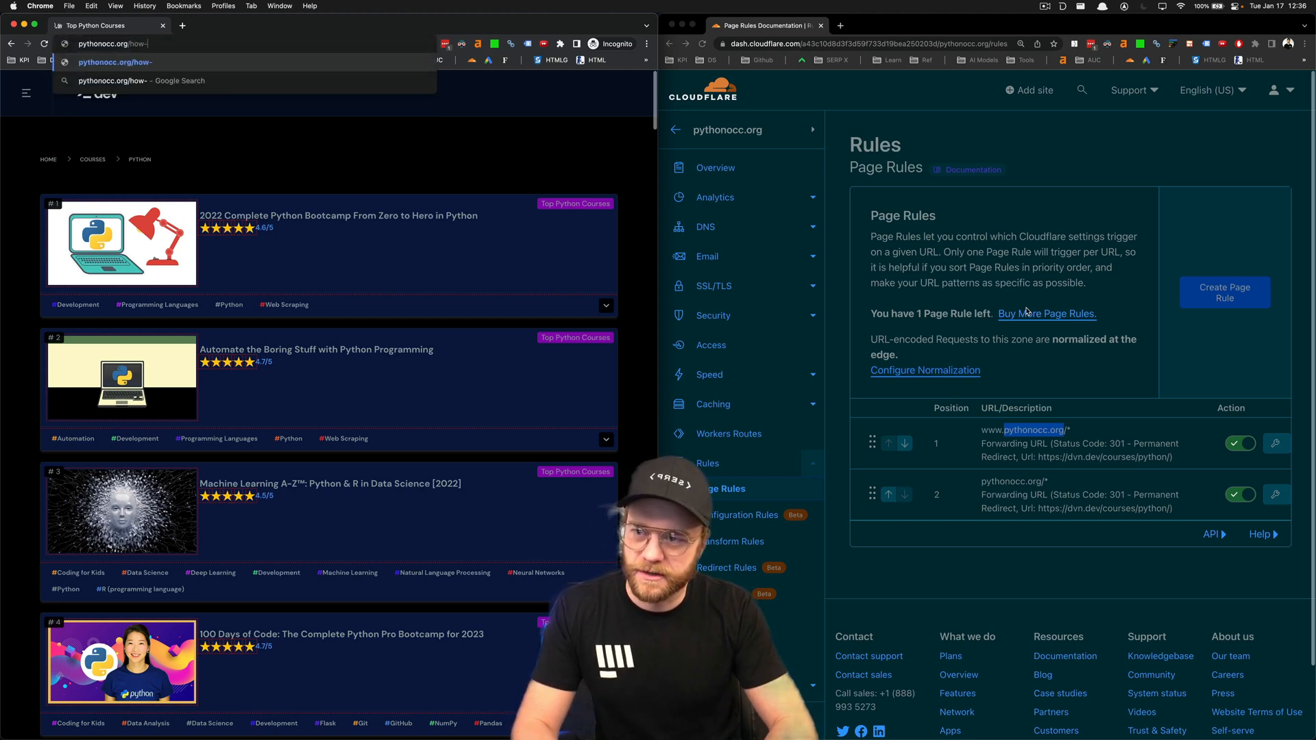
pyautogui.write('to-poop-stan')
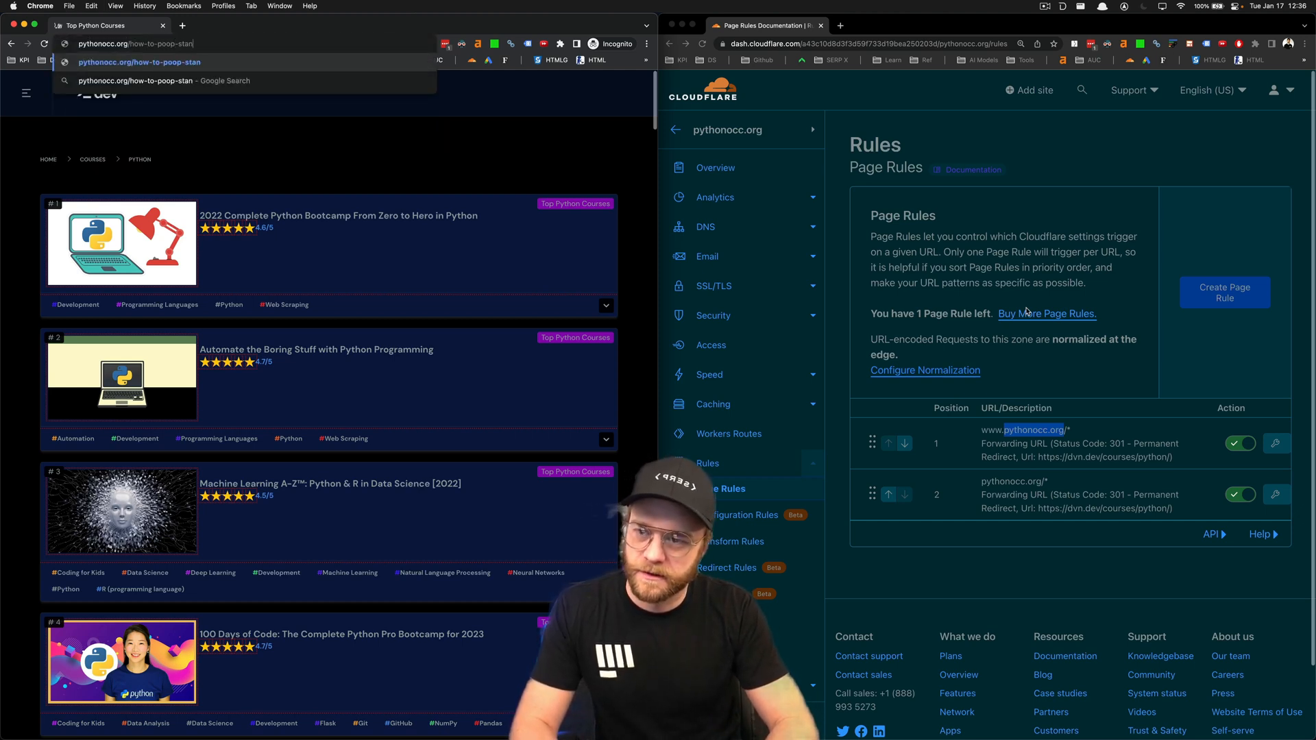